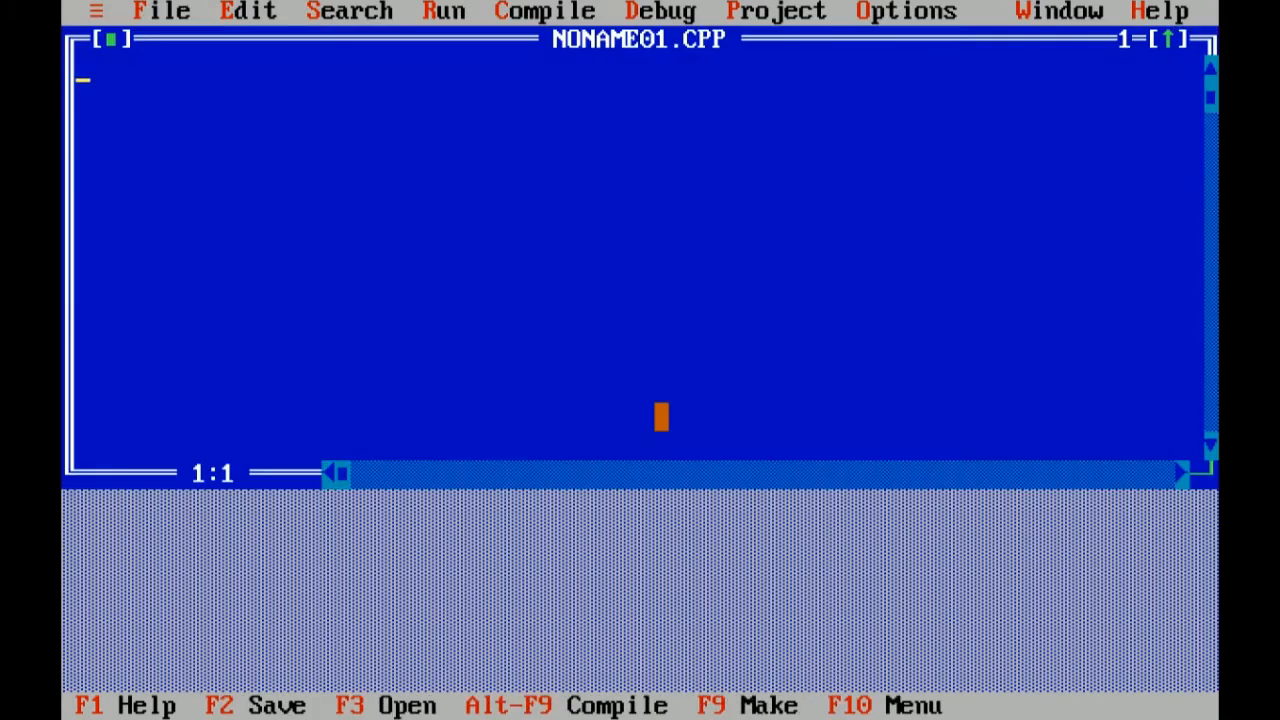
Type the comment '//program to check whether a person is eligible to vote or not'
{"action": "type", "text": "//"}
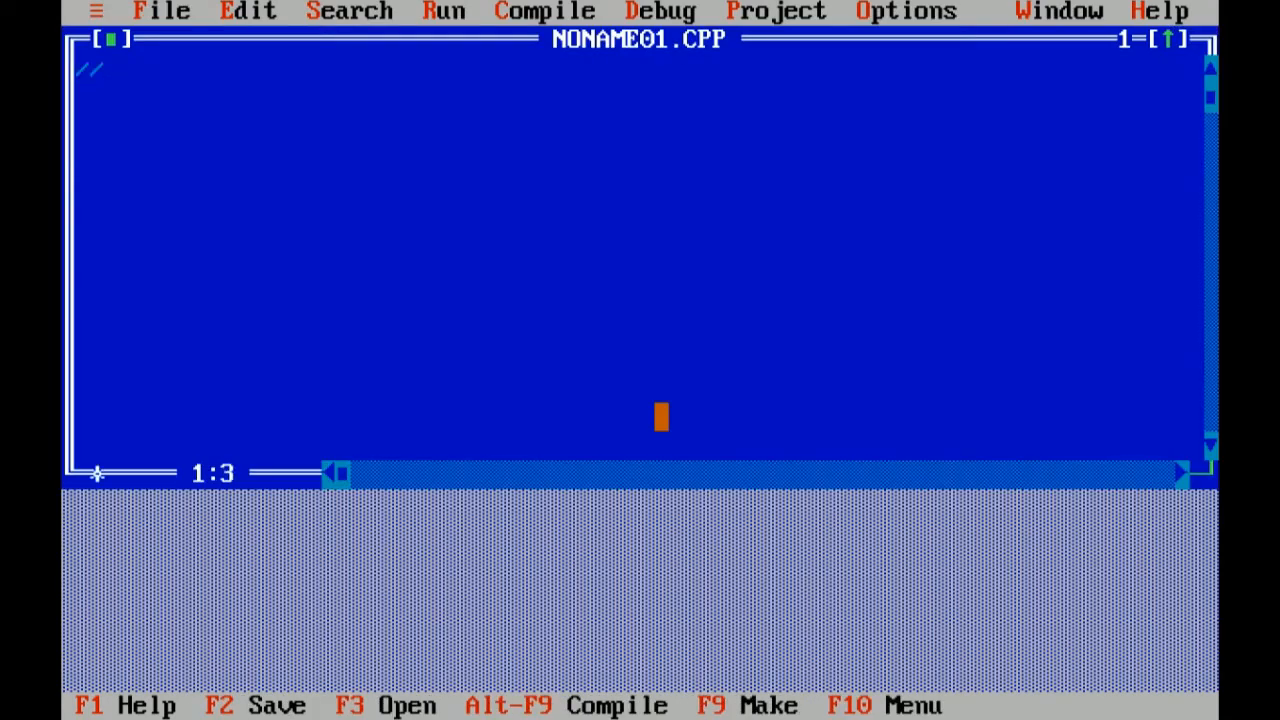
{"action": "type", "text": "progr"}
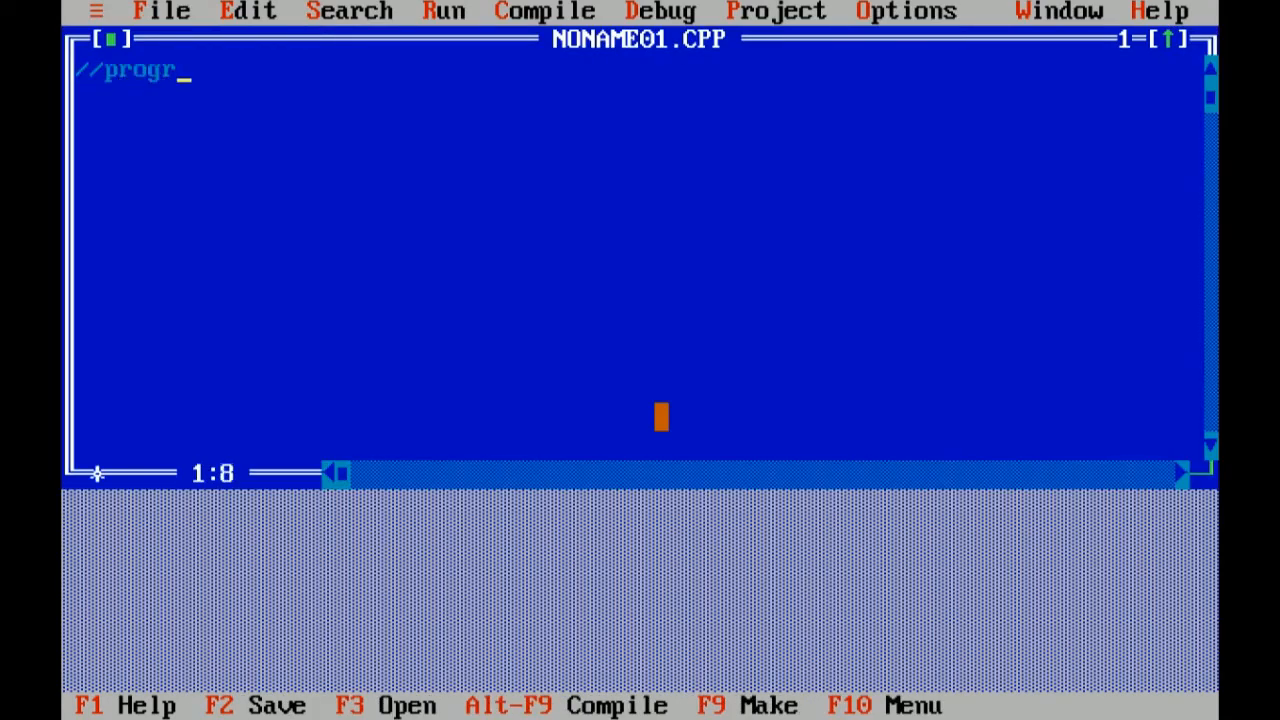
{"action": "type", "text": "am to"}
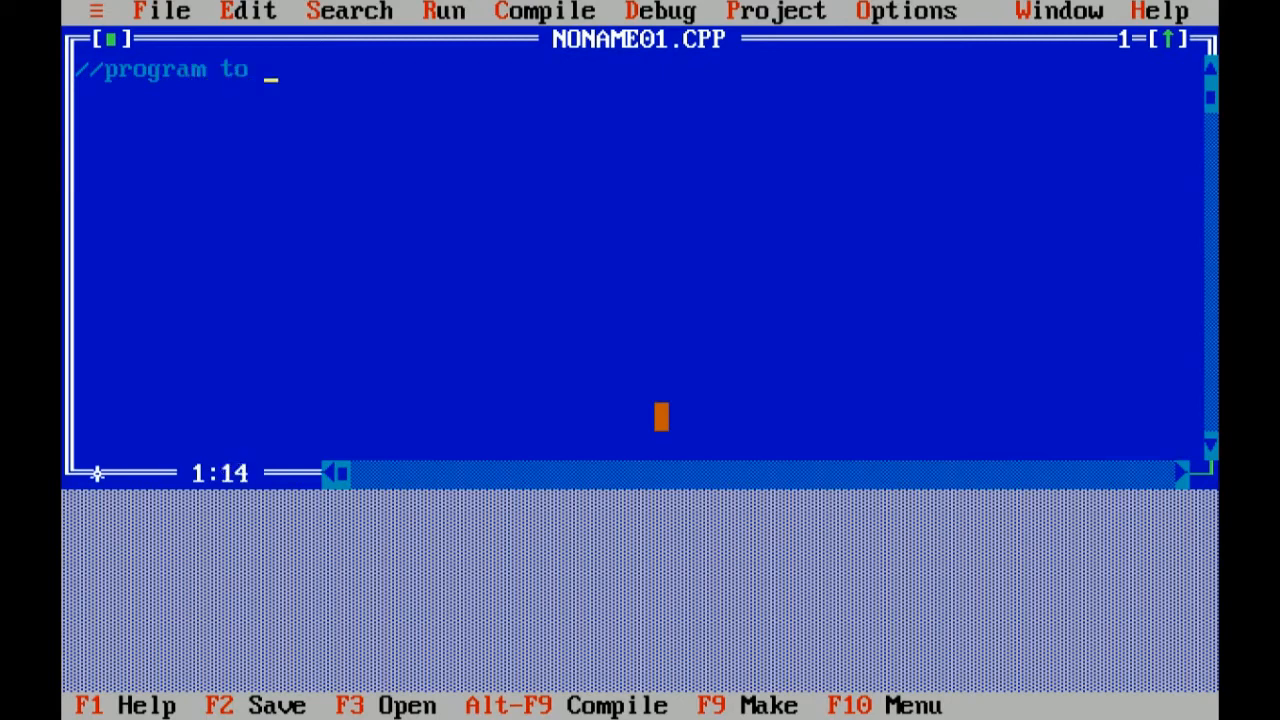
{"action": "type", "text": "chec"}
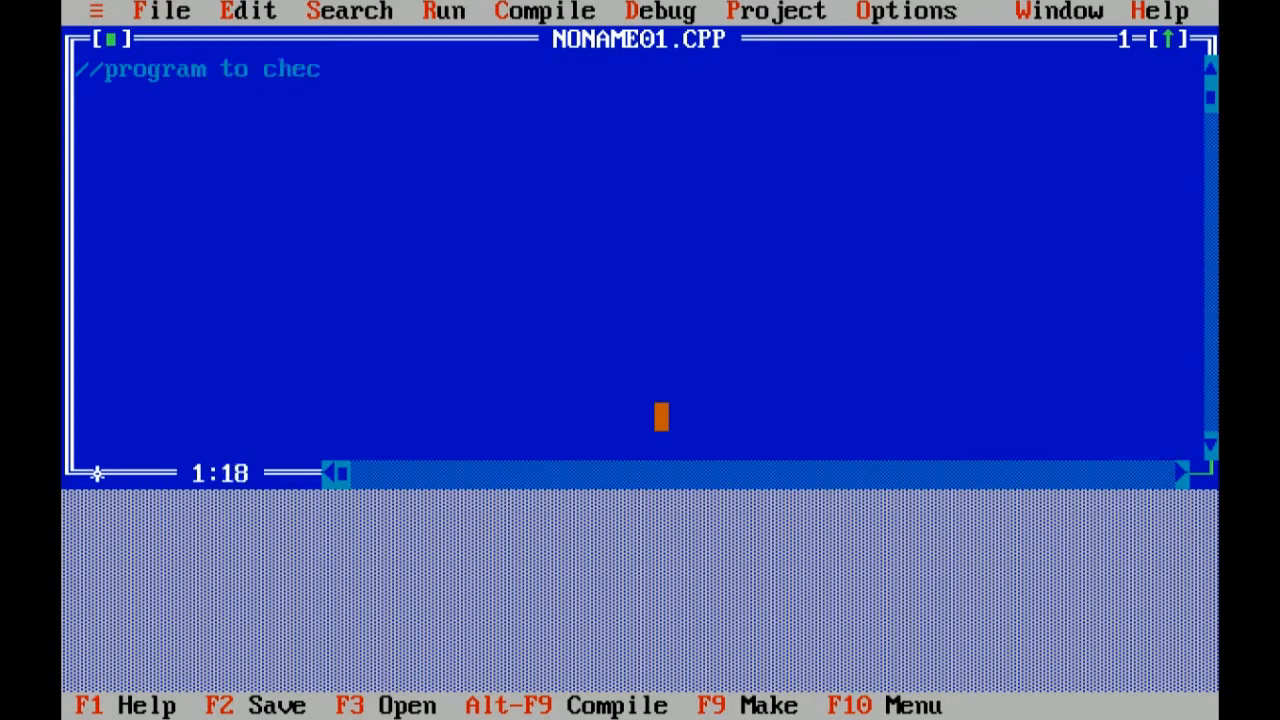
{"action": "type", "text": "k whethe"}
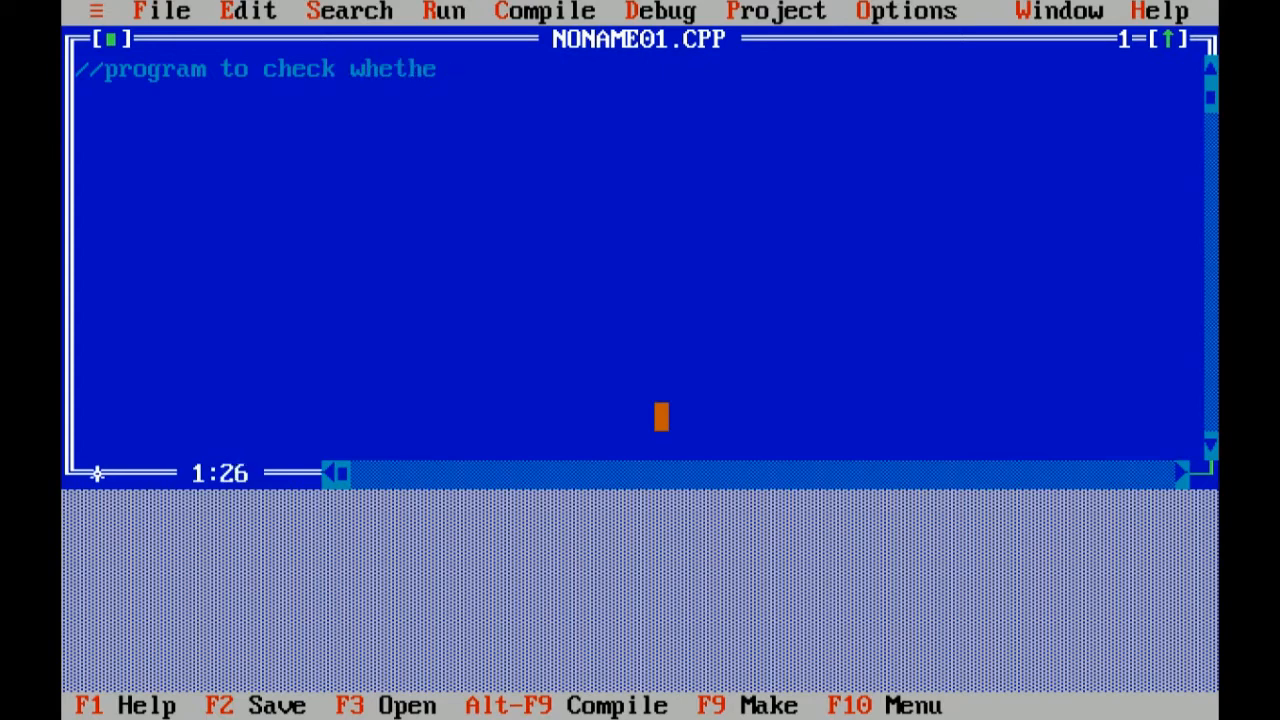
{"action": "type", "text": "r a per"}
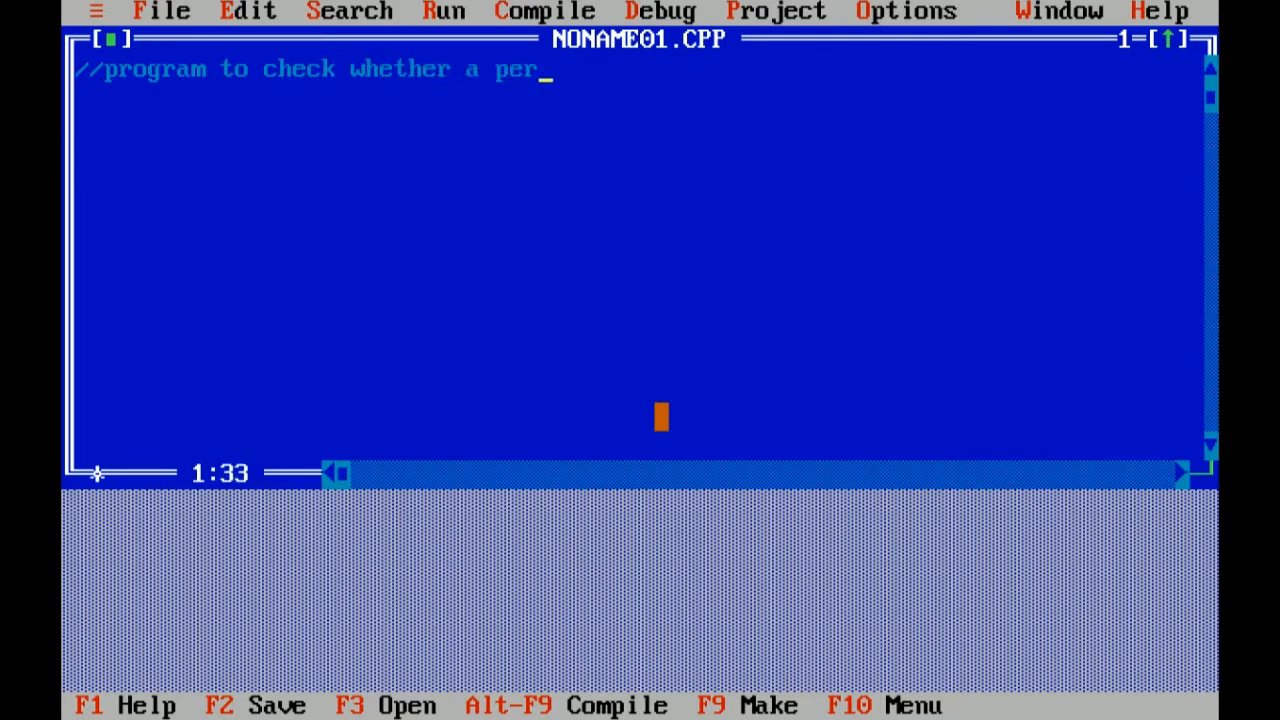
{"action": "type", "text": "son is"}
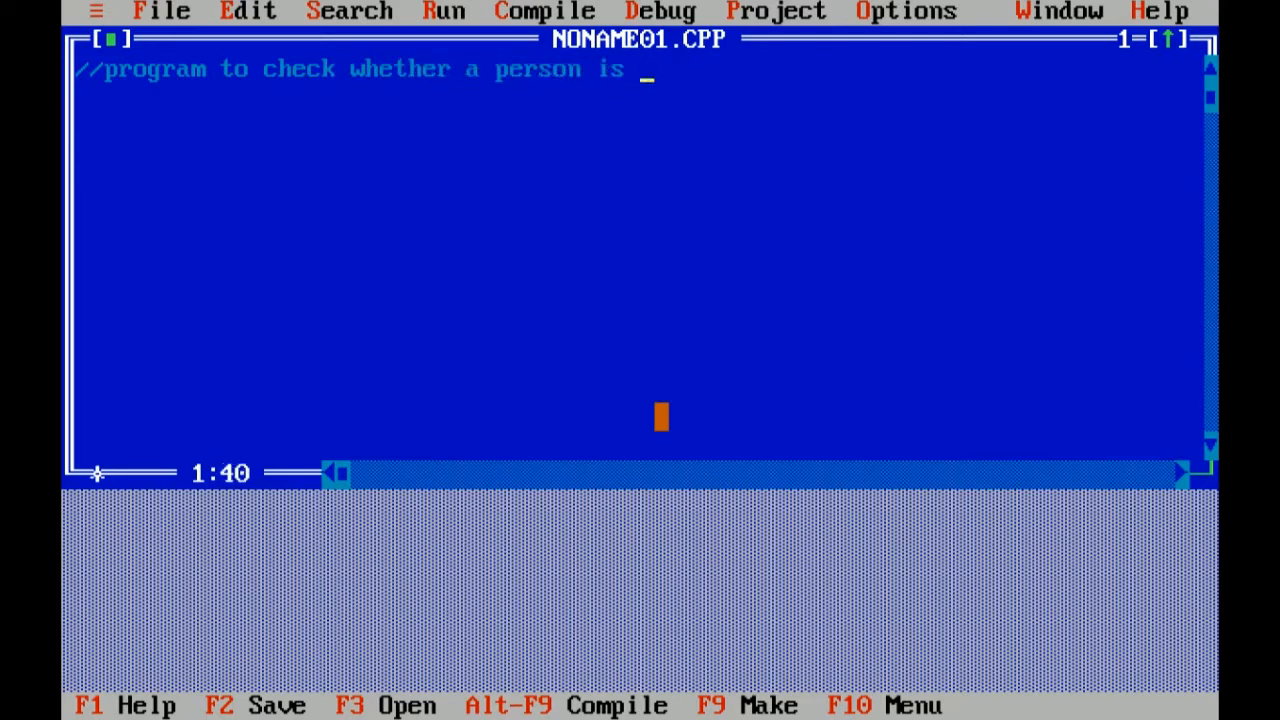
{"action": "type", "text": "eligi"}
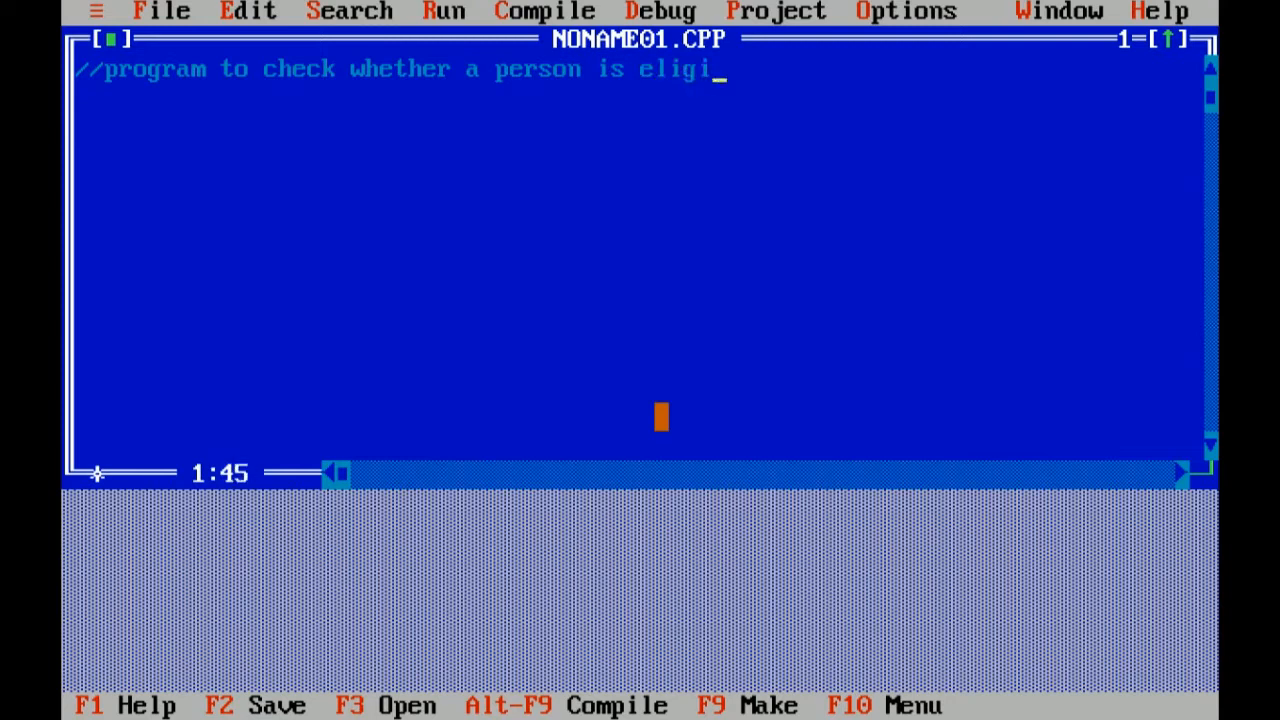
{"action": "type", "text": "ble to"}
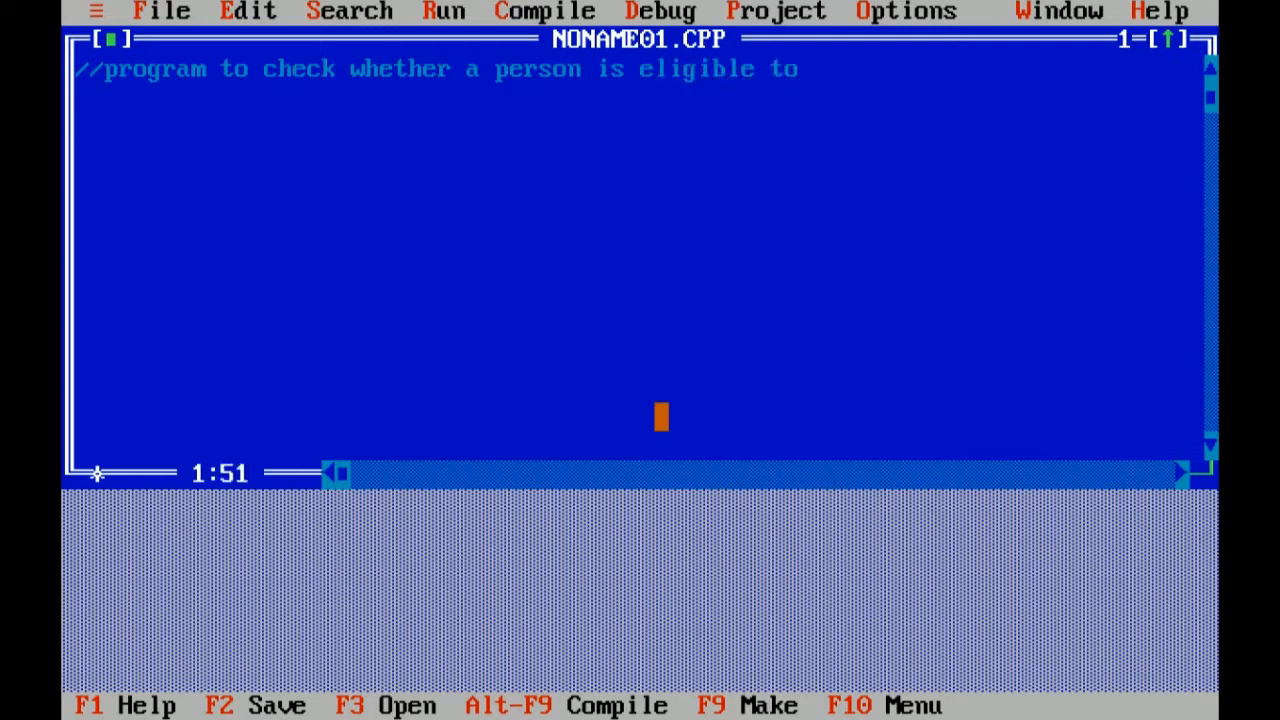
{"action": "type", "text": "vote"}
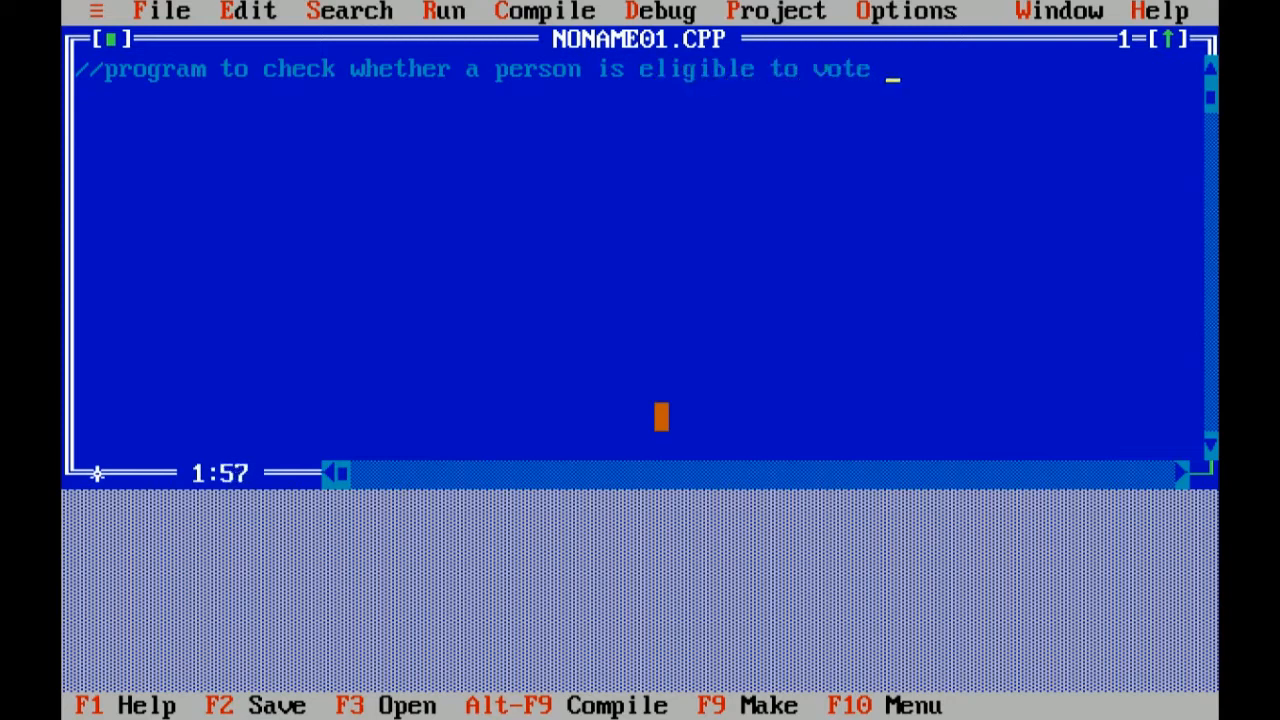
{"action": "type", "text": "or not."}
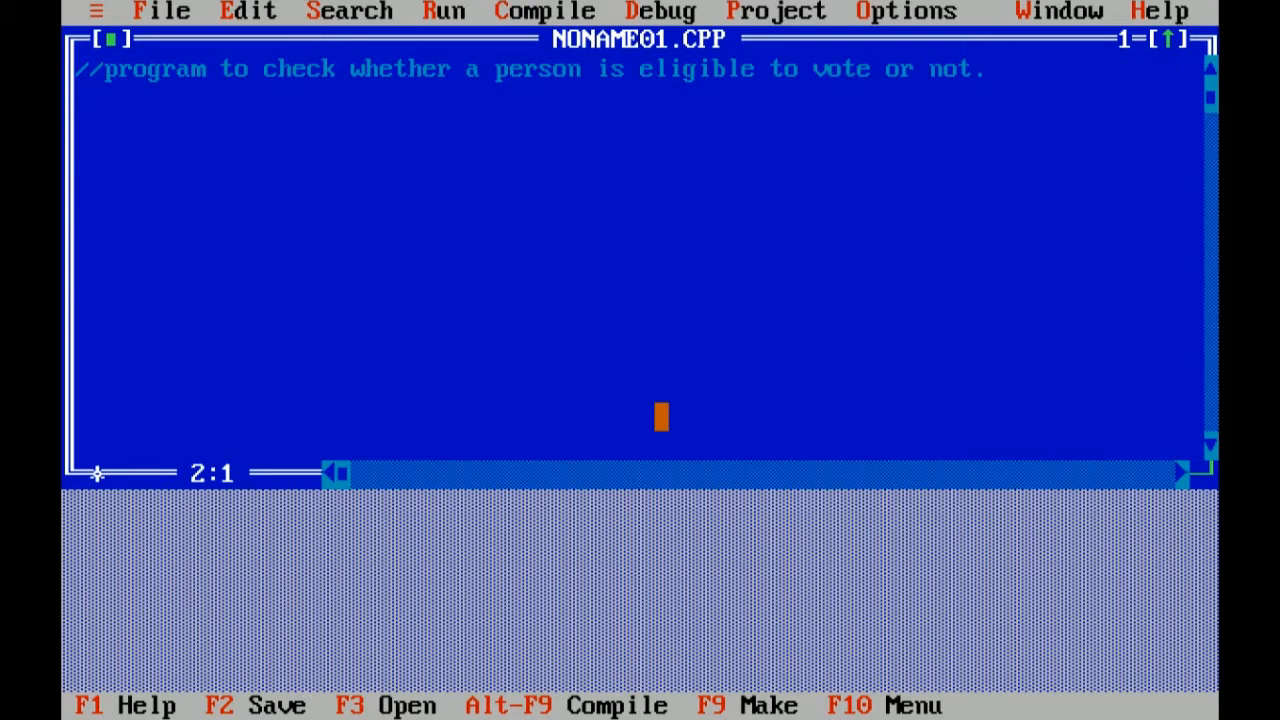
Add #include<stdio.h> and #include<conio.h> on separate lines below the comment
{"action": "type", "text": "#inc"}
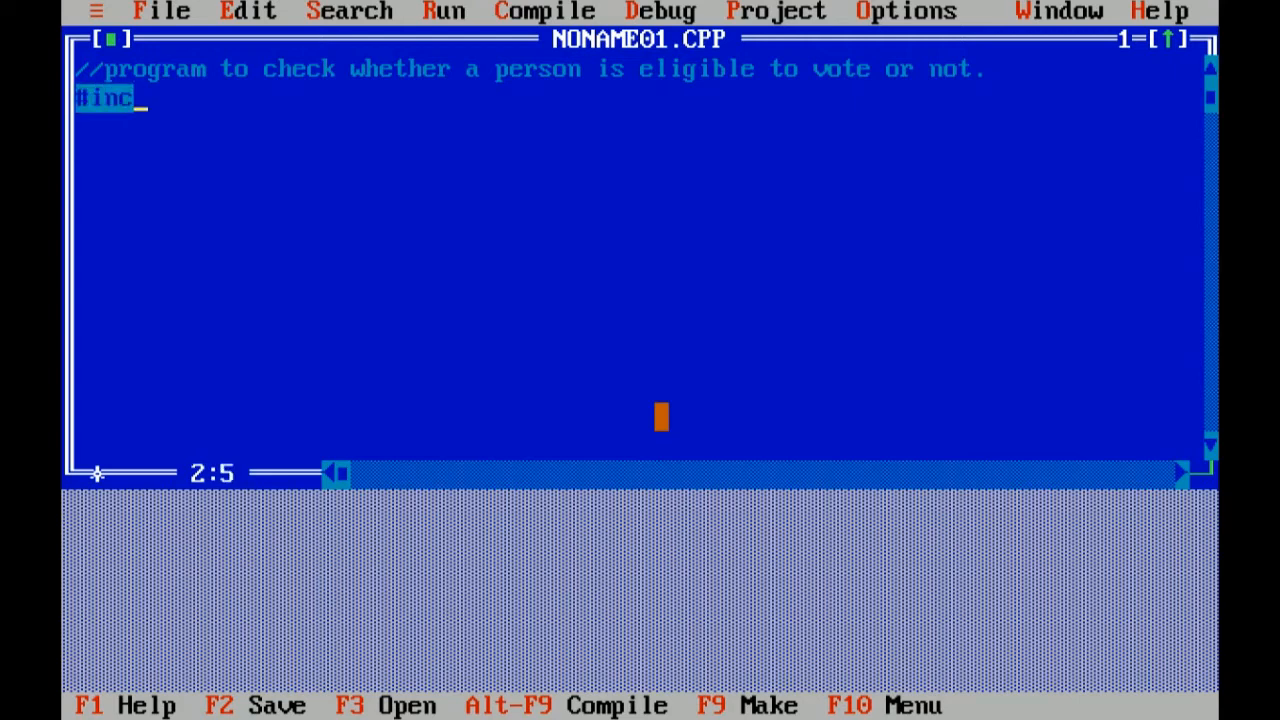
{"action": "type", "text": "lude<"}
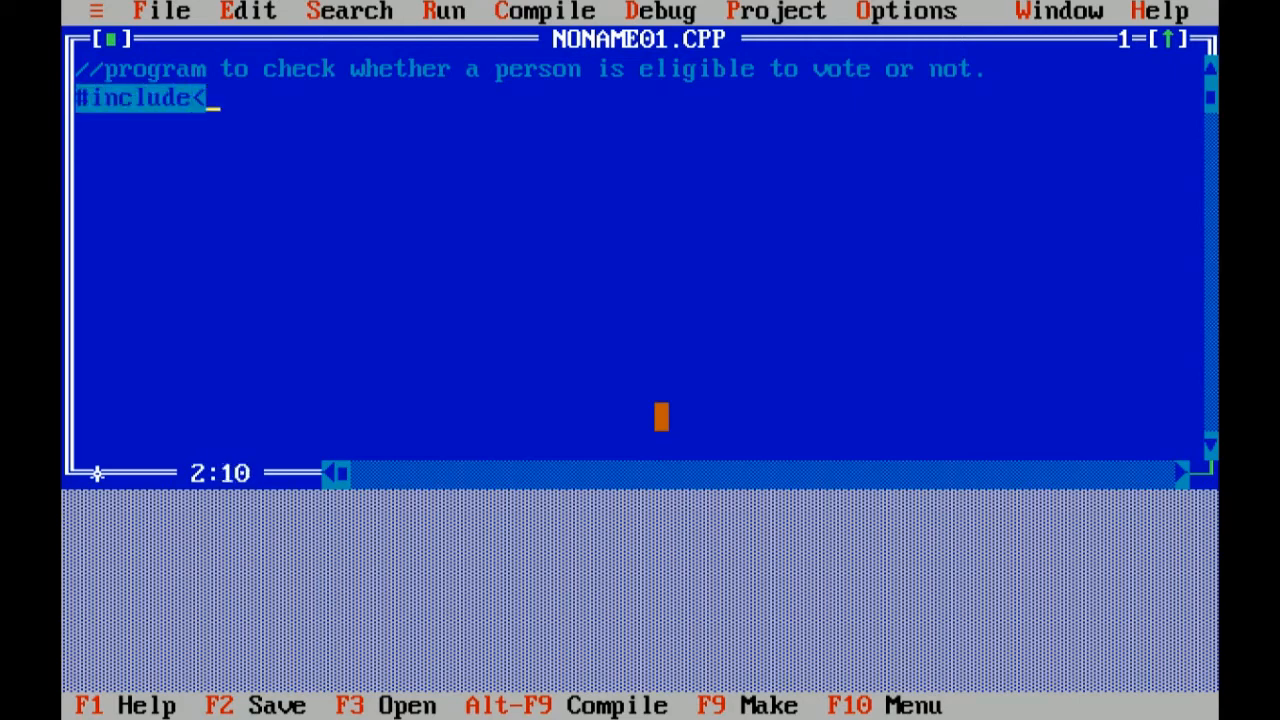
{"action": "type", "text": "st"}
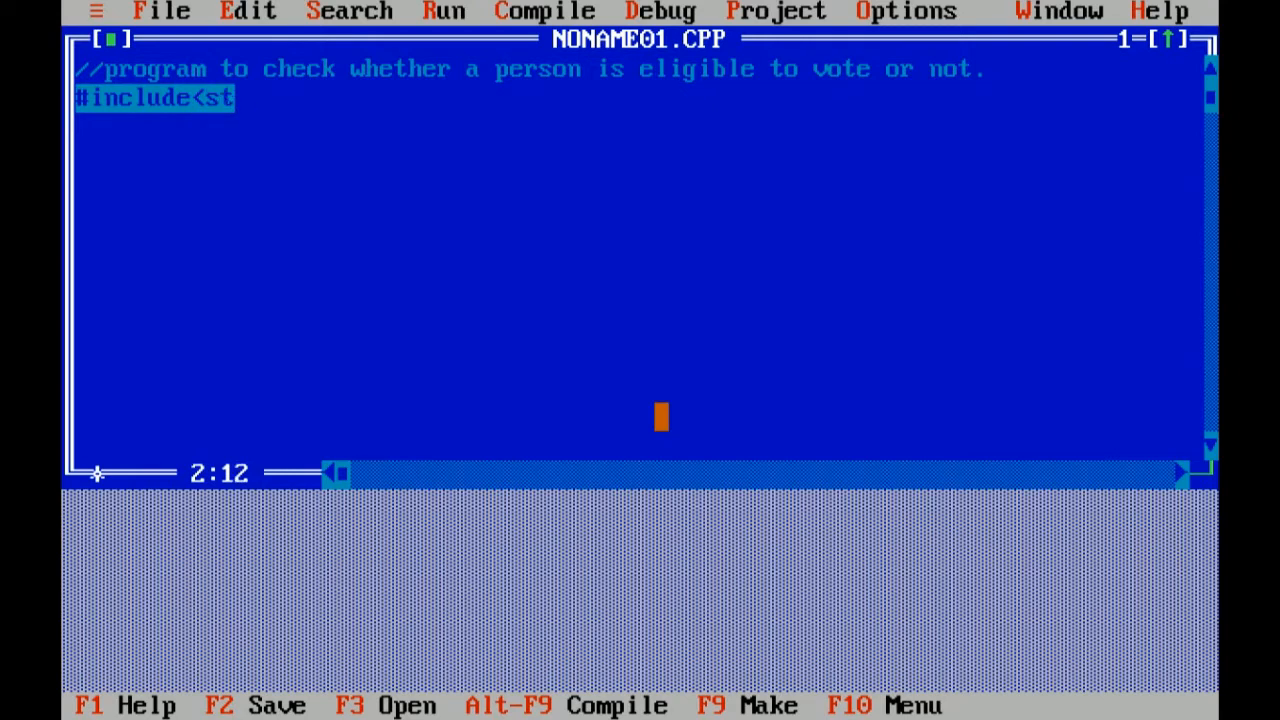
{"action": "type", "text": "dio.h>"}
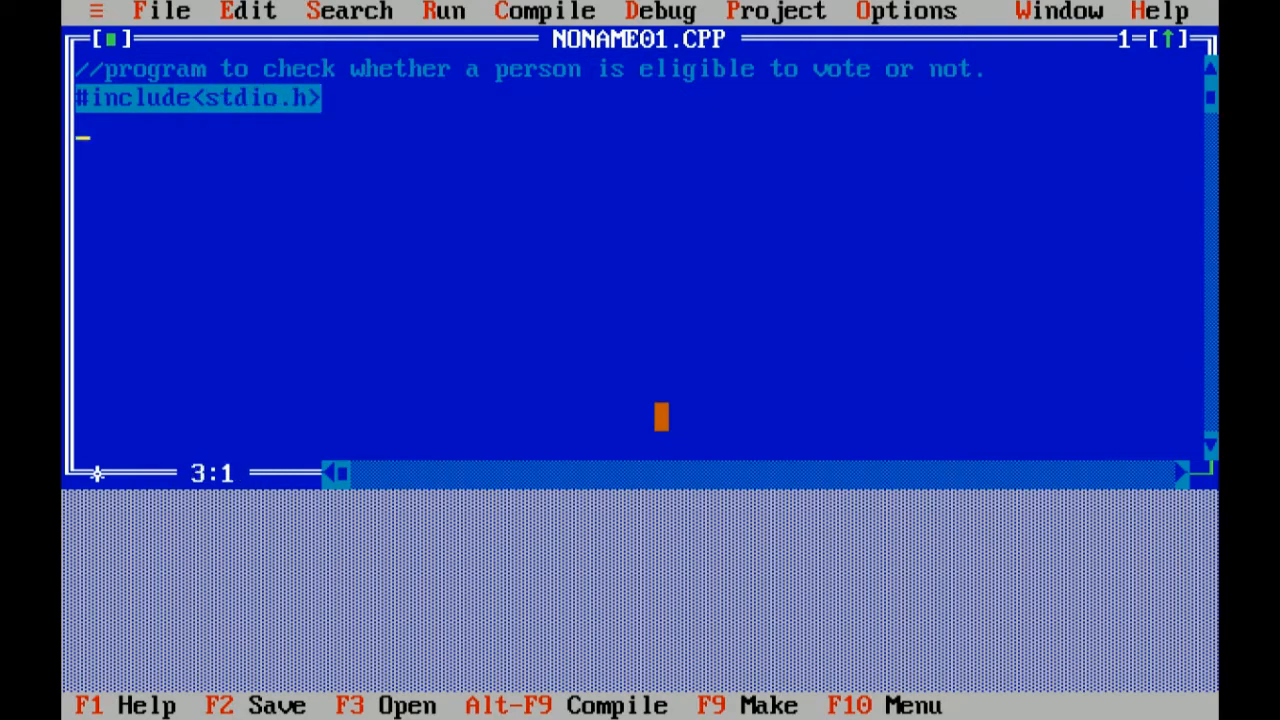
{"action": "type", "text": "#in"}
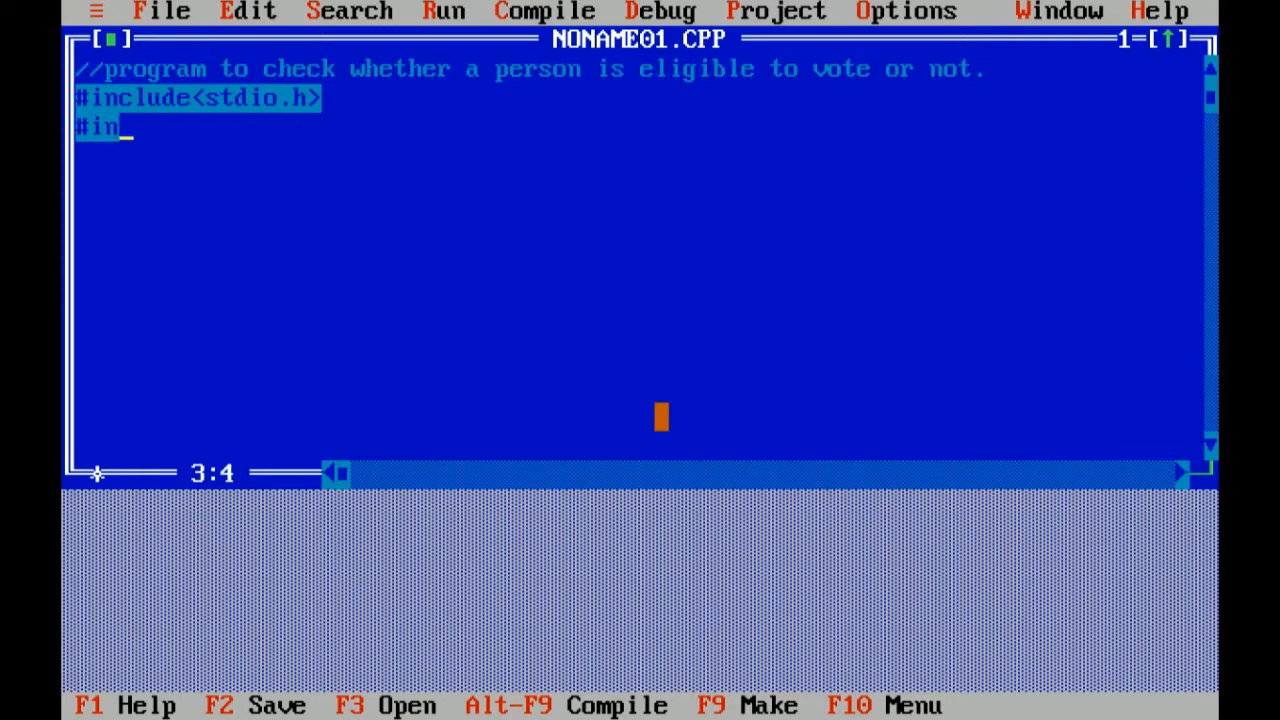
{"action": "type", "text": "clude<"}
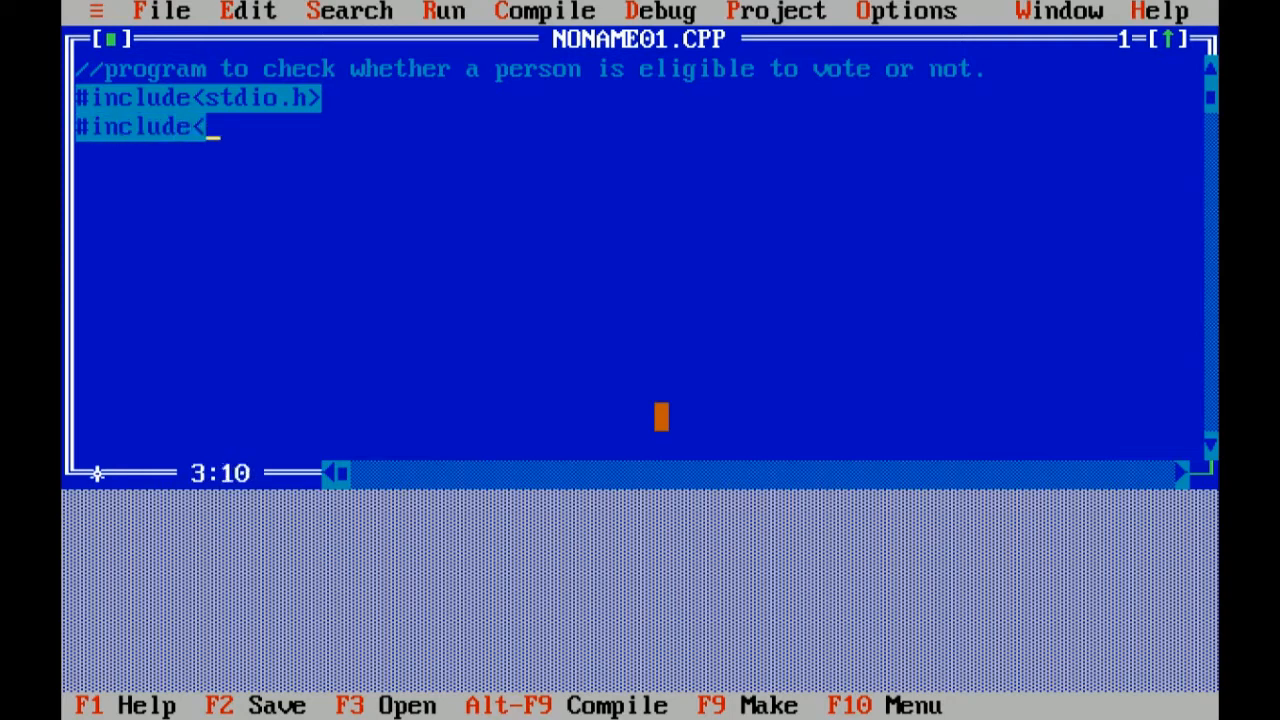
{"action": "type", "text": "conio"}
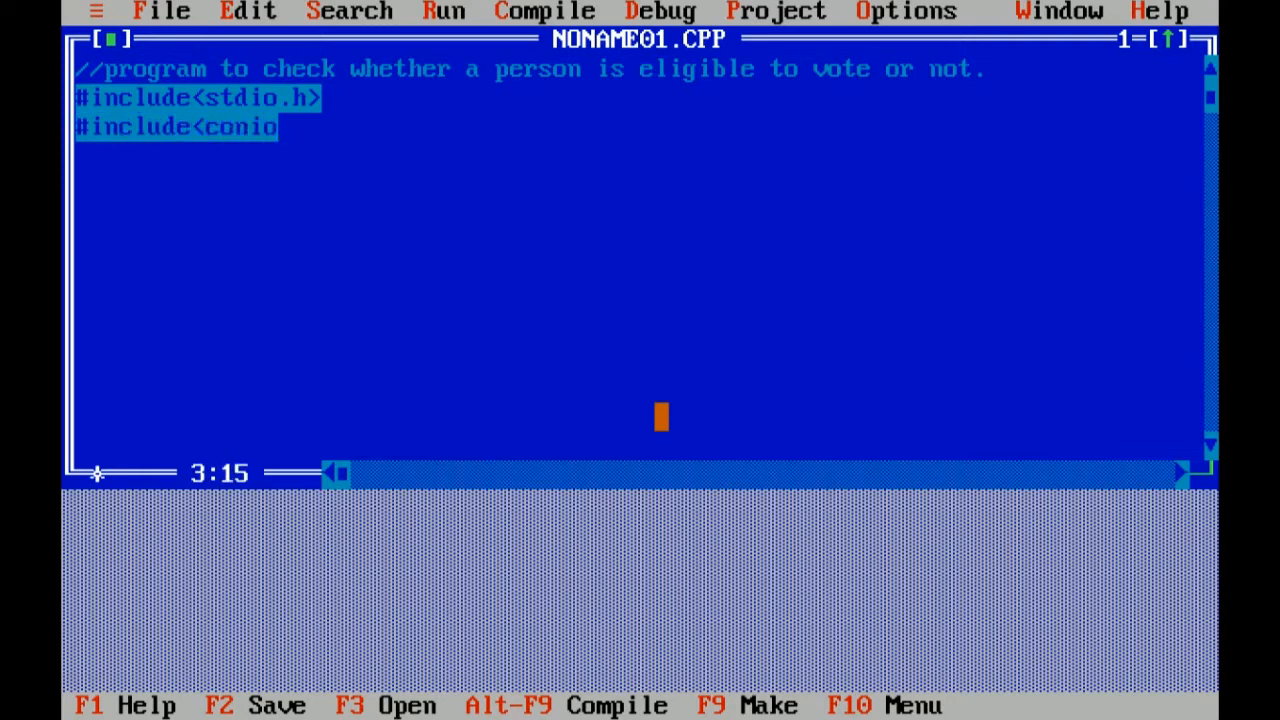
{"action": "type", "text": ".h>"}
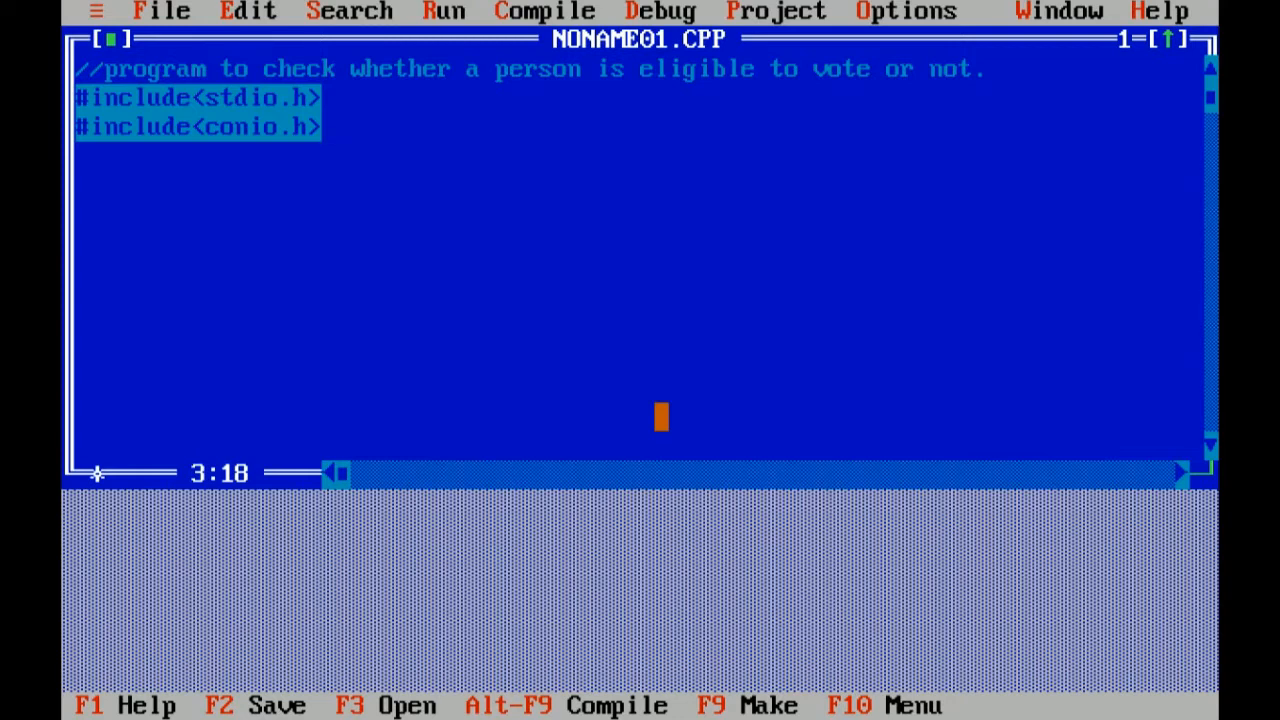
Write void main() with an opening brace and declare int age;
{"action": "key", "text": "Return"}
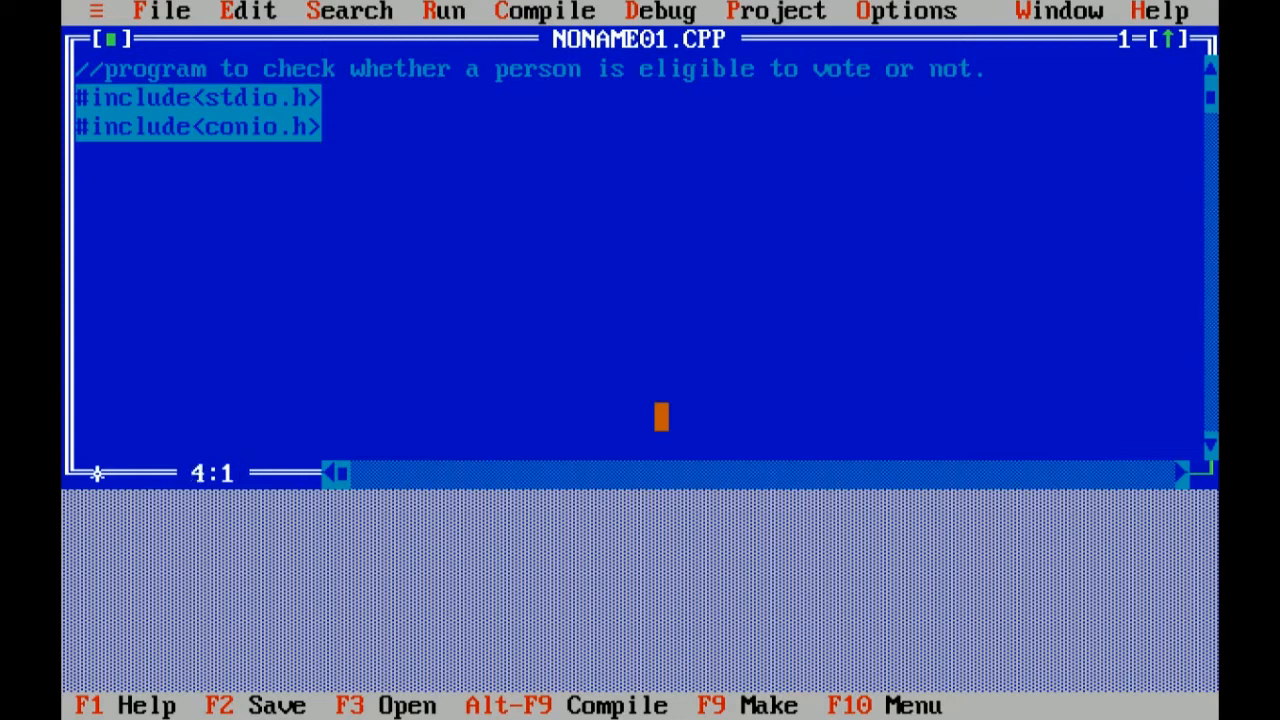
{"action": "type", "text": "void"}
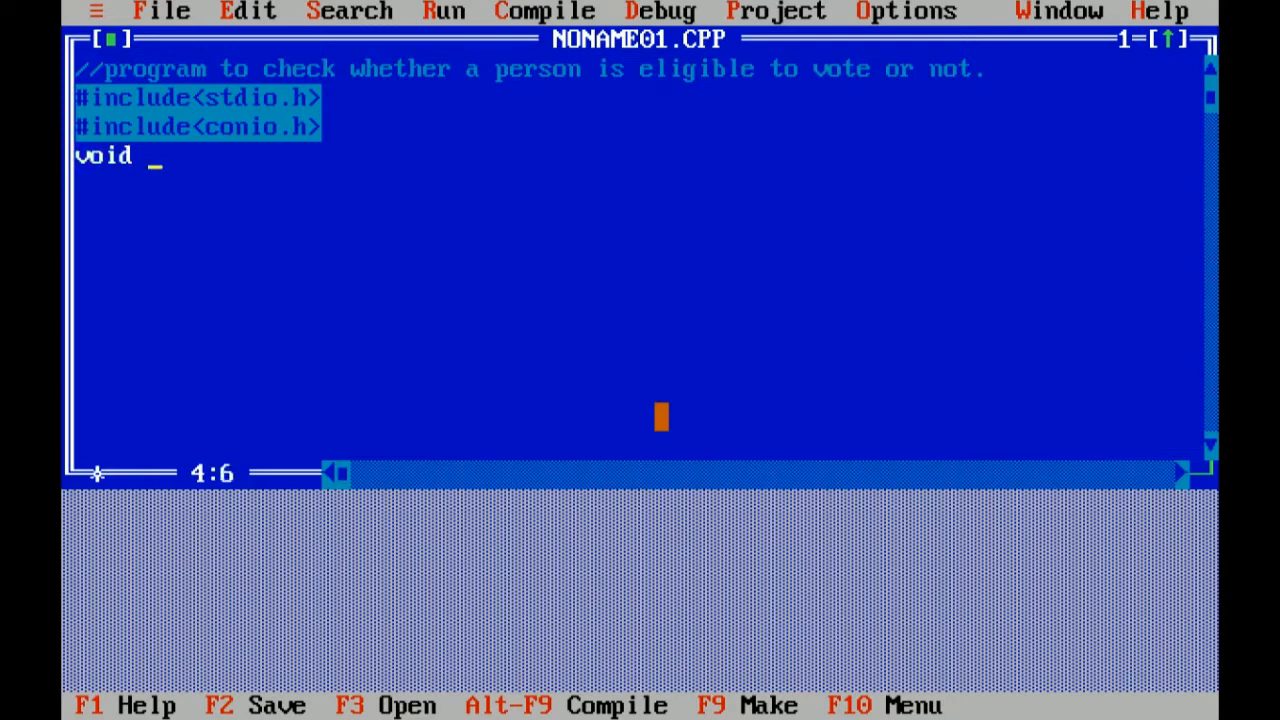
{"action": "type", "text": "main"}
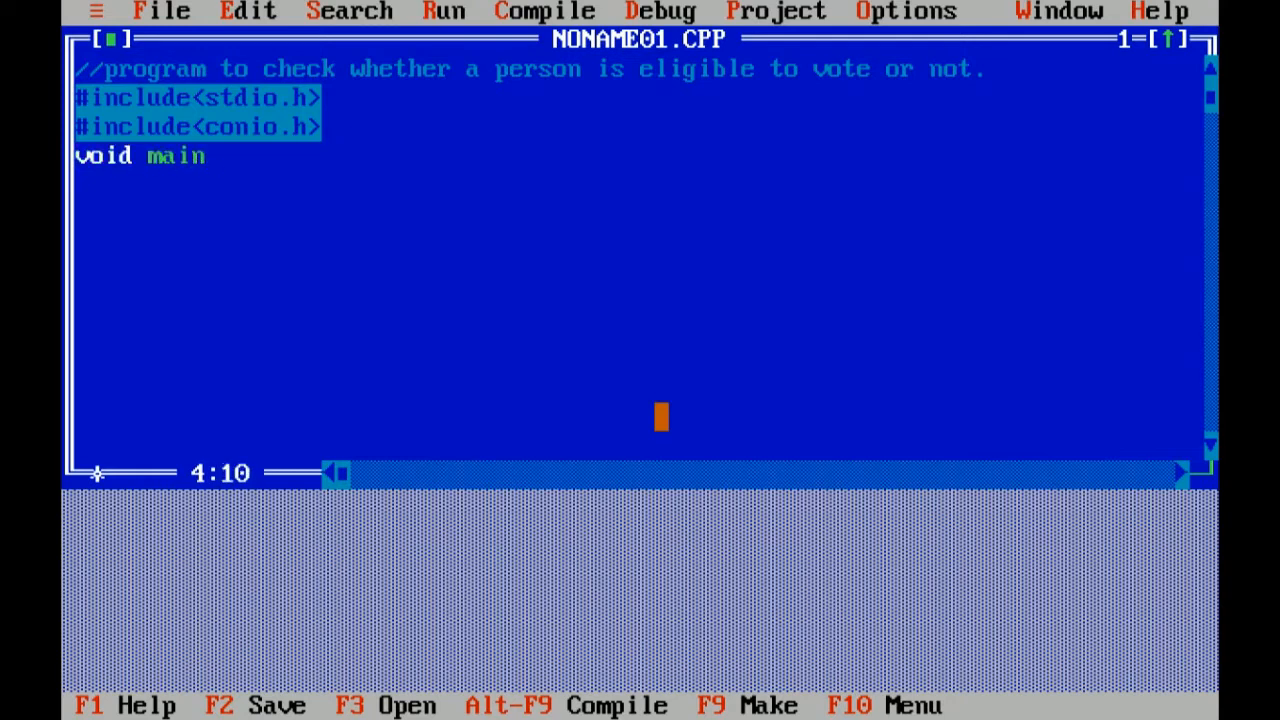
{"action": "type", "text": "()"}
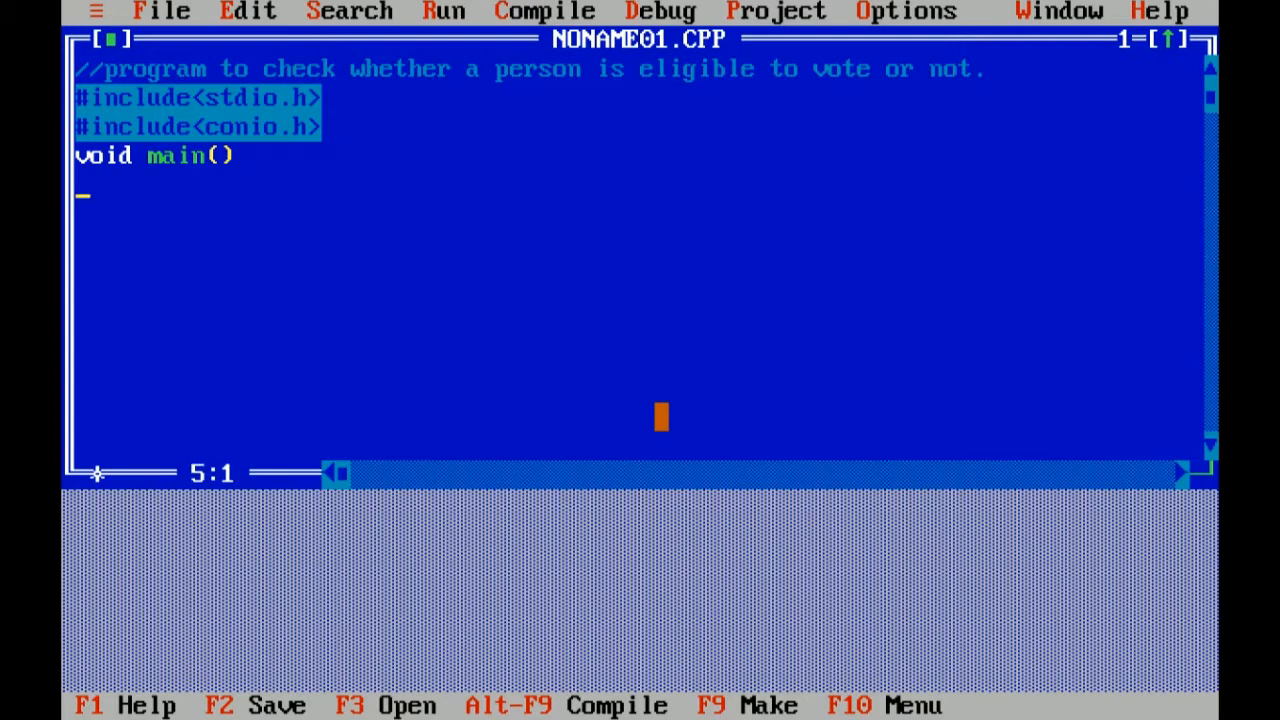
{"action": "type", "text": "{"}
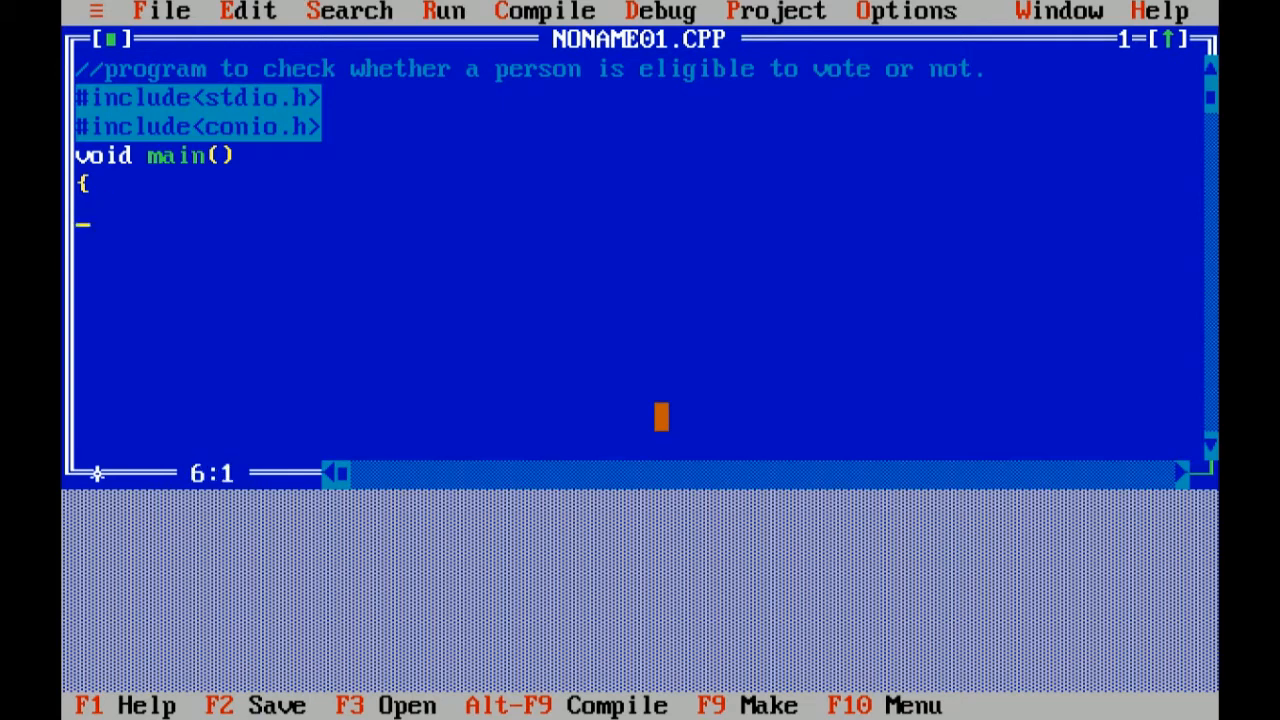
{"action": "type", "text": "int"}
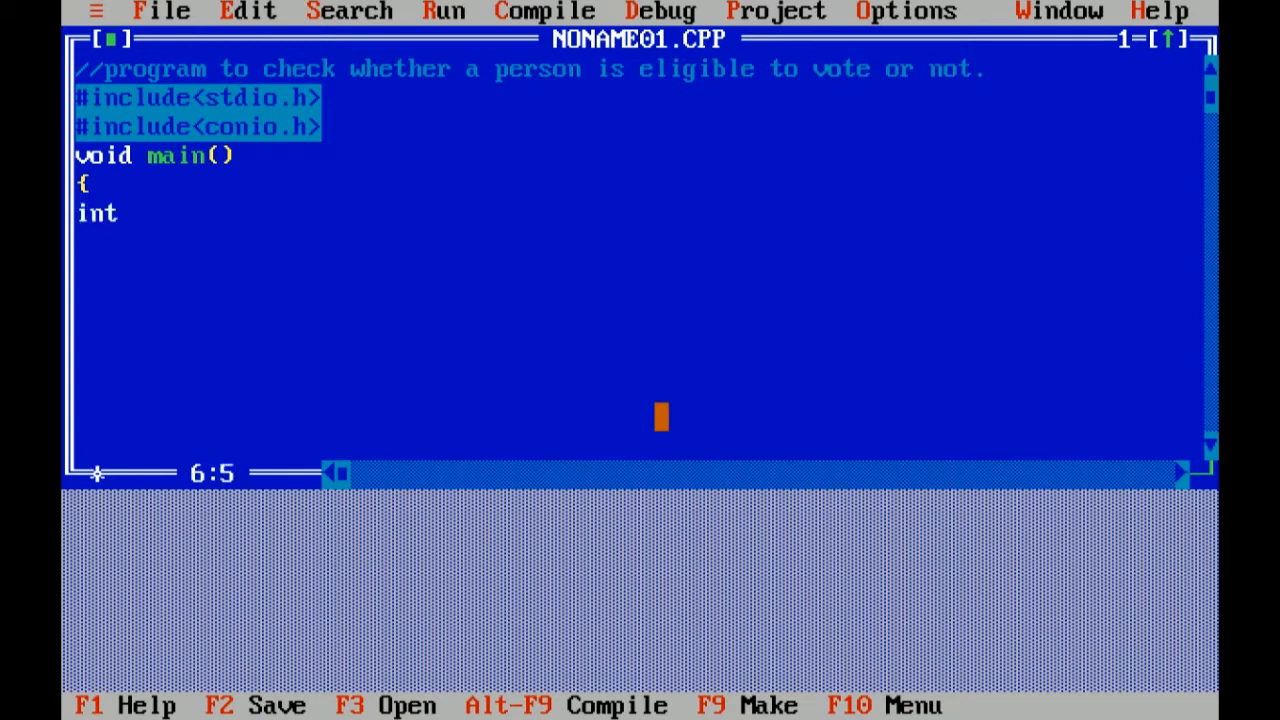
{"action": "type", "text": "a"}
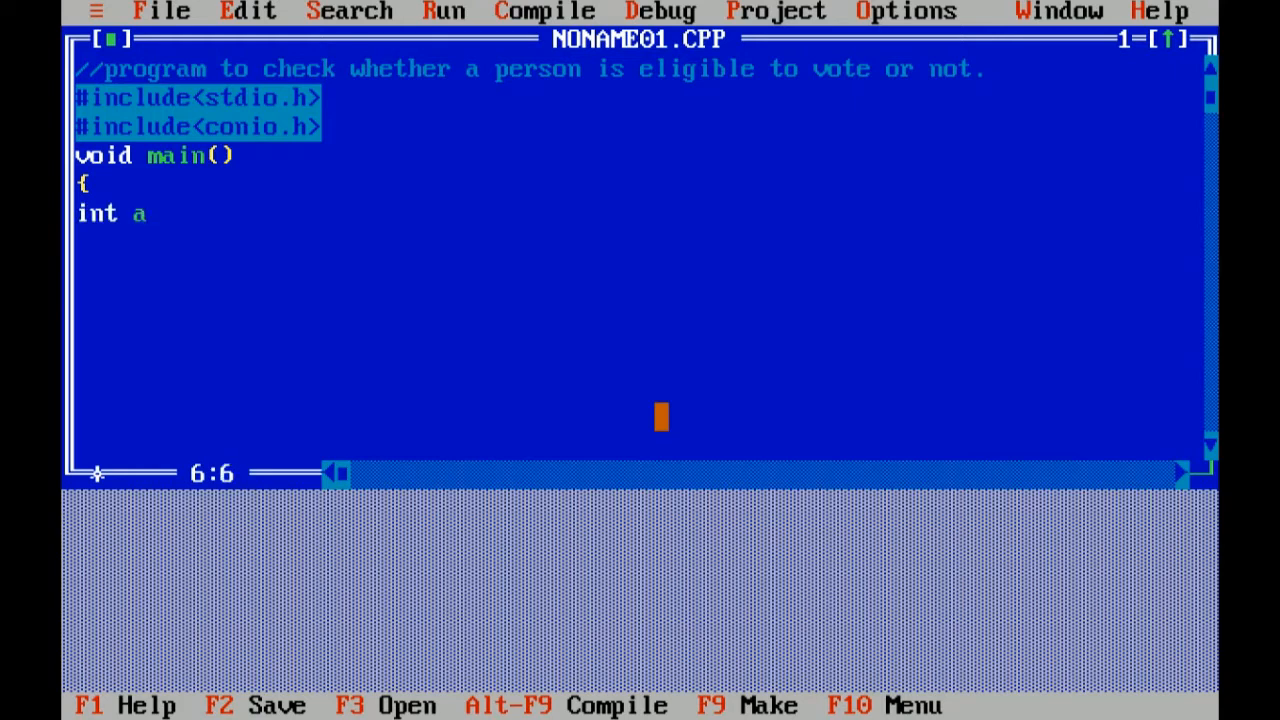
{"action": "type", "text": "ge;"}
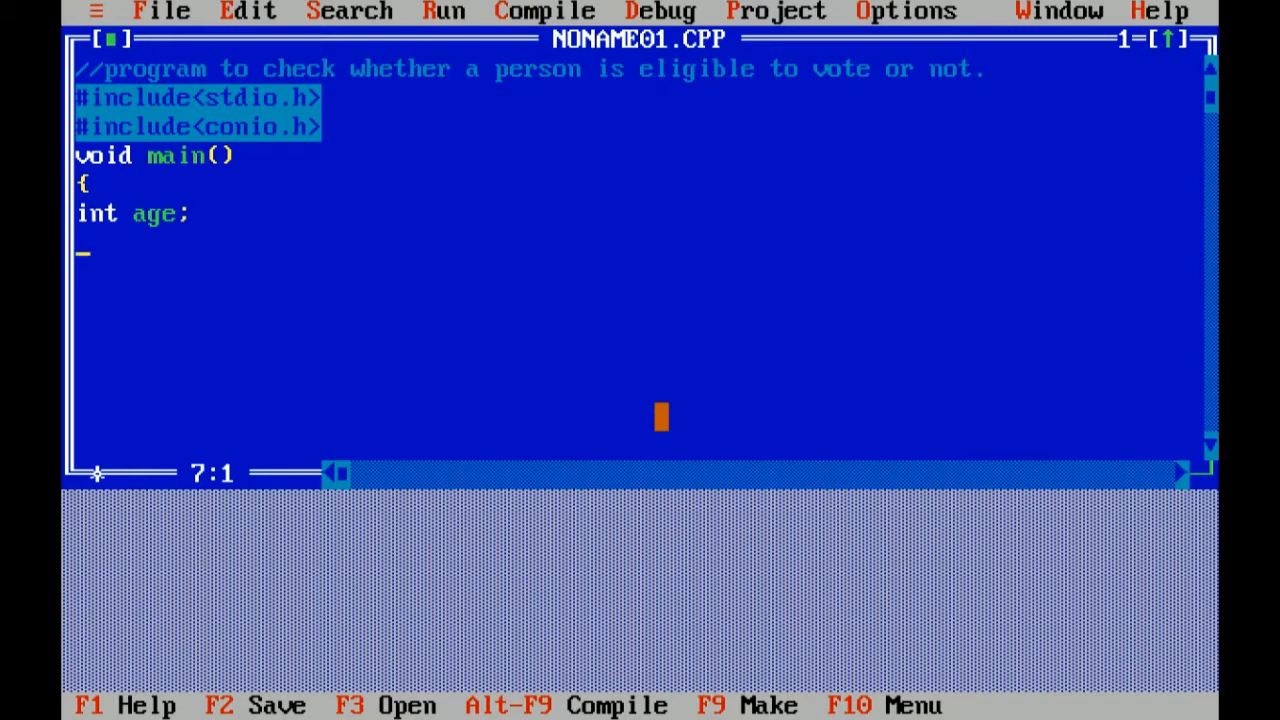
Add clrscr(); and printf("\n enter the age"); to main
{"action": "type", "text": "c"}
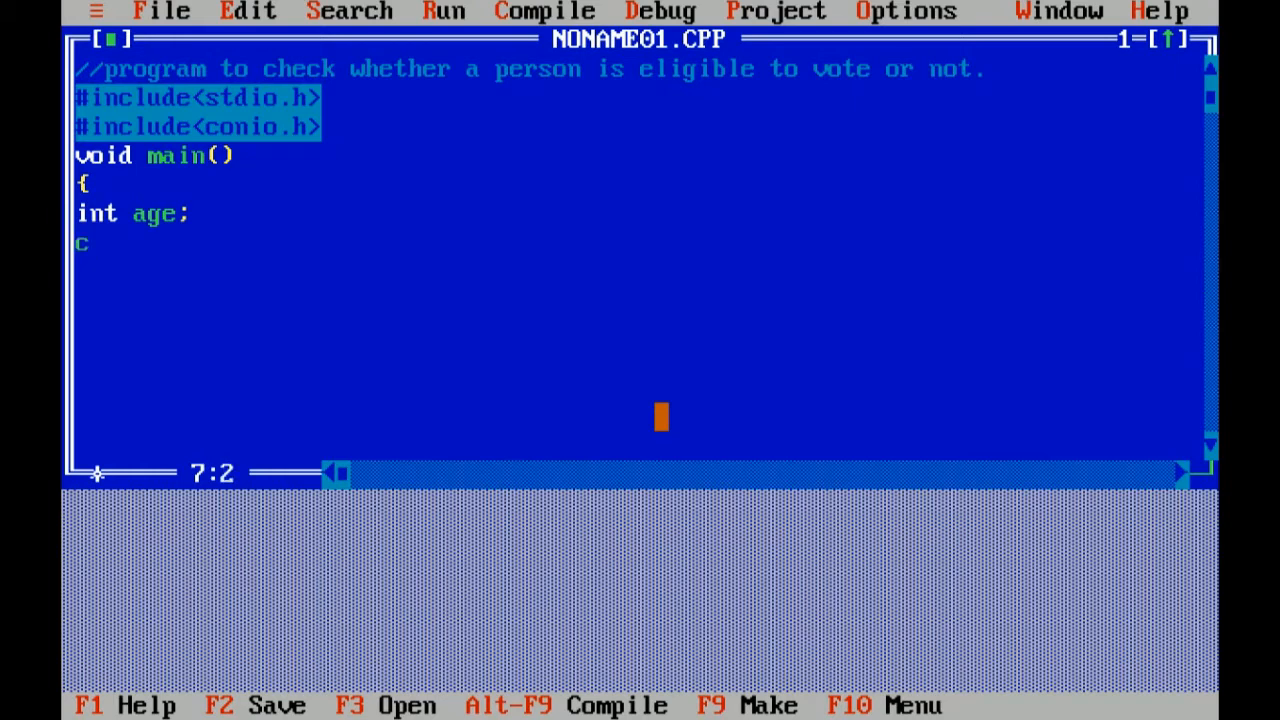
{"action": "type", "text": "lr"}
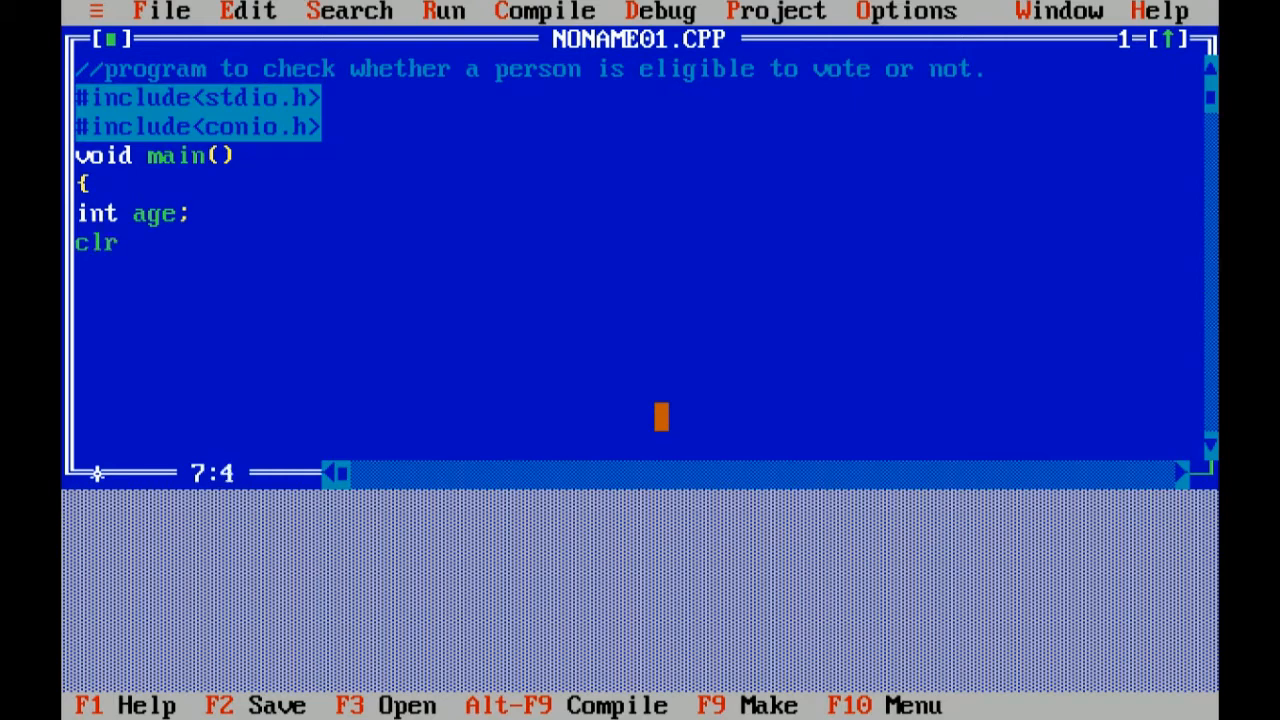
{"action": "type", "text": "sc"}
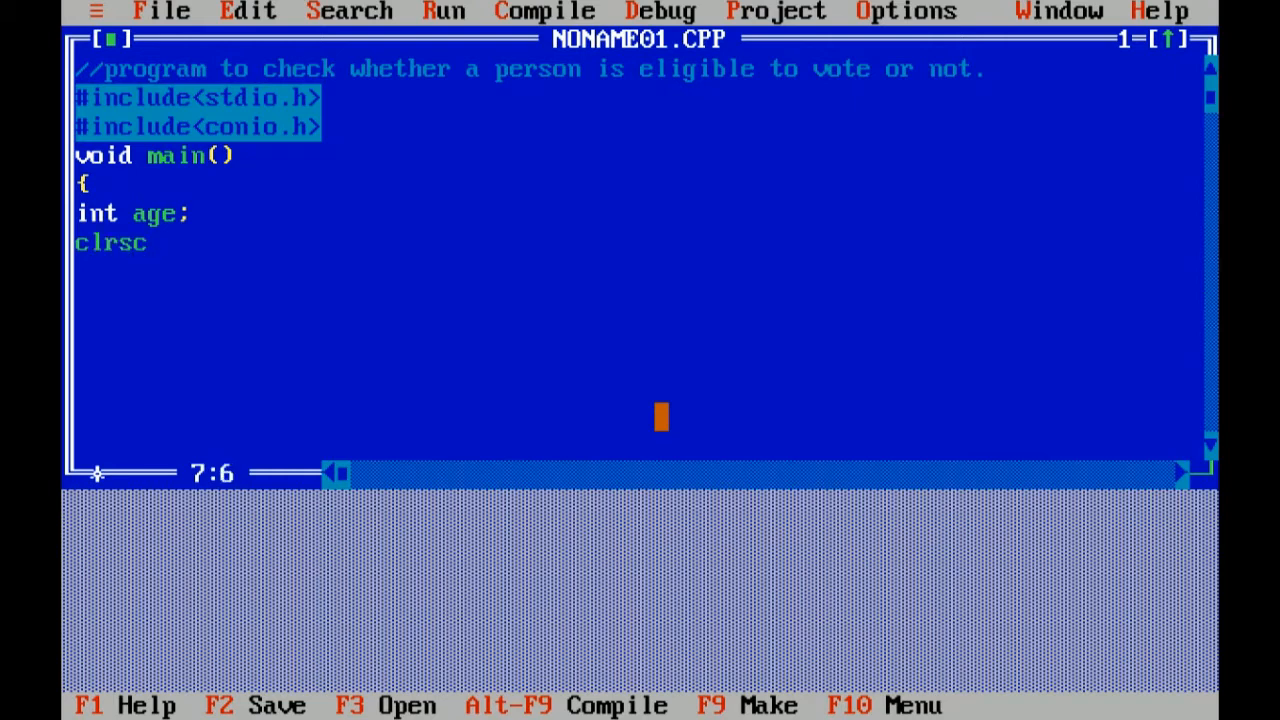
{"action": "type", "text": "r()"}
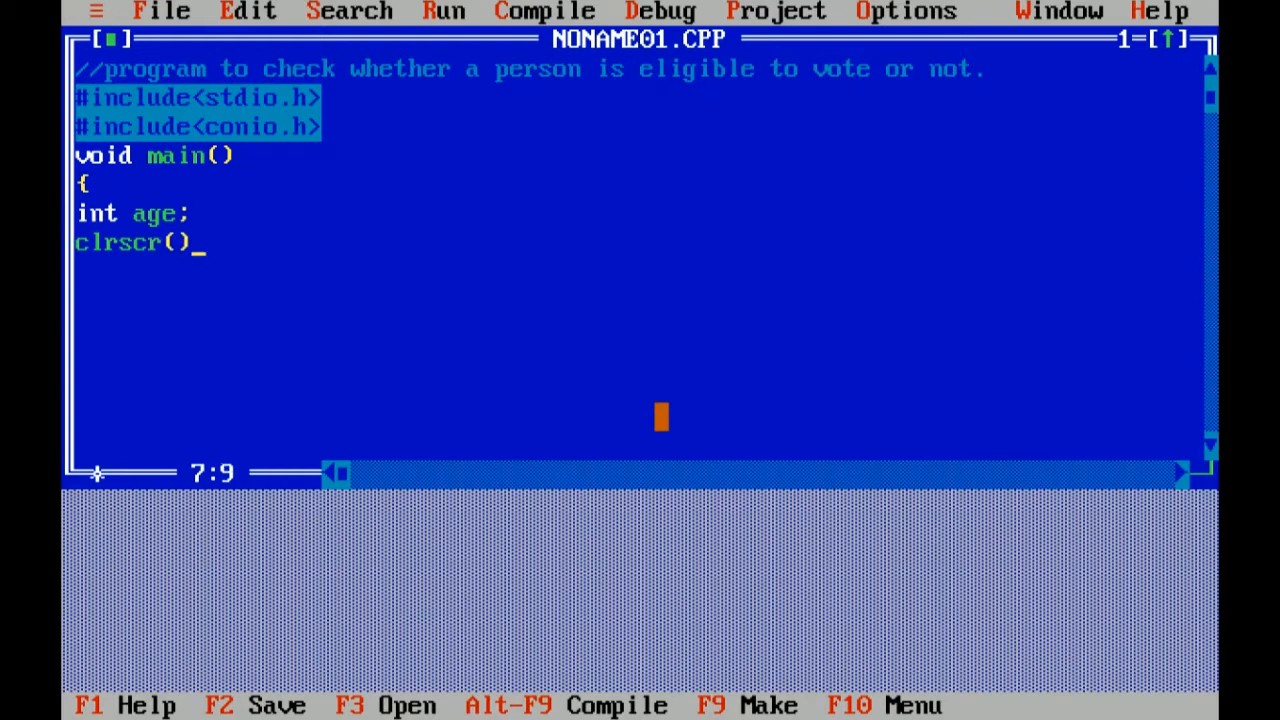
{"action": "type", "text": ";"}
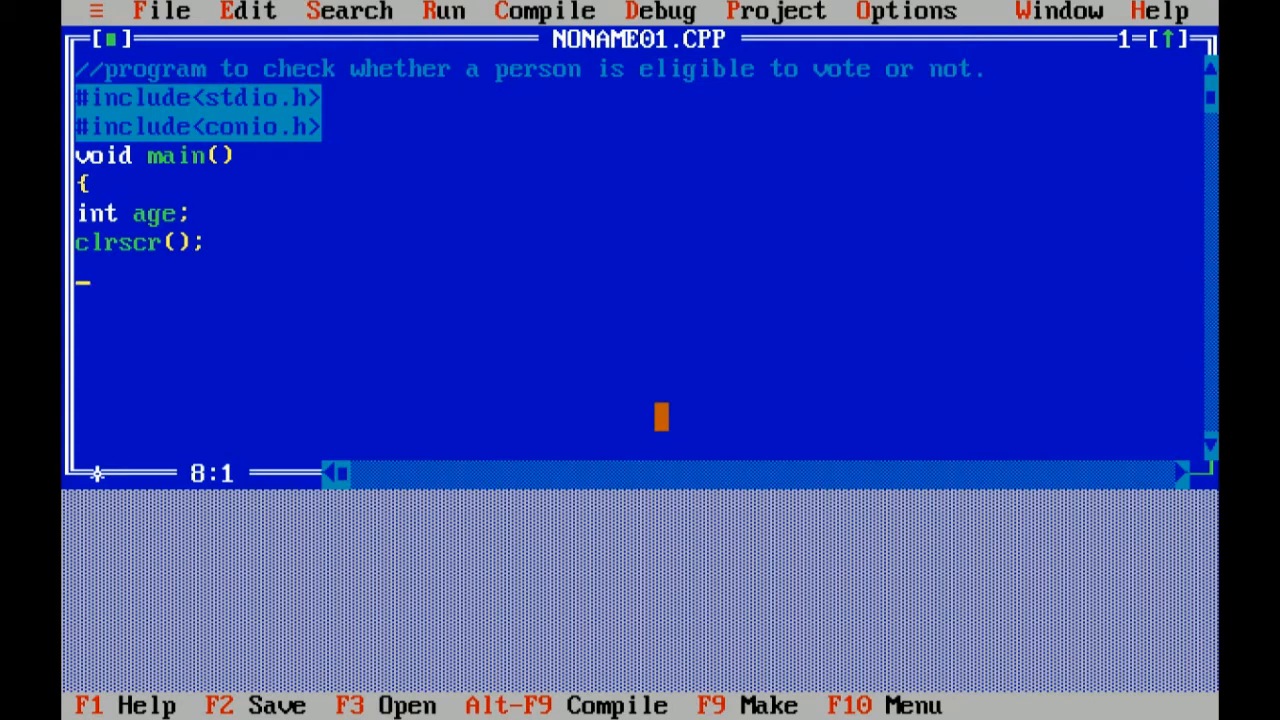
{"action": "type", "text": "pri"}
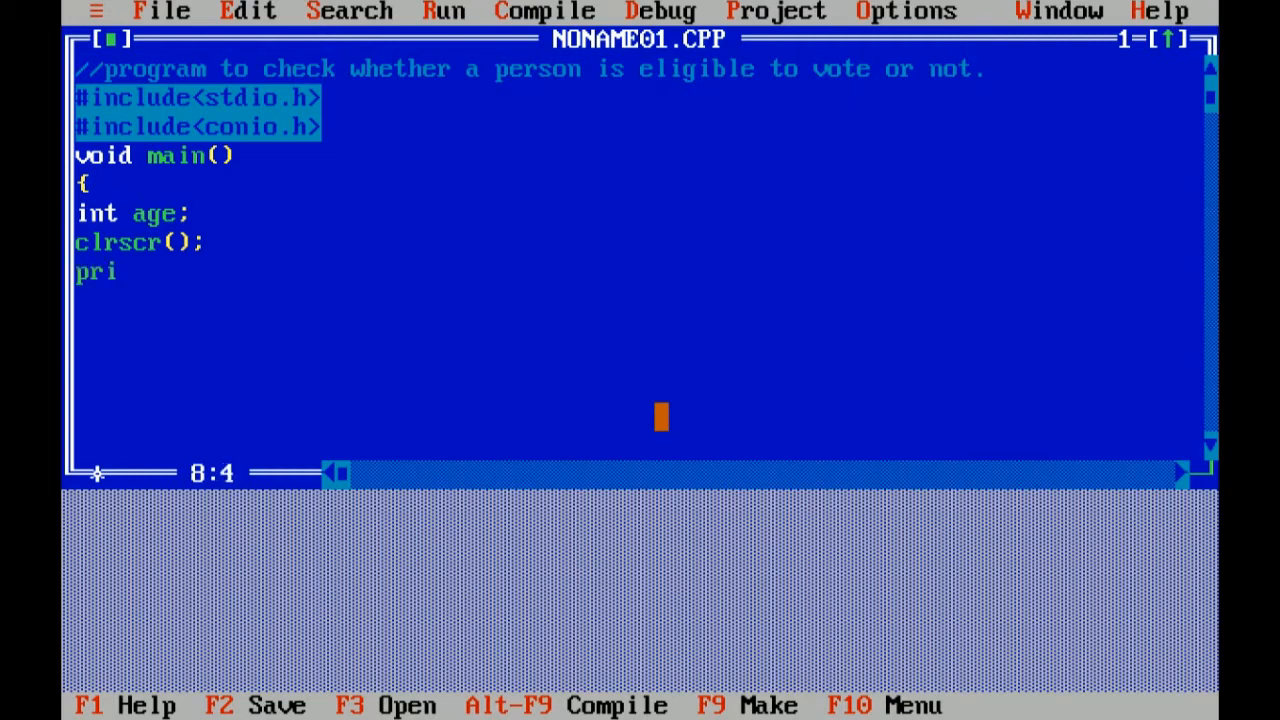
{"action": "type", "text": "ntf("}
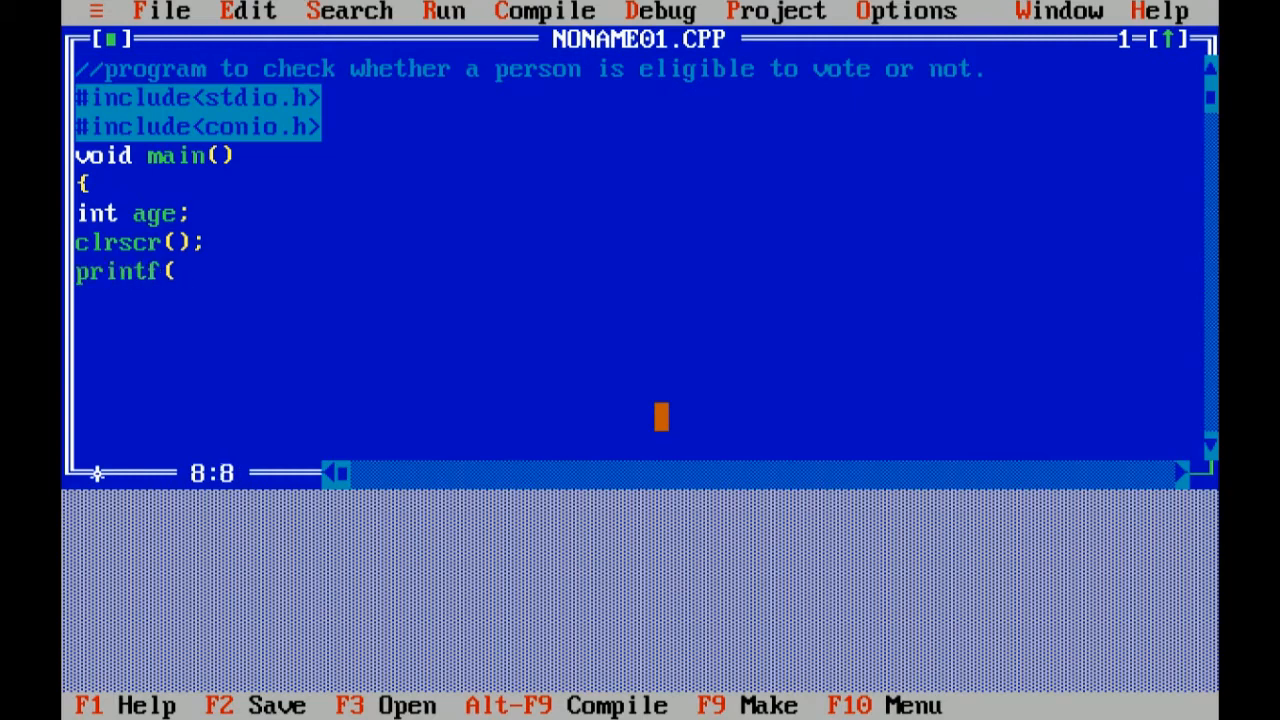
{"action": "type", "text": "\"\\n ente"}
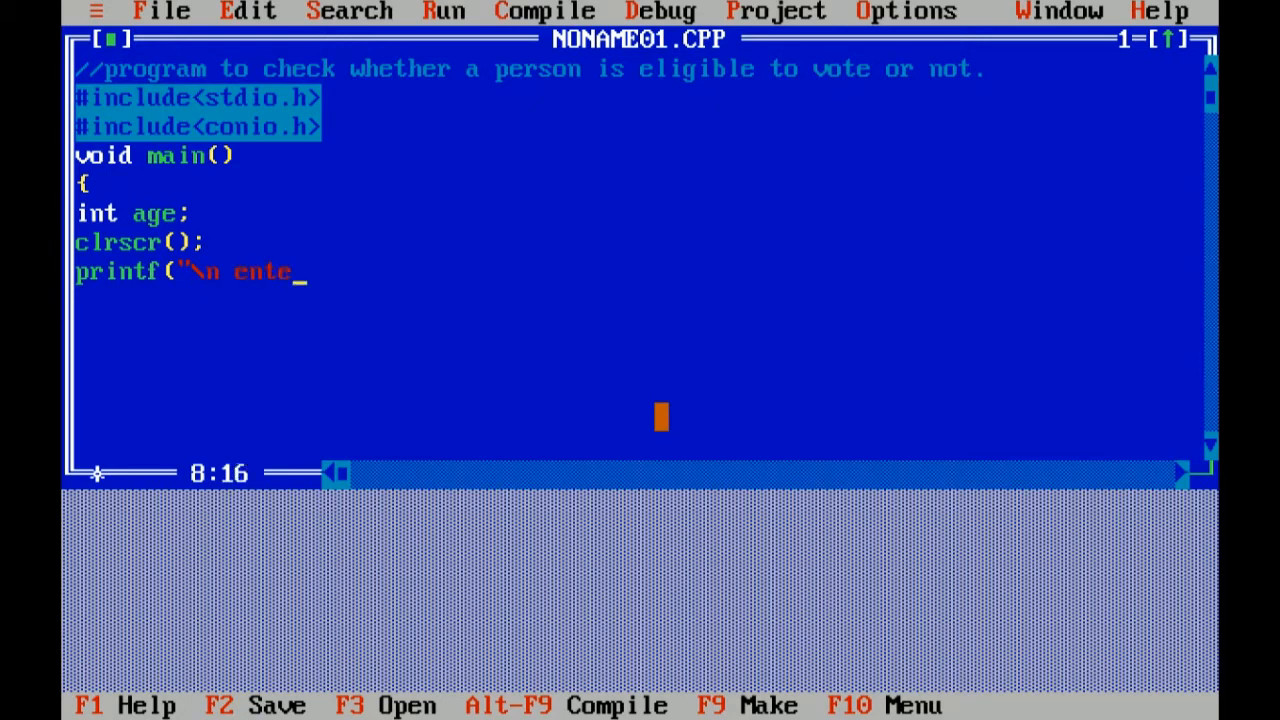
{"action": "type", "text": "r the"}
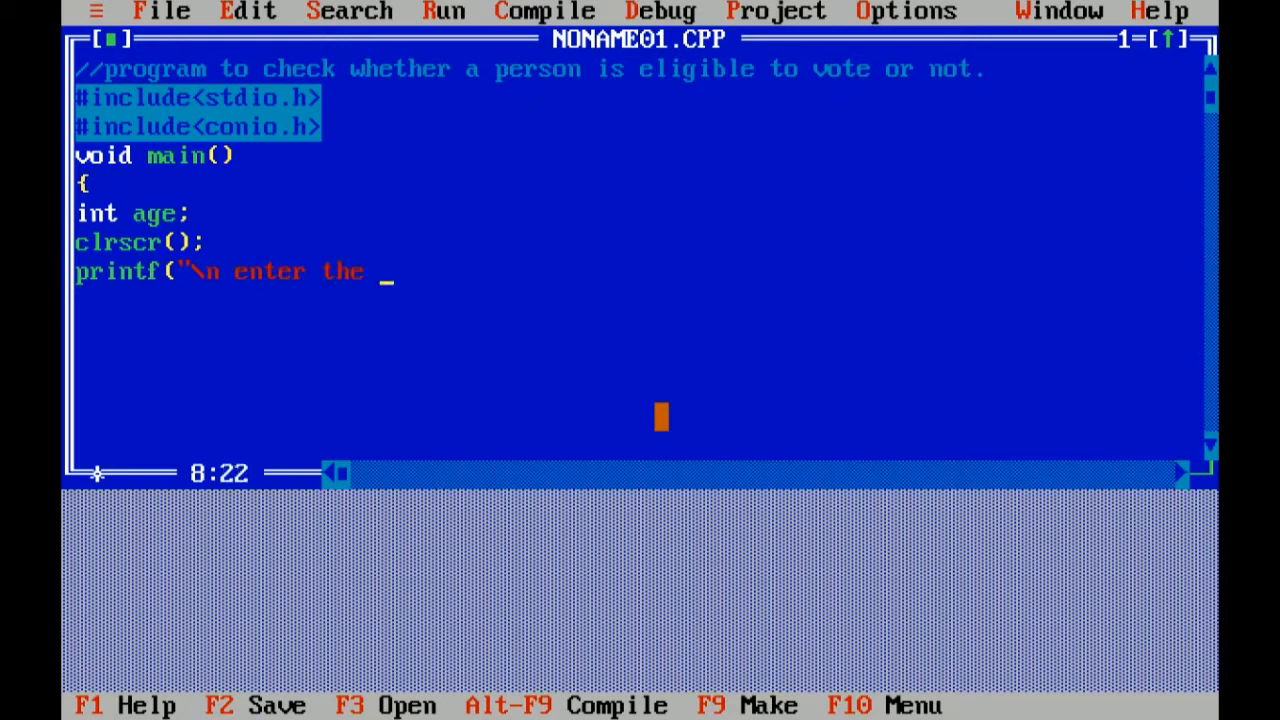
{"action": "type", "text": "ag"}
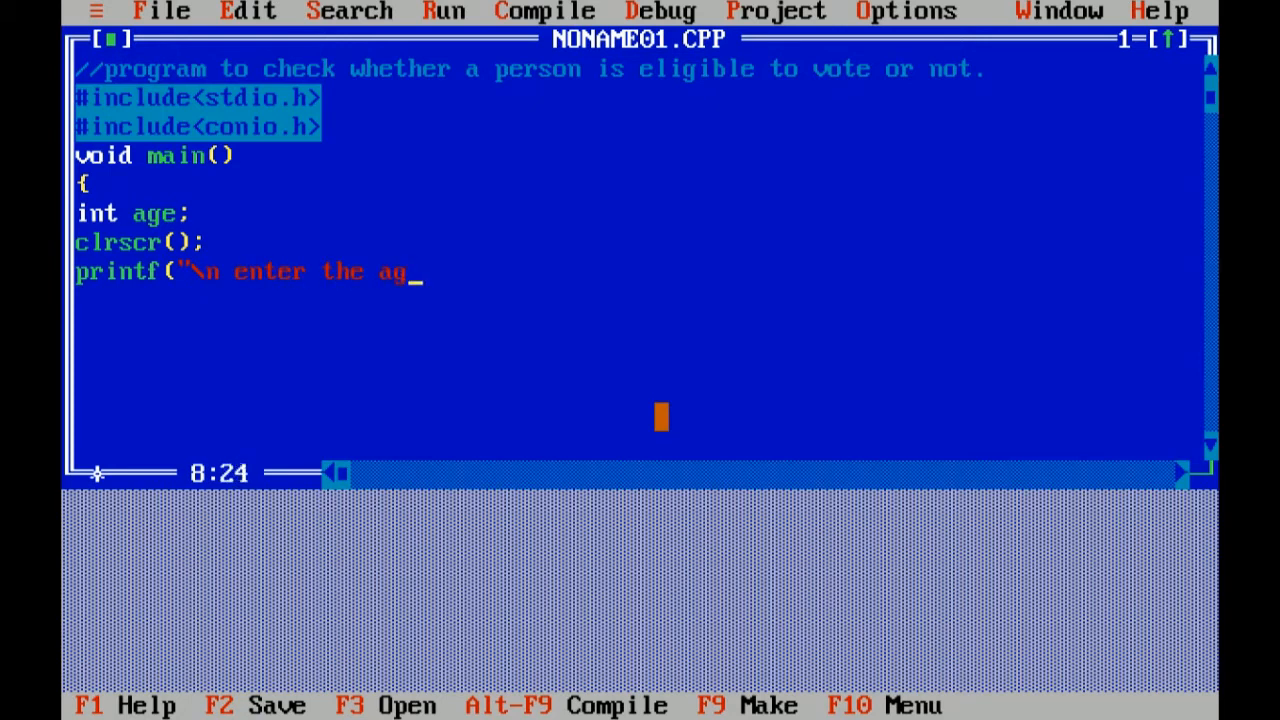
{"action": "type", "text": "e\");"}
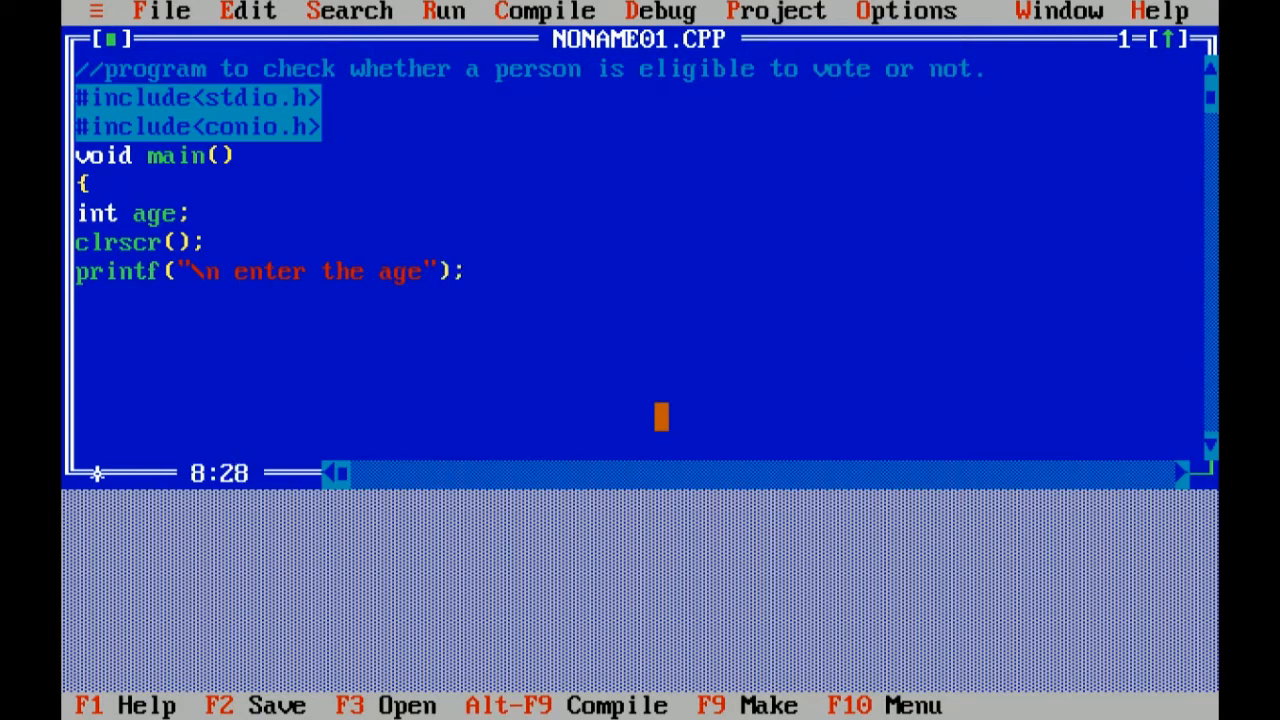
Read the age with scanf("%d",&age)
{"action": "type", "text": "scan"}
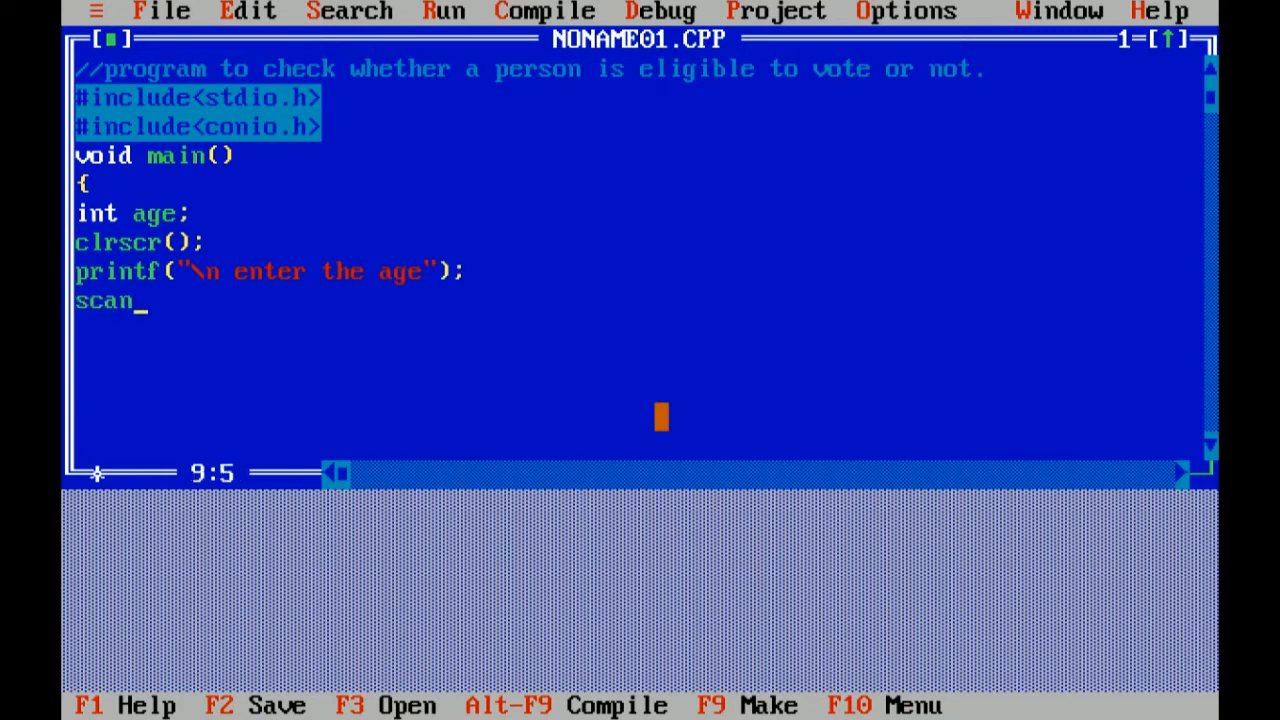
{"action": "type", "text": "f(\""}
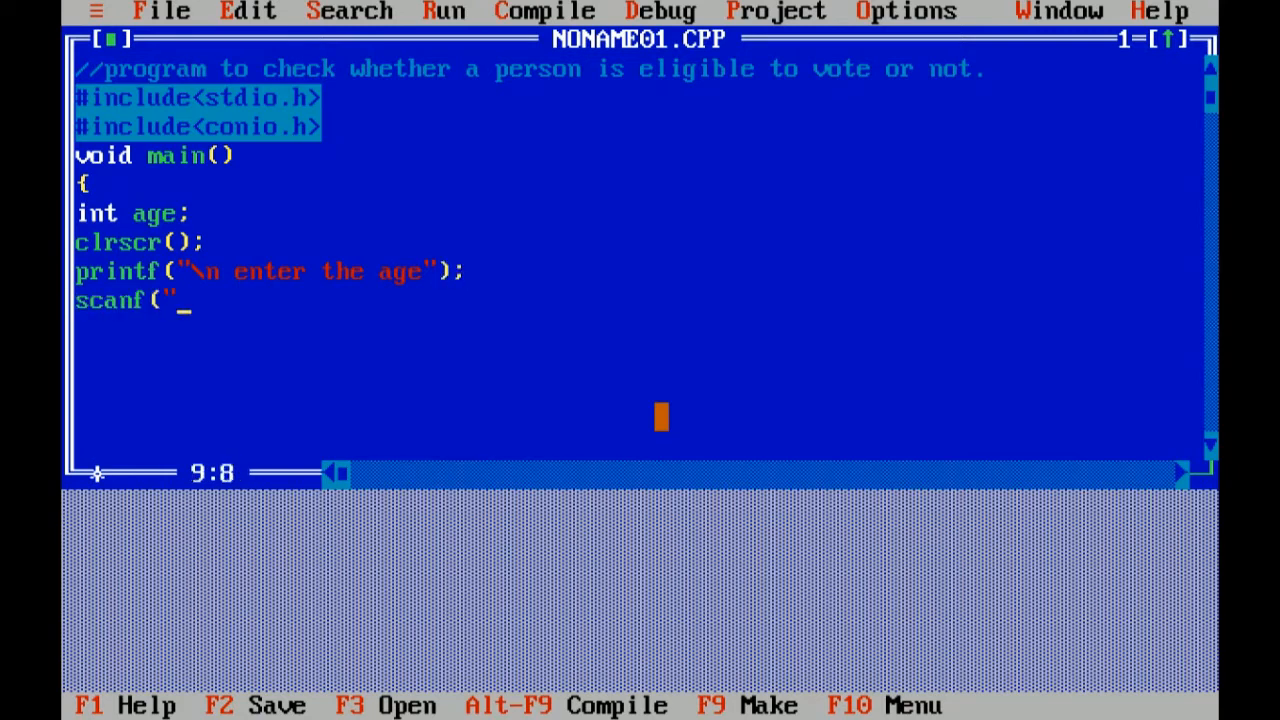
{"action": "type", "text": "%d\","}
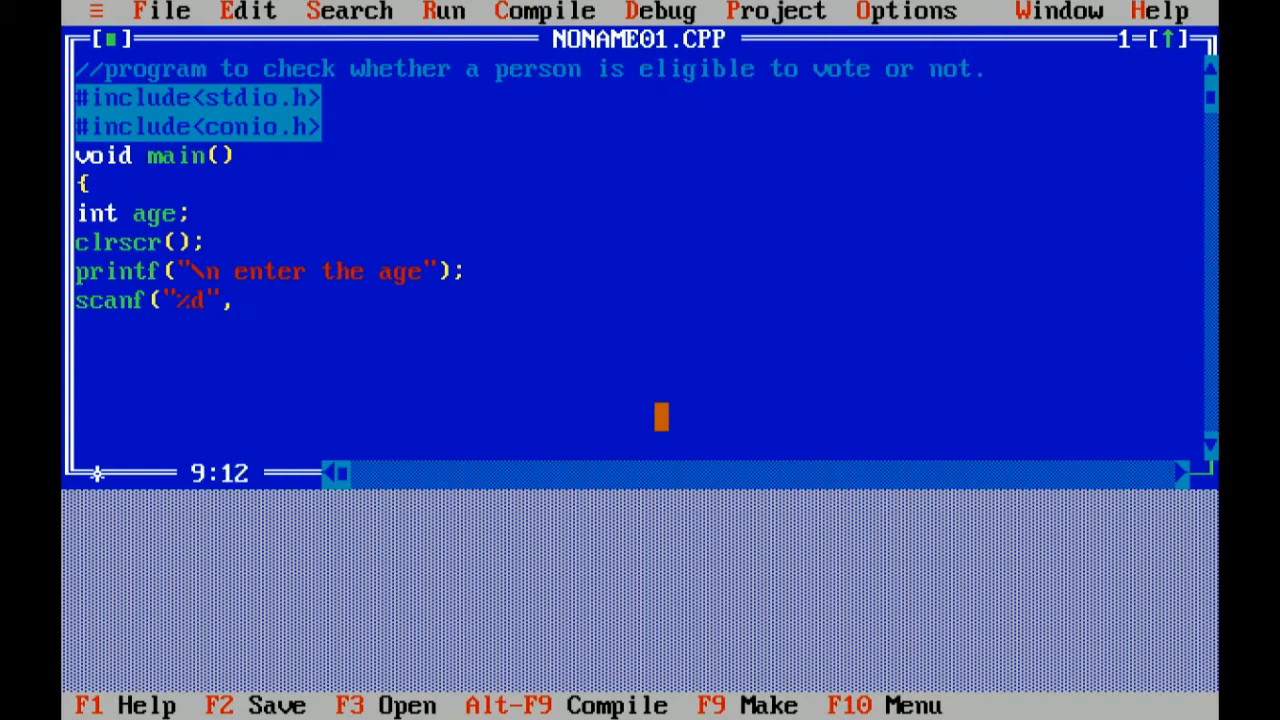
{"action": "type", "text": "&"}
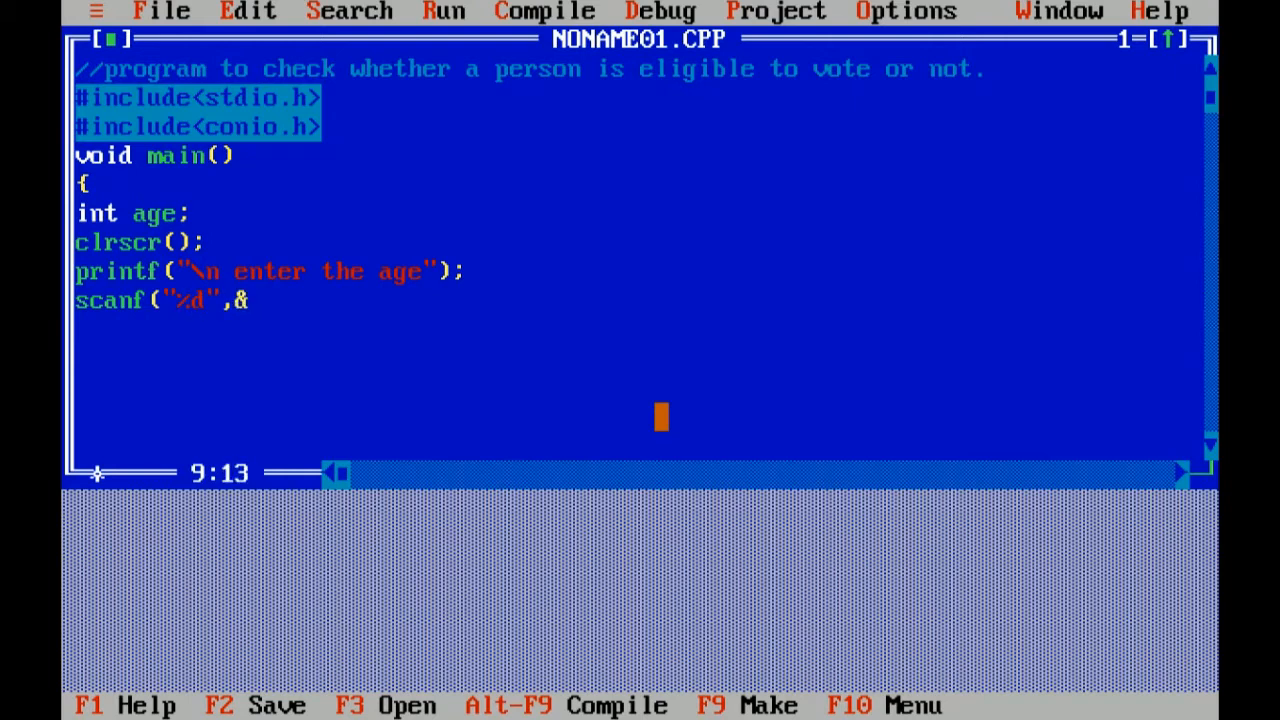
{"action": "type", "text": "age);"}
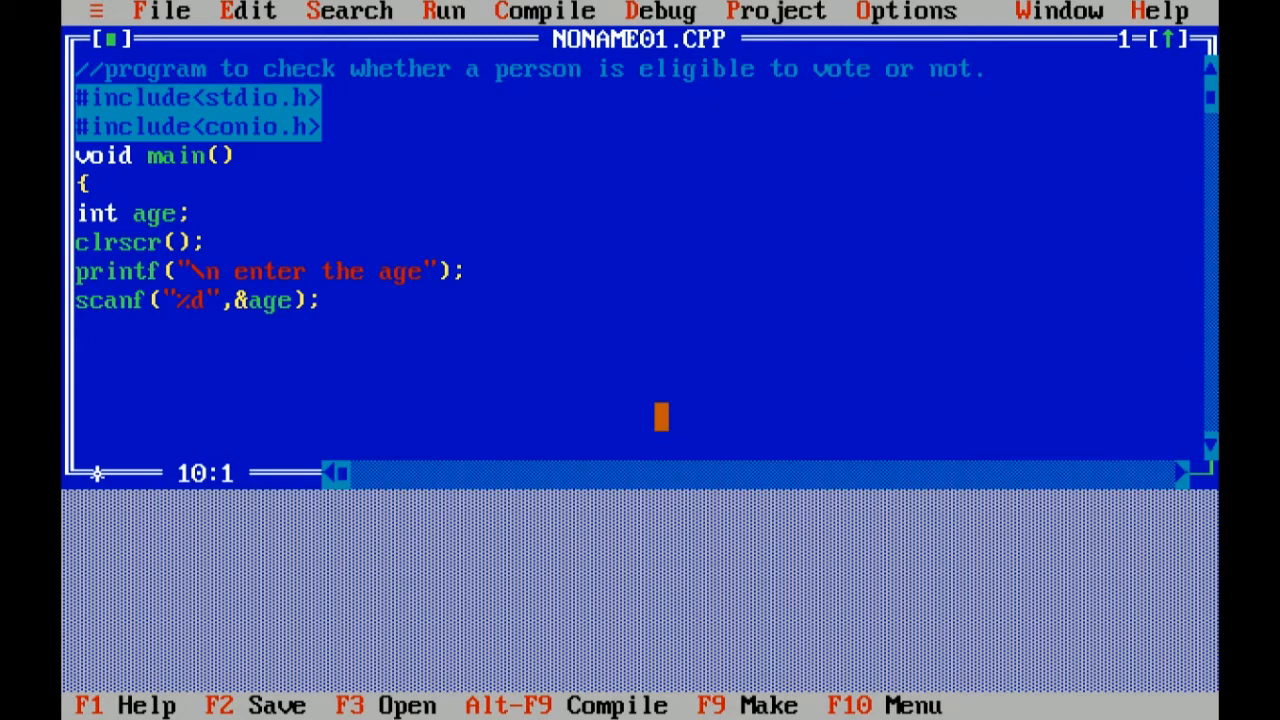
{"action": "key", "text": "Return"}
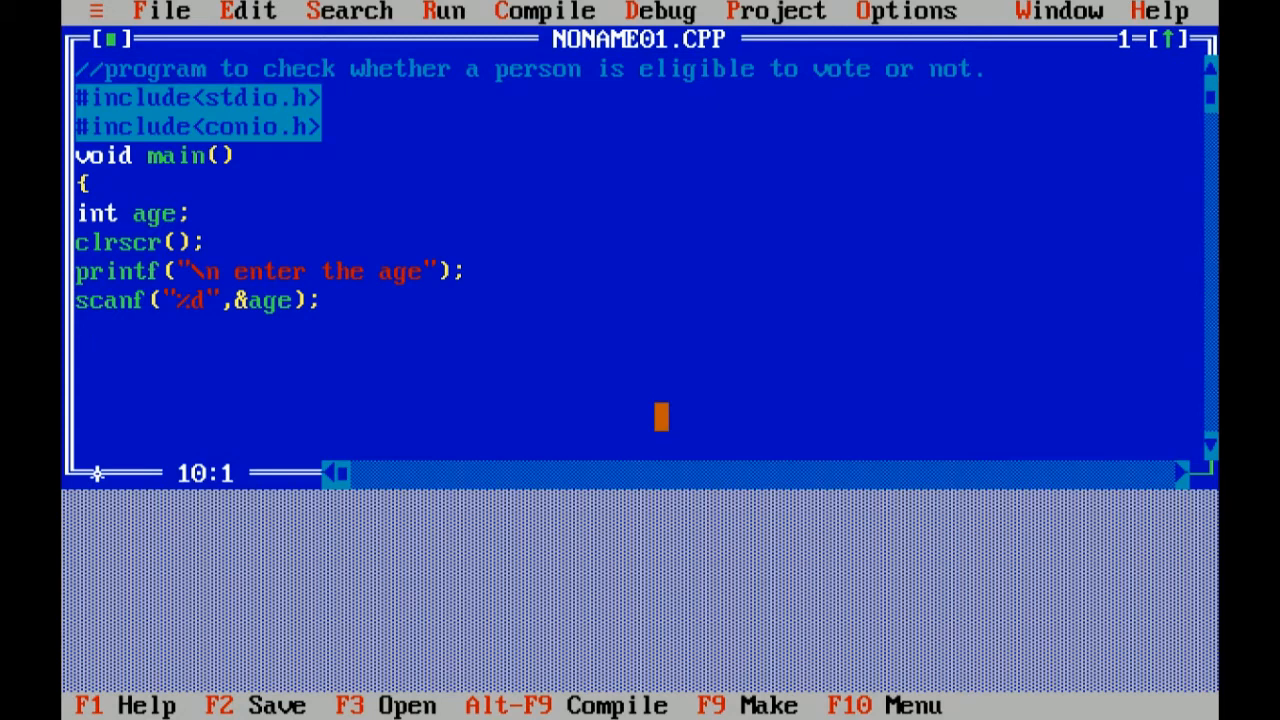
Start an if statement testing age>=18
{"action": "type", "text": "if"}
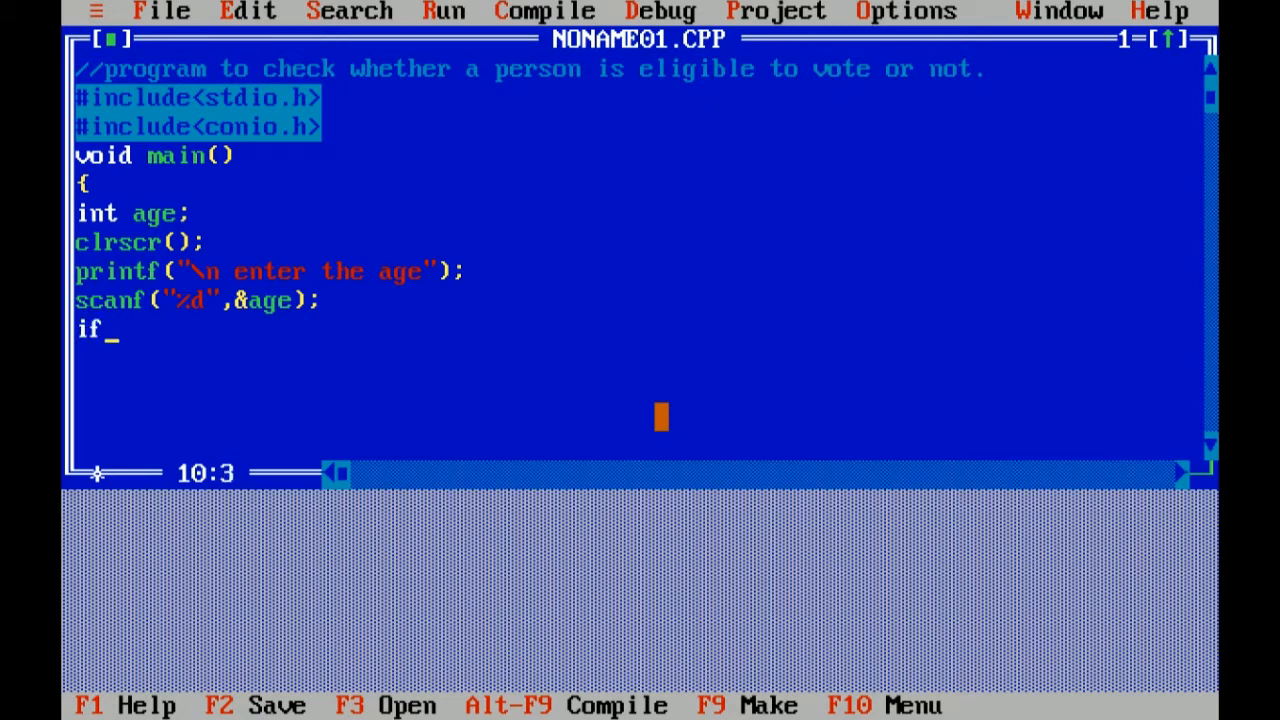
{"action": "type", "text": "("}
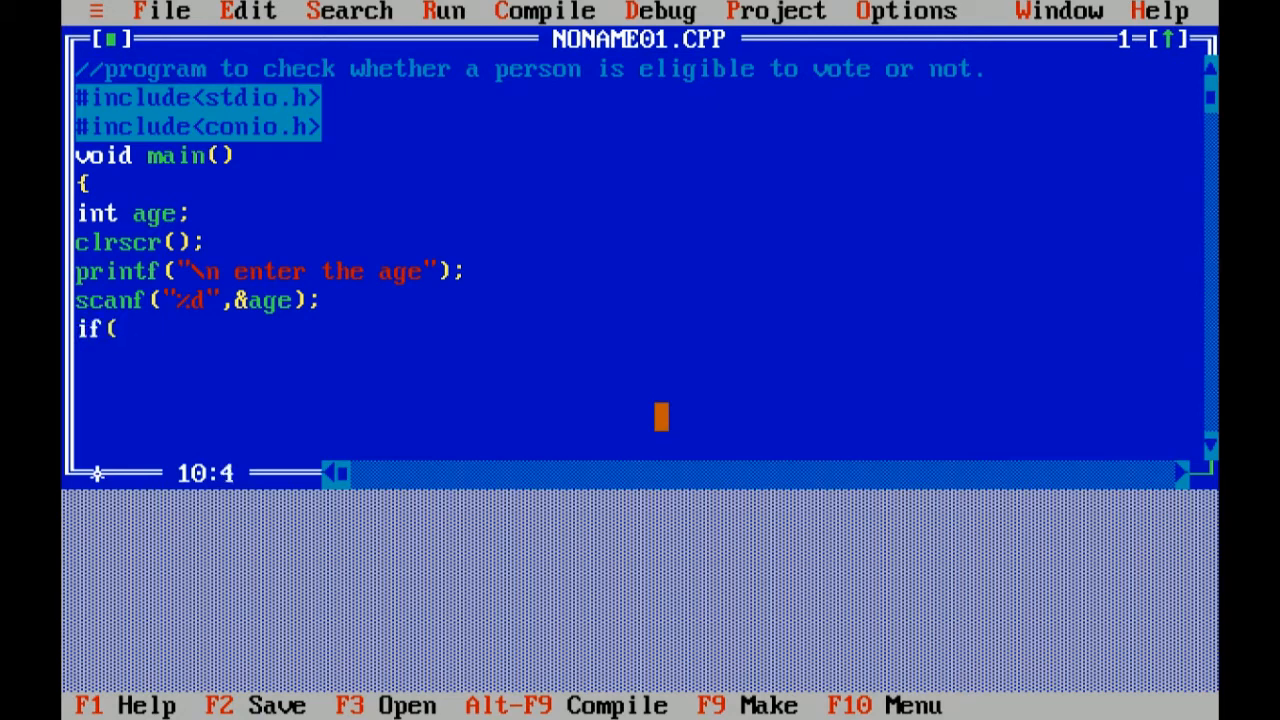
{"action": "type", "text": "age>"}
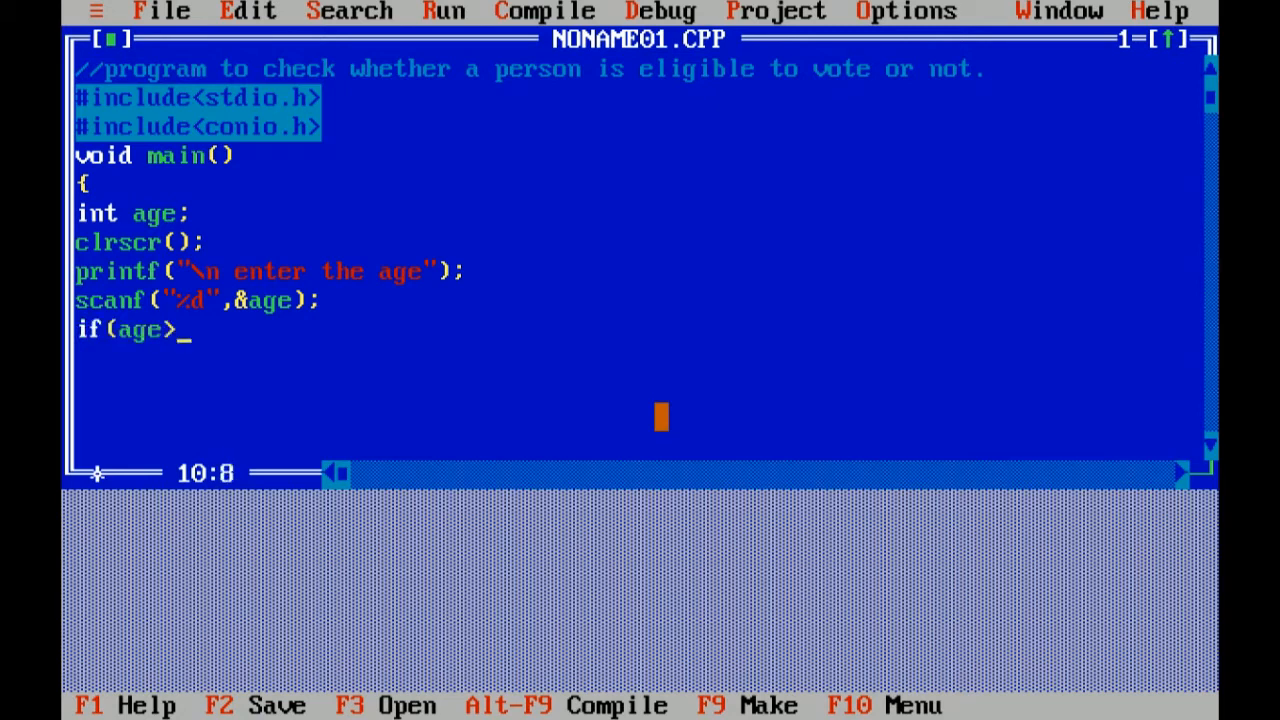
{"action": "type", "text": "=1"}
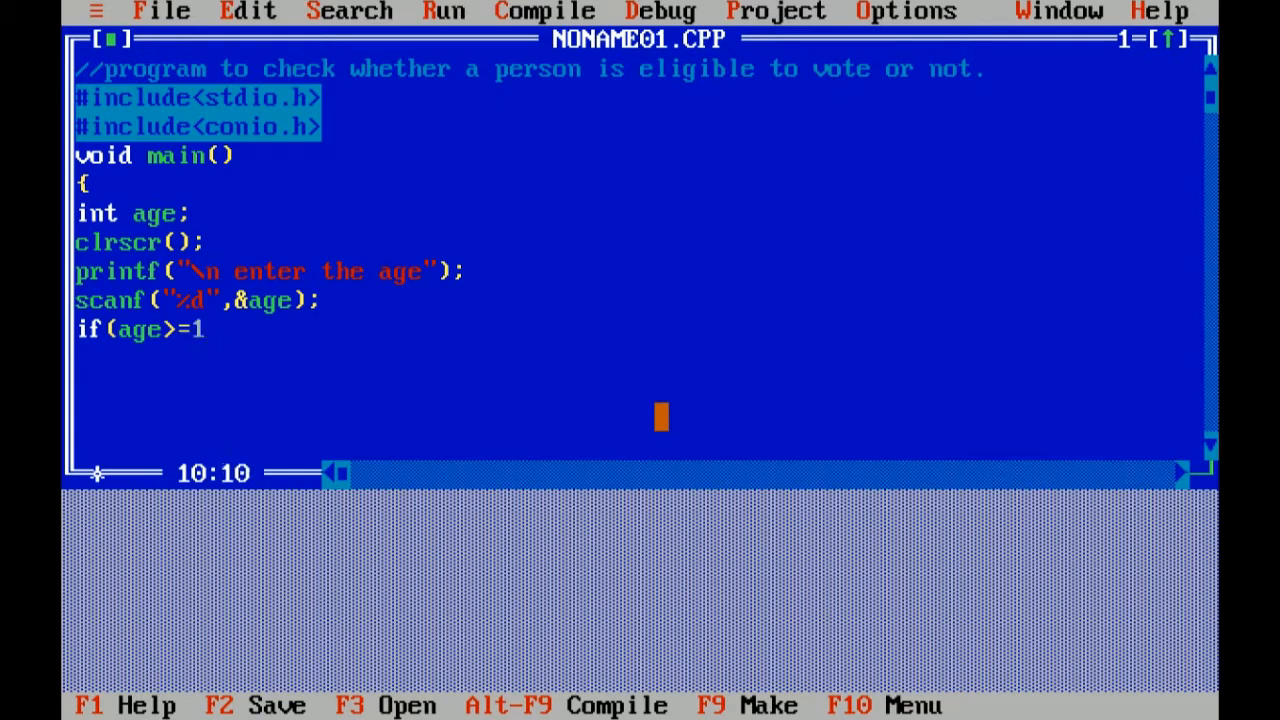
{"action": "type", "text": "8"}
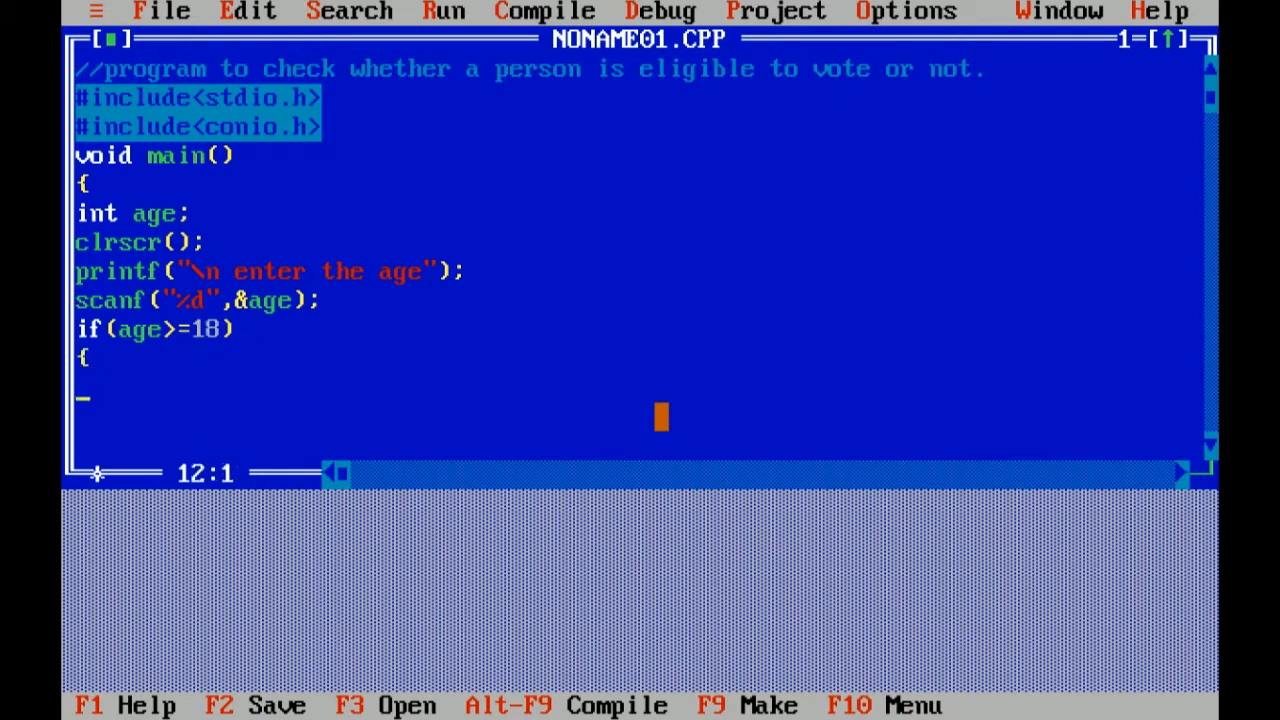
Print "you are eligible to vote" inside the if block and close it
{"action": "type", "text": "print"}
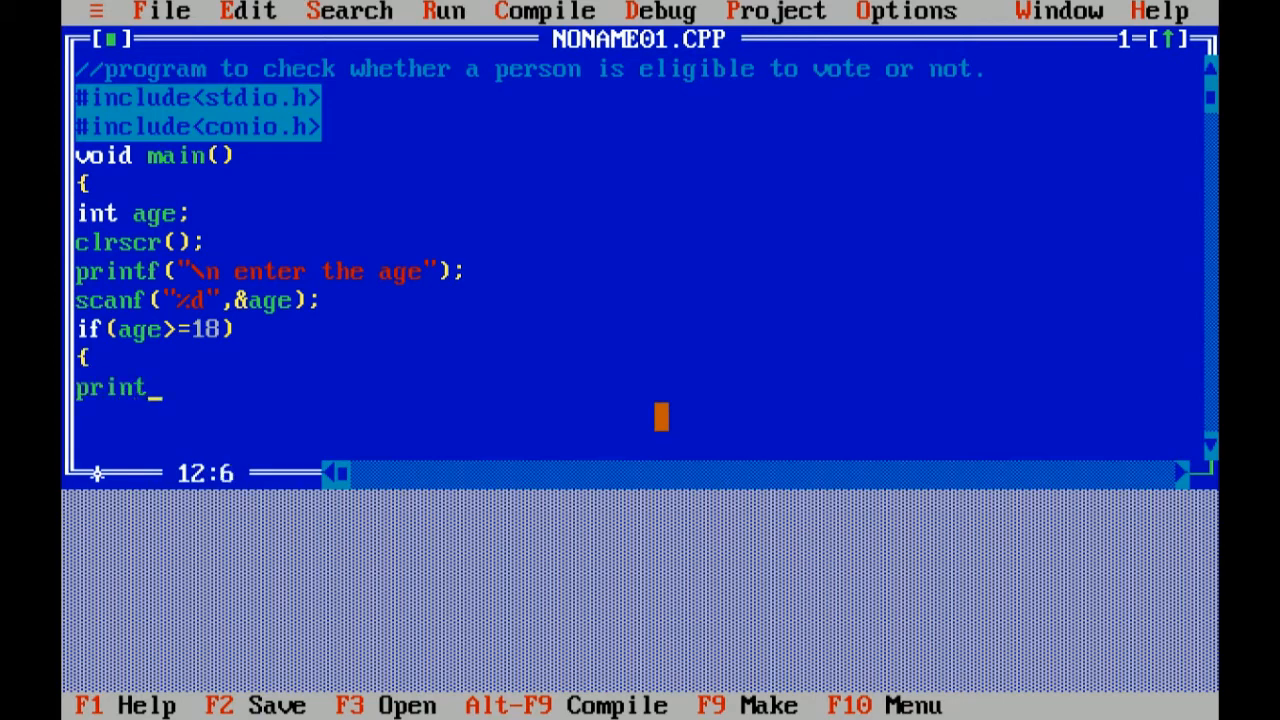
{"action": "type", "text": "f("}
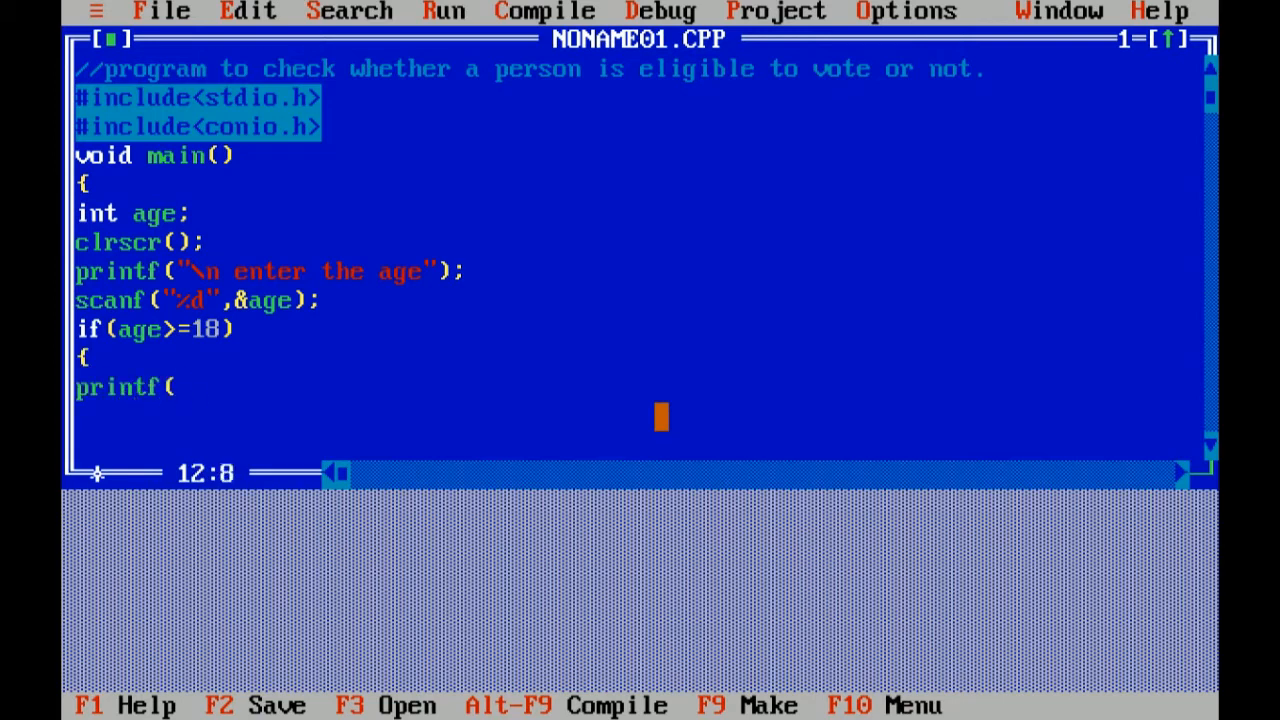
{"action": "type", "text": "\"\\n"}
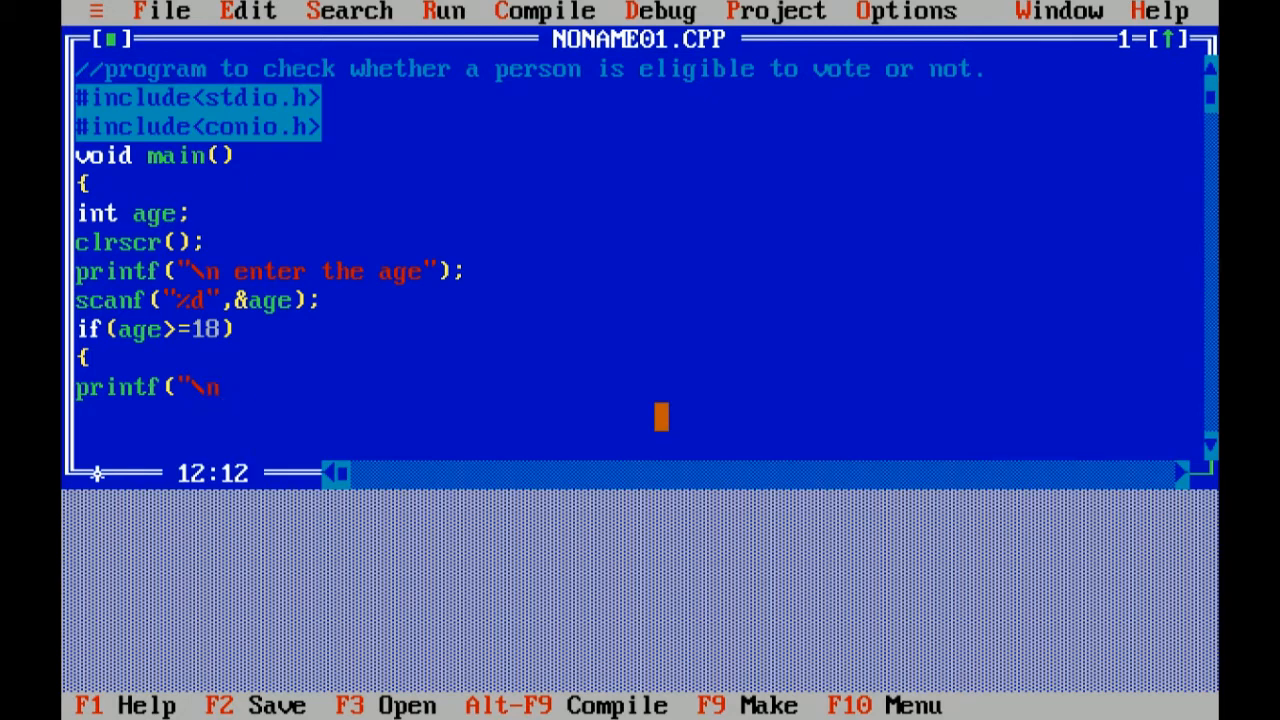
{"action": "type", "text": "you"}
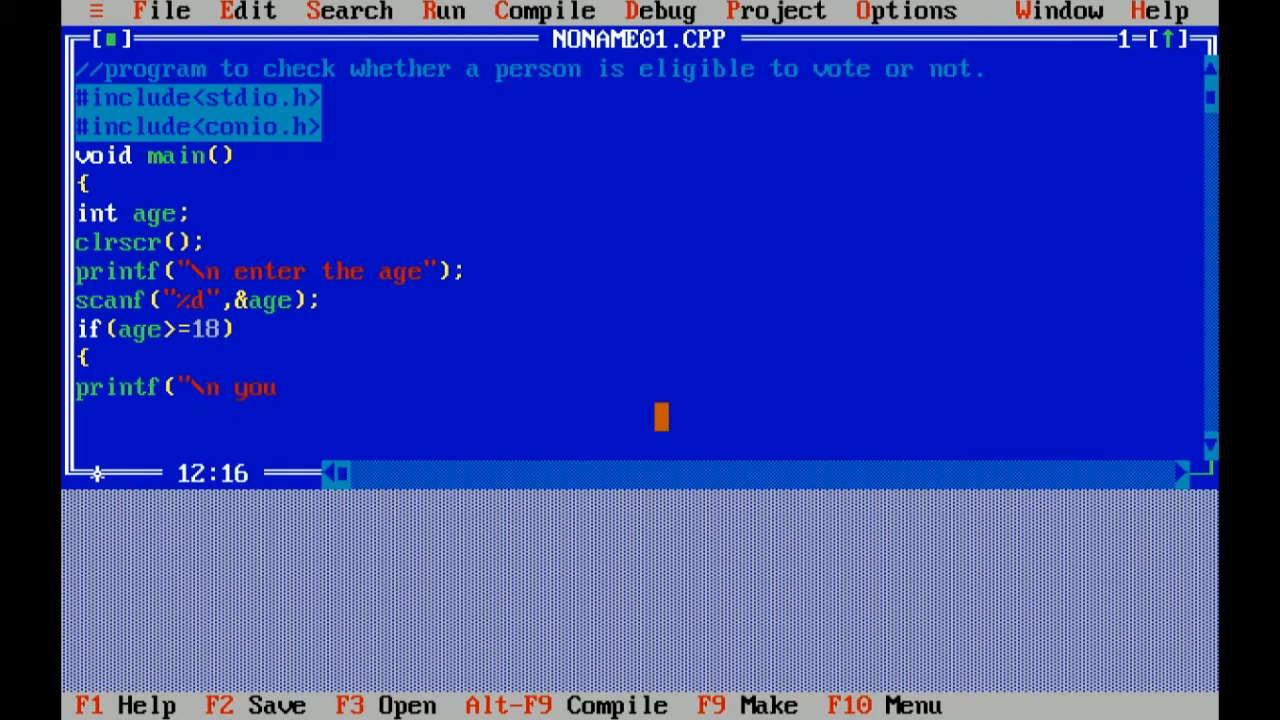
{"action": "type", "text": "are"}
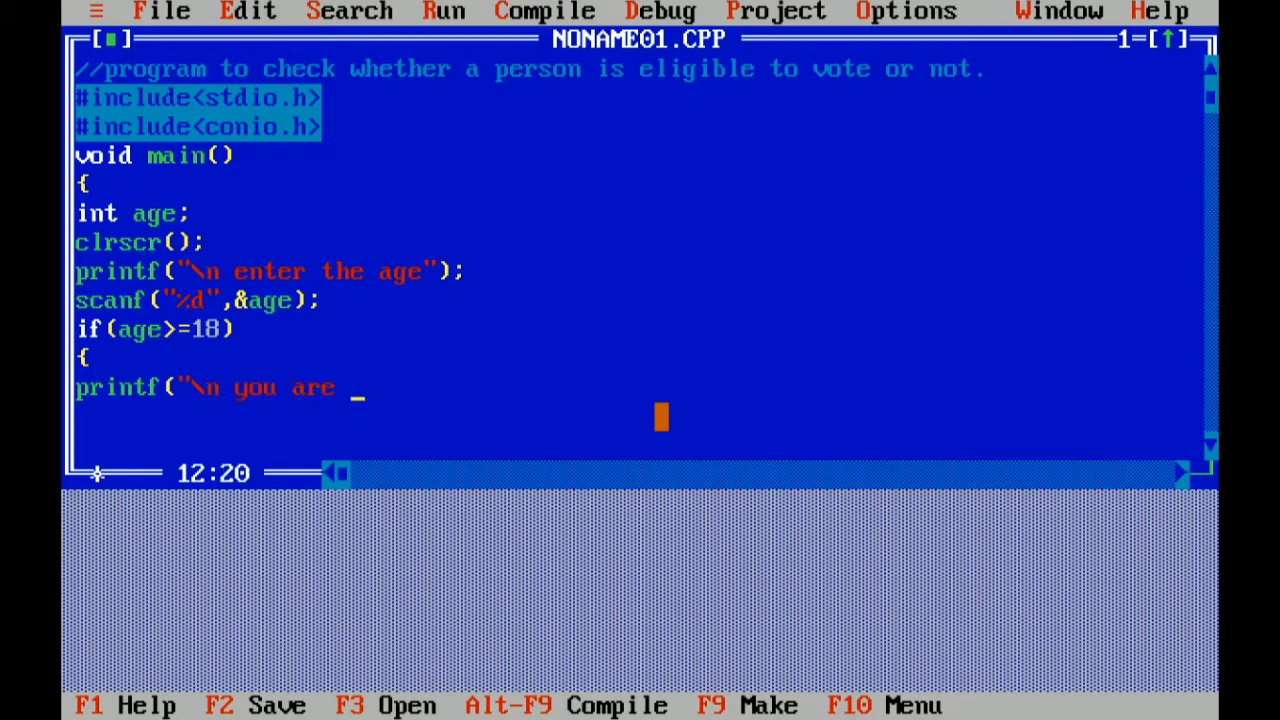
{"action": "type", "text": "eligibl"}
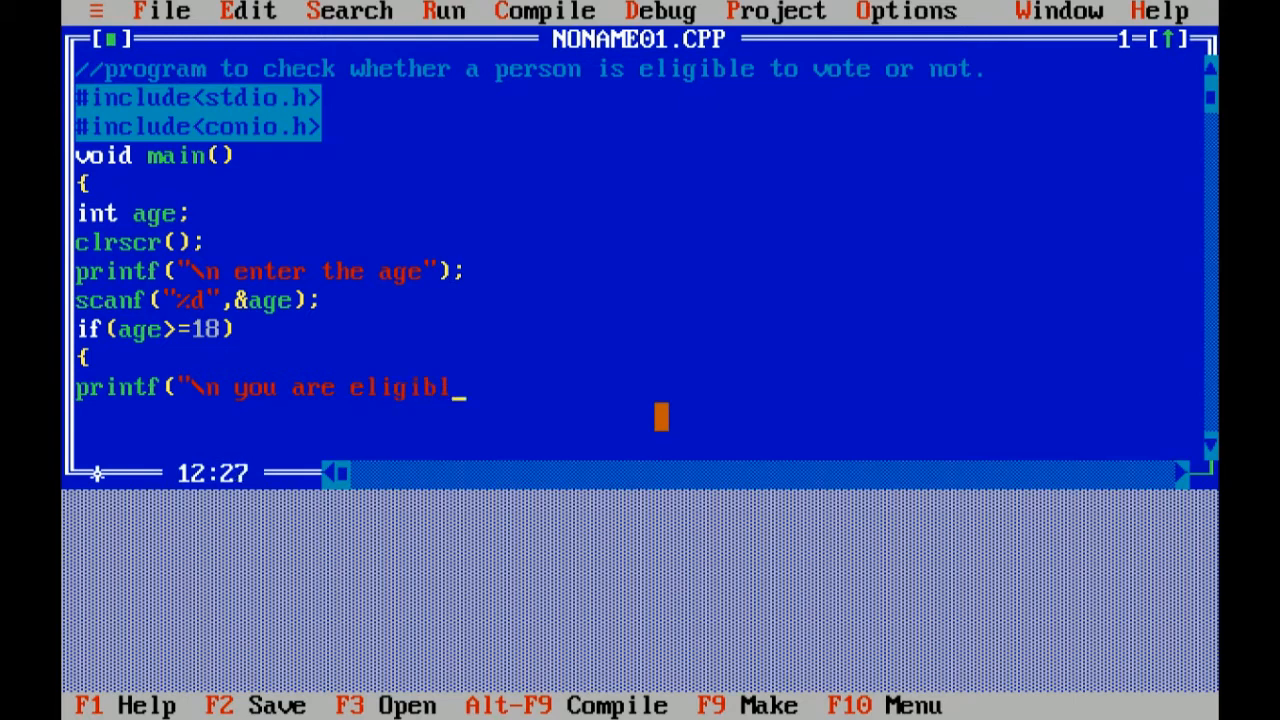
{"action": "type", "text": "e to vo"}
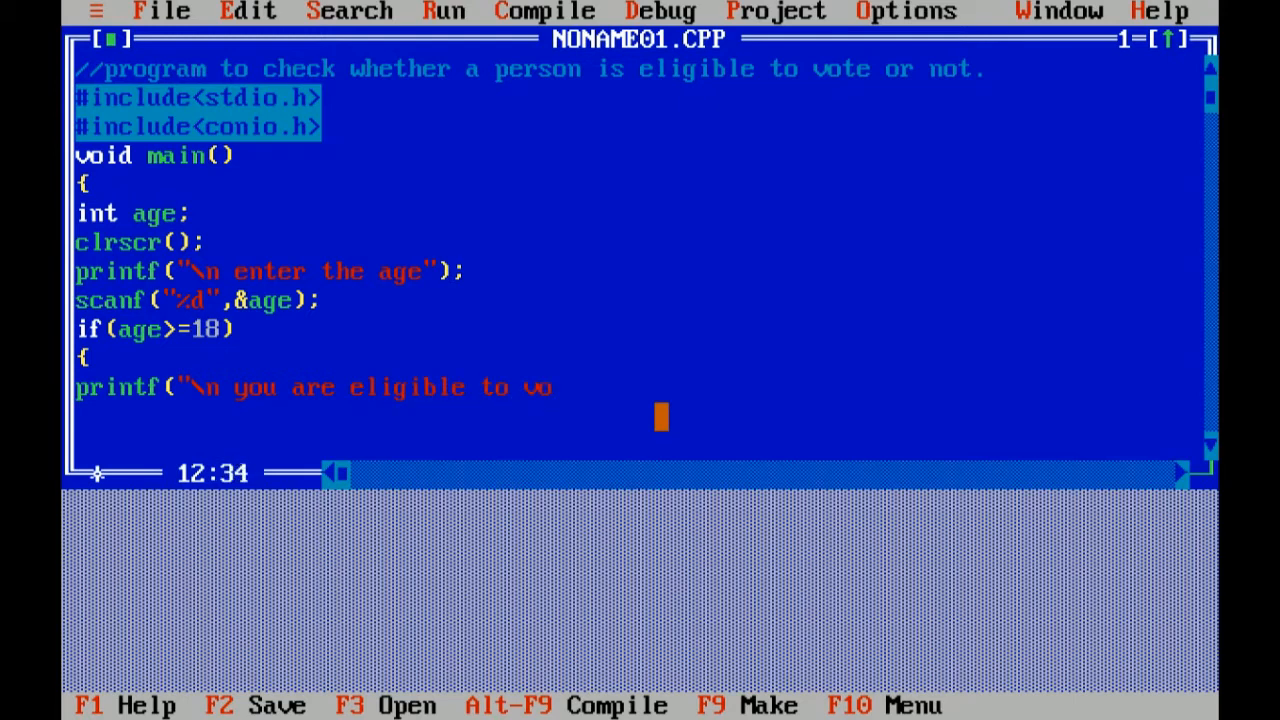
{"action": "type", "text": "te"}
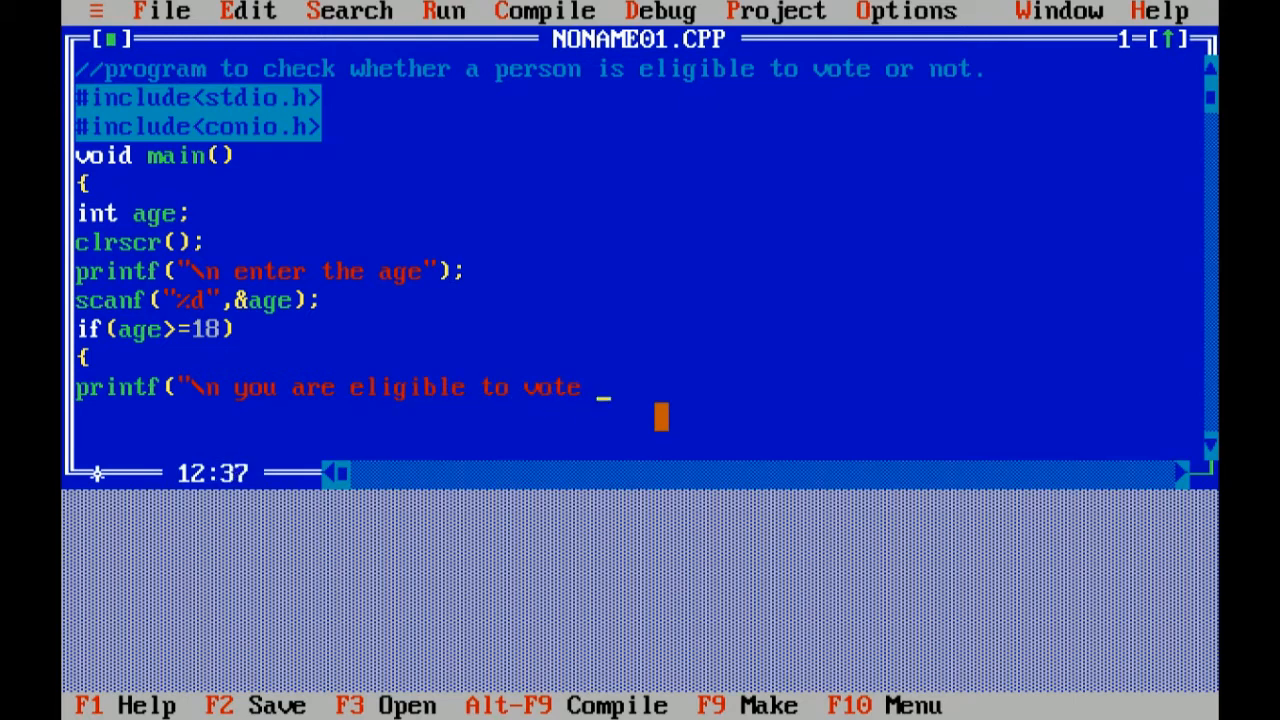
{"action": "type", "text": "\");"}
{"action": "left_click", "coordinate": [385, 416]}
{"action": "type", "text": "}"}
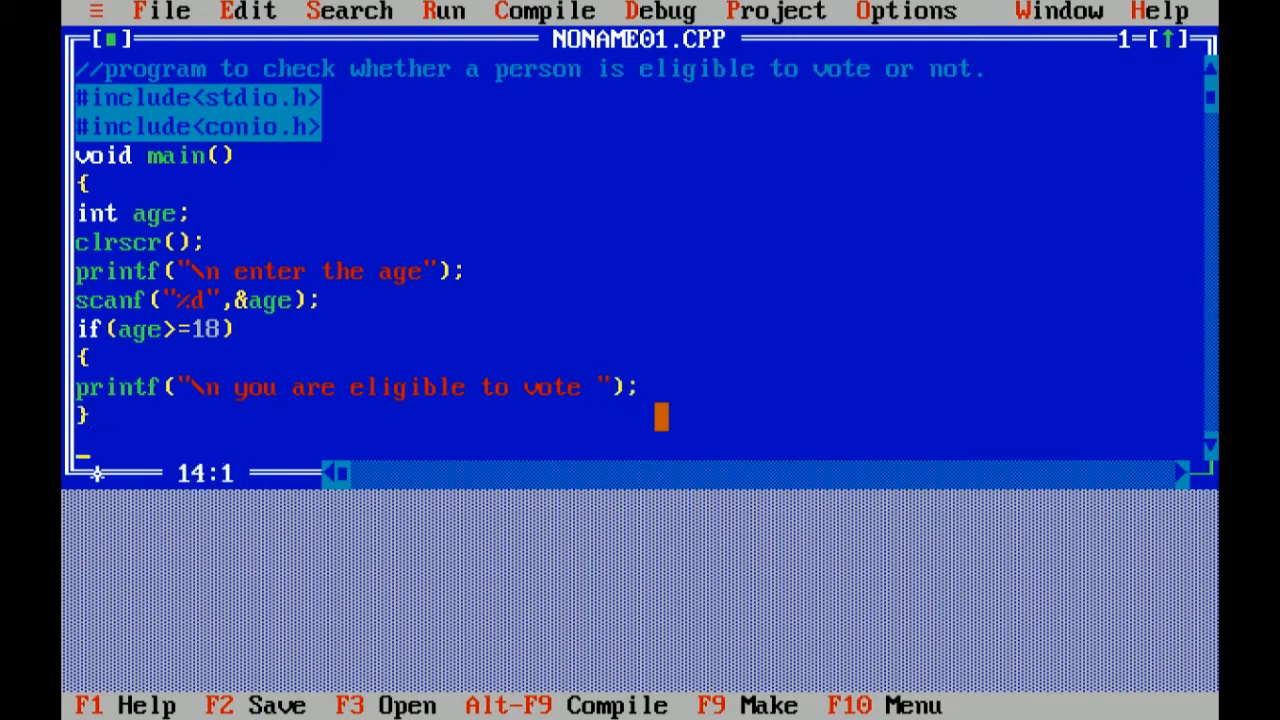
Add an else printing "you are not eligible to vote", then getch(); and close main
{"action": "type", "text": "else"}
{"action": "type", "text": "{"}
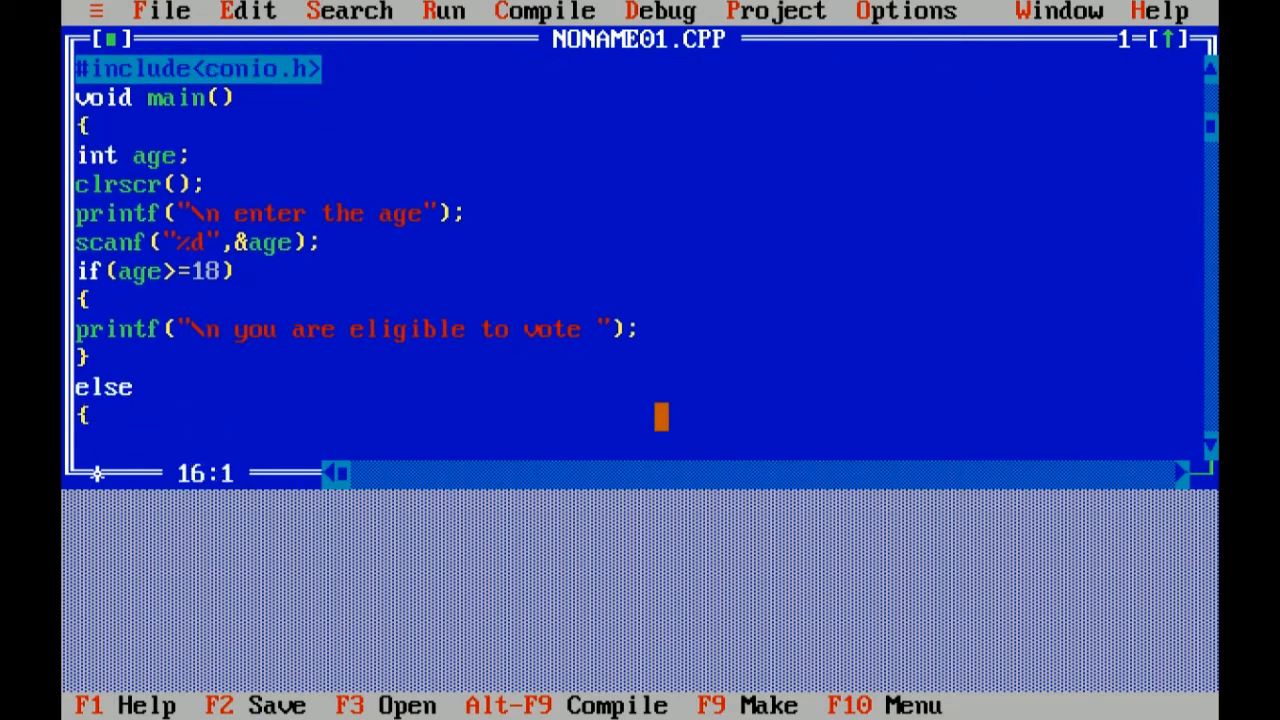
{"action": "type", "text": "printf(\""}
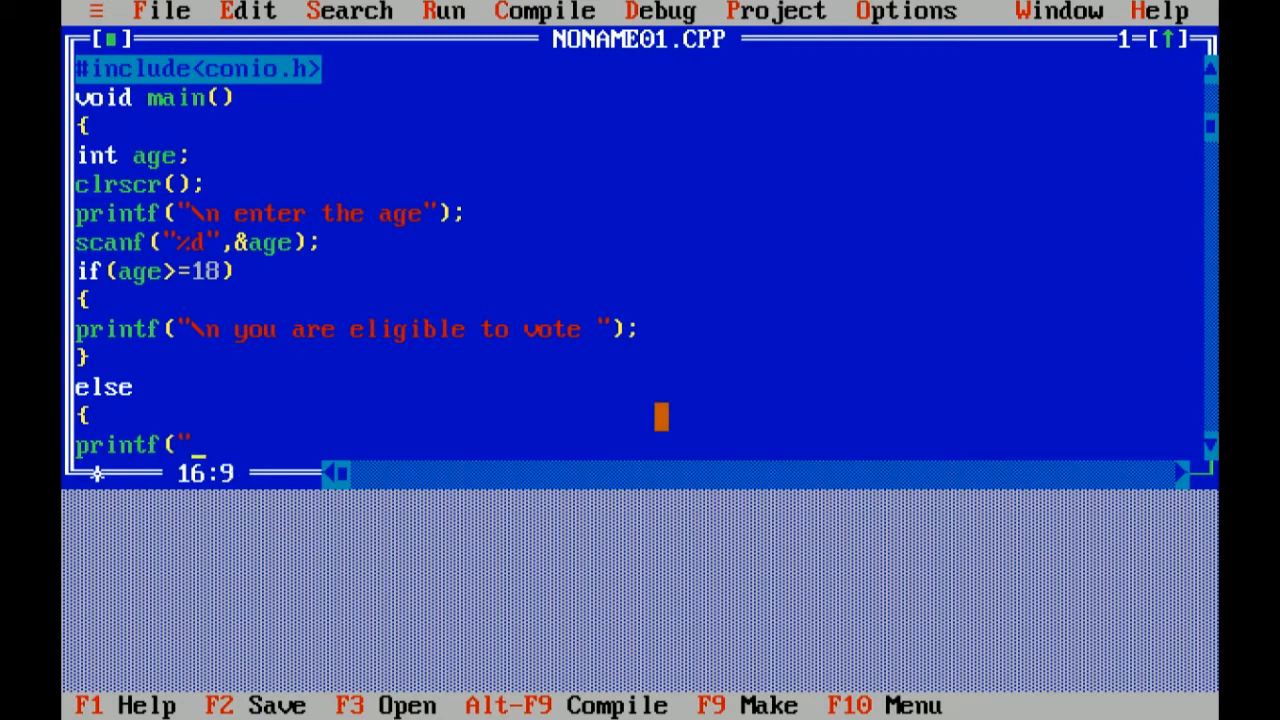
{"action": "type", "text": "\\n you are"}
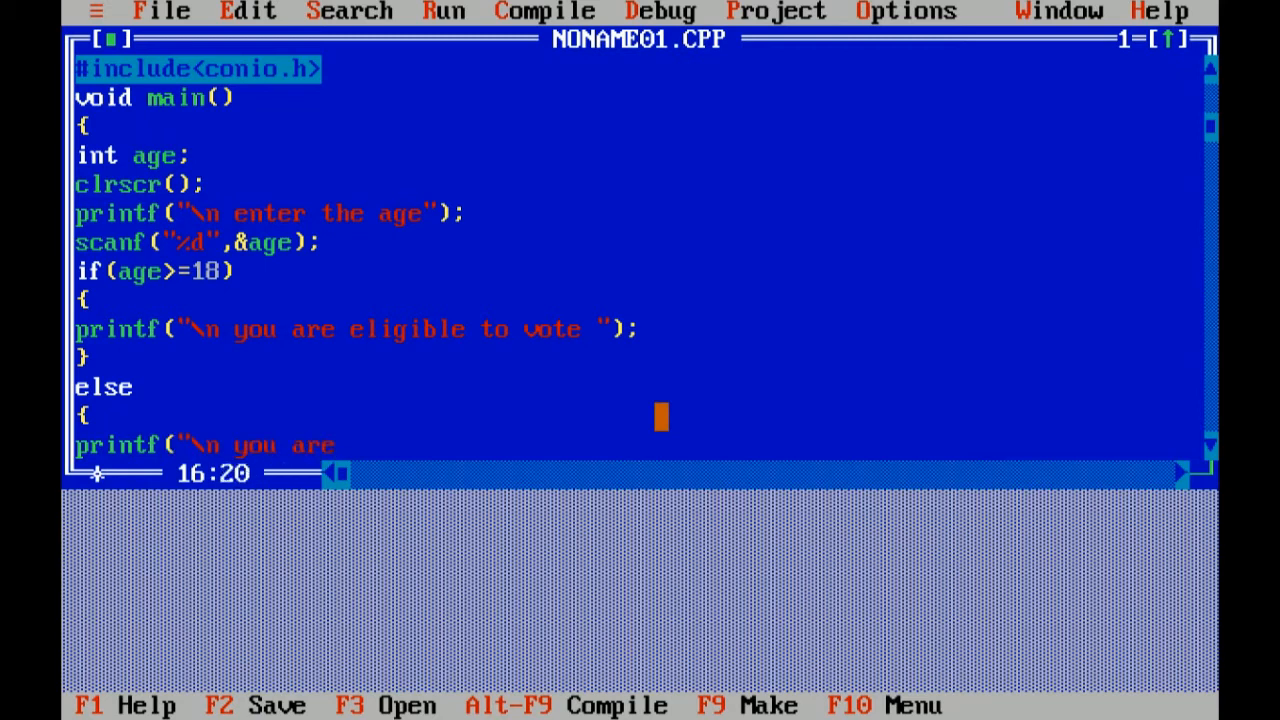
{"action": "type", "text": "not"}
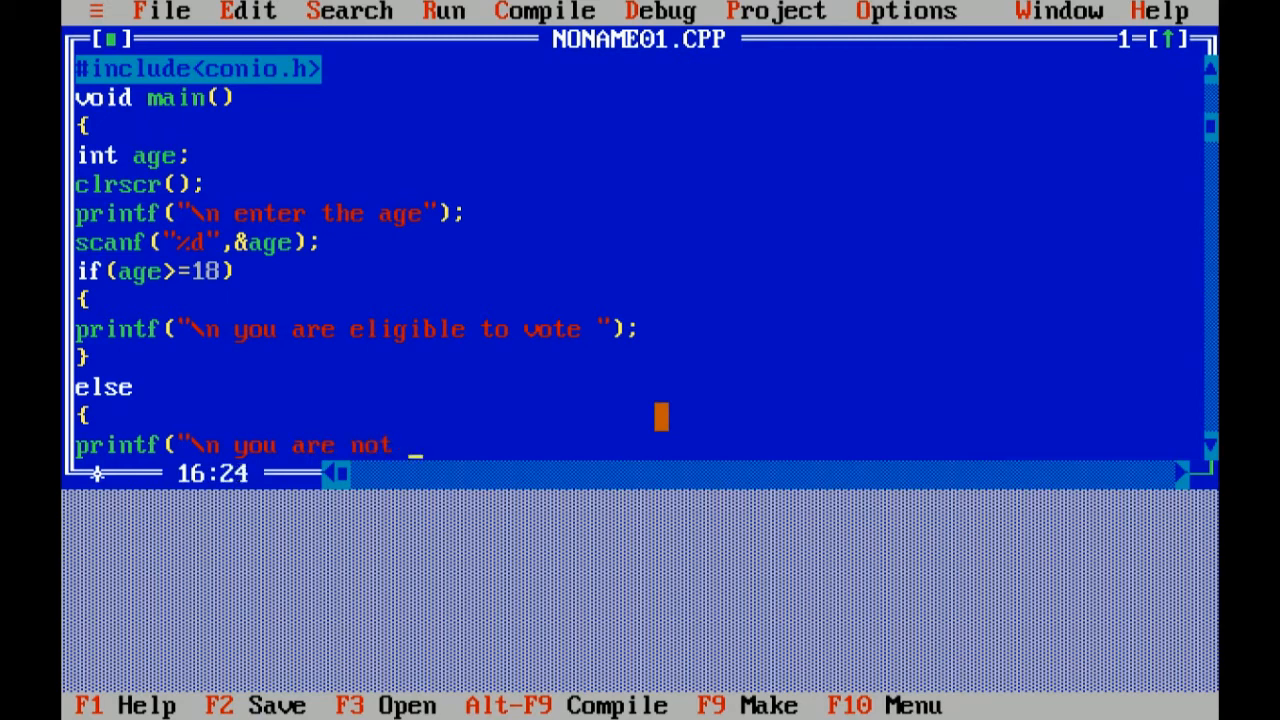
{"action": "type", "text": "eligible"}
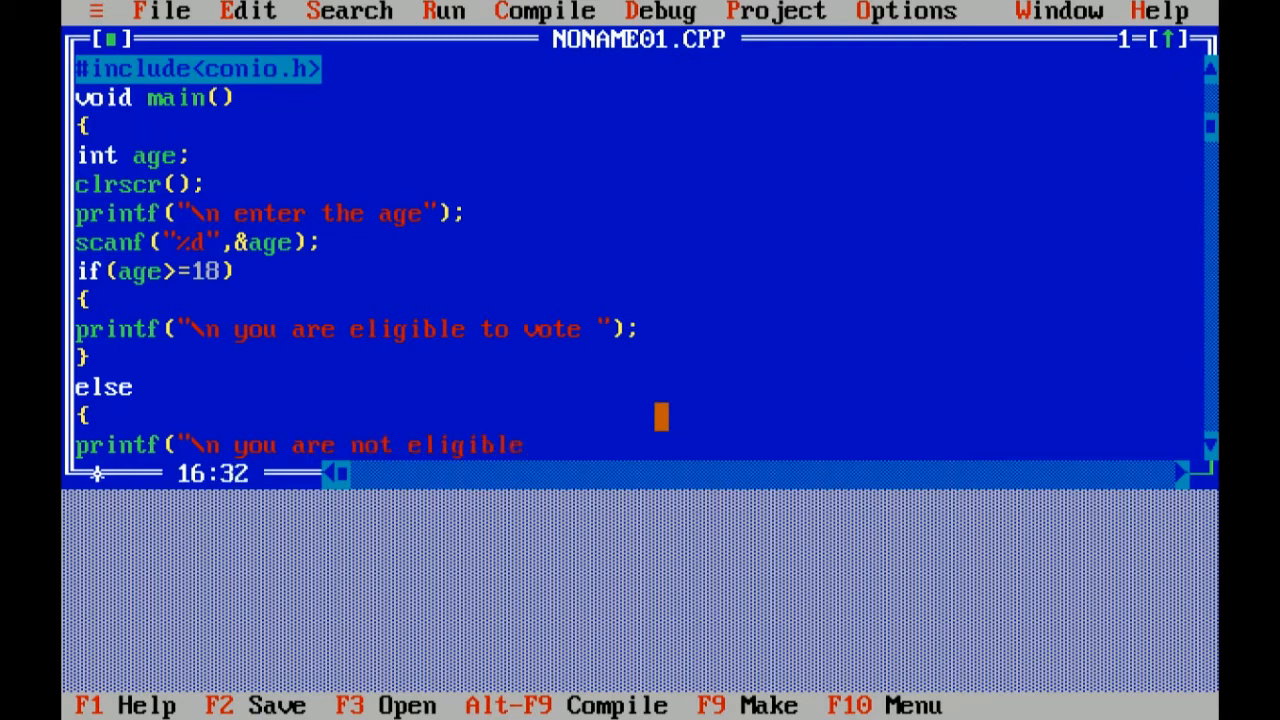
{"action": "type", "text": "to"}
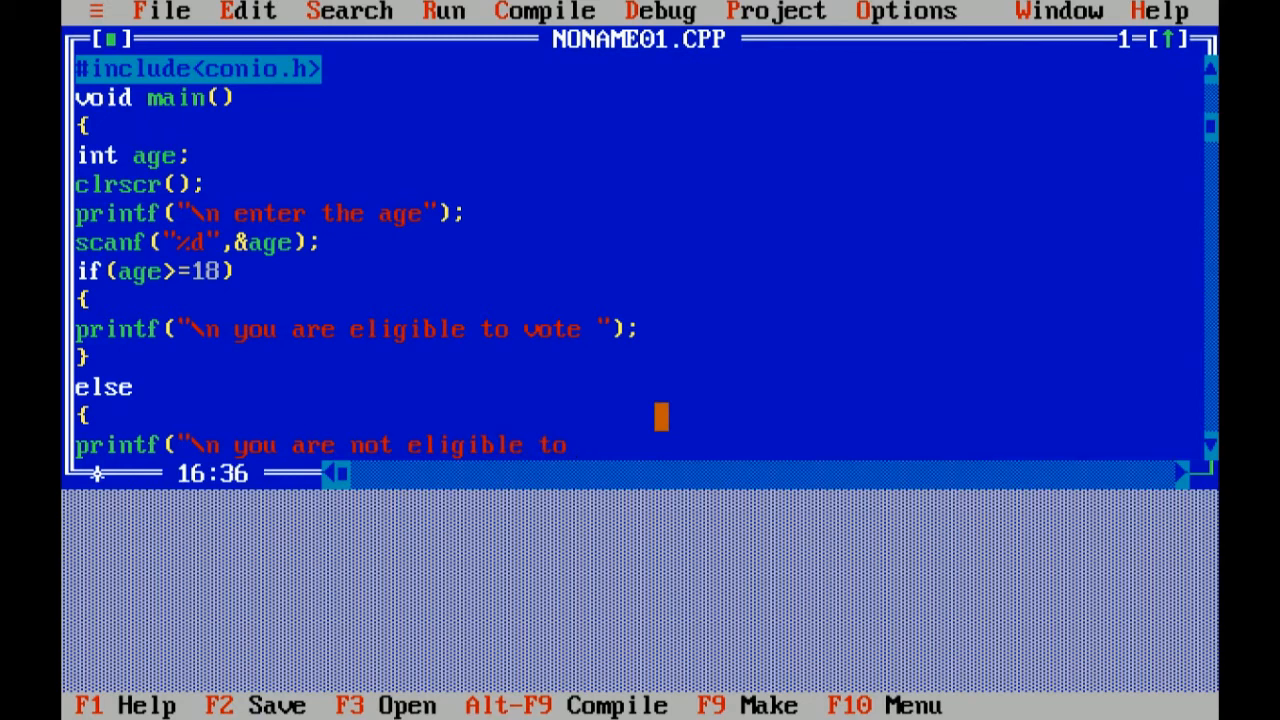
{"action": "type", "text": "vote\");"}
{"action": "type", "text": "get"}
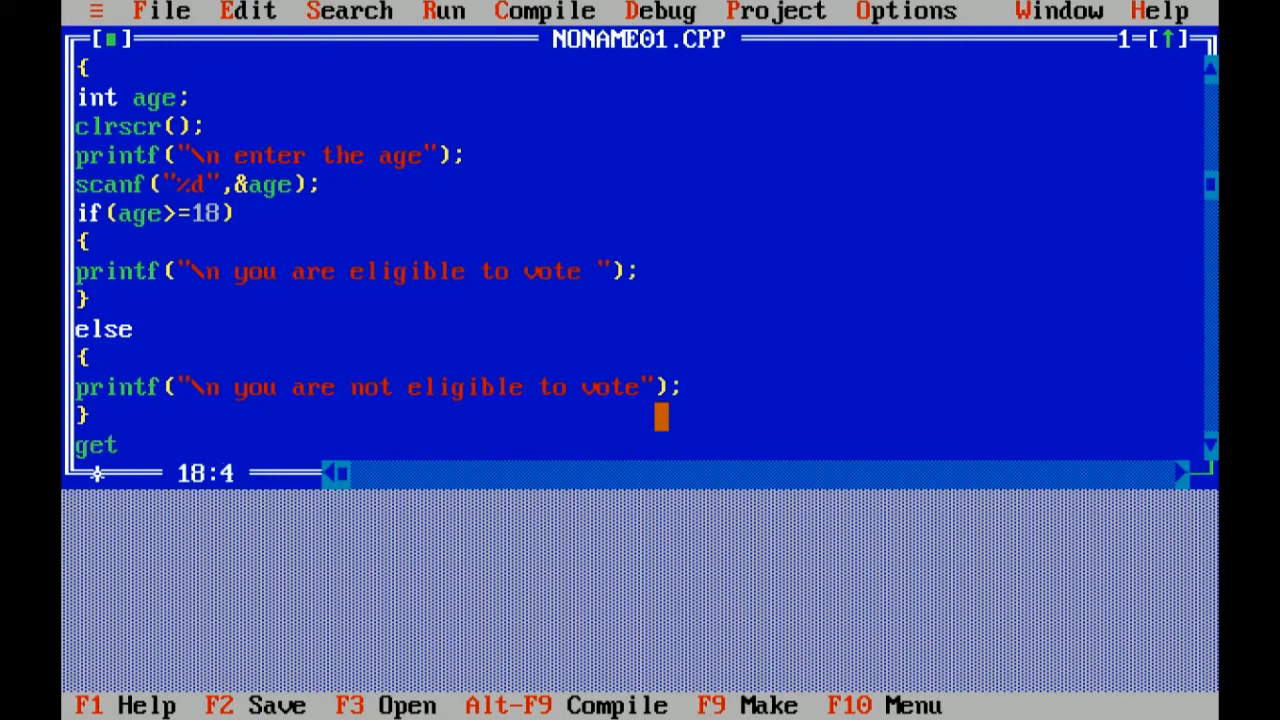
{"action": "type", "text": "ch()"}
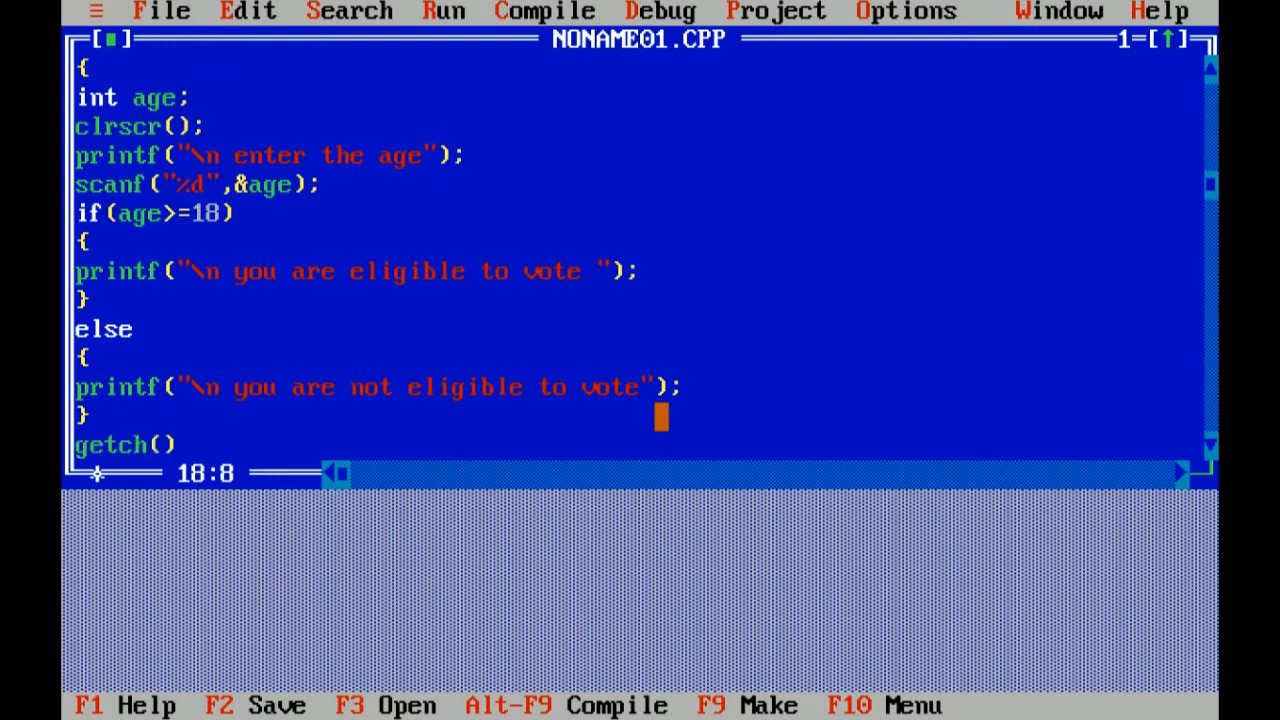
{"action": "type", "text": ";"}
{"action": "type", "text": "}"}
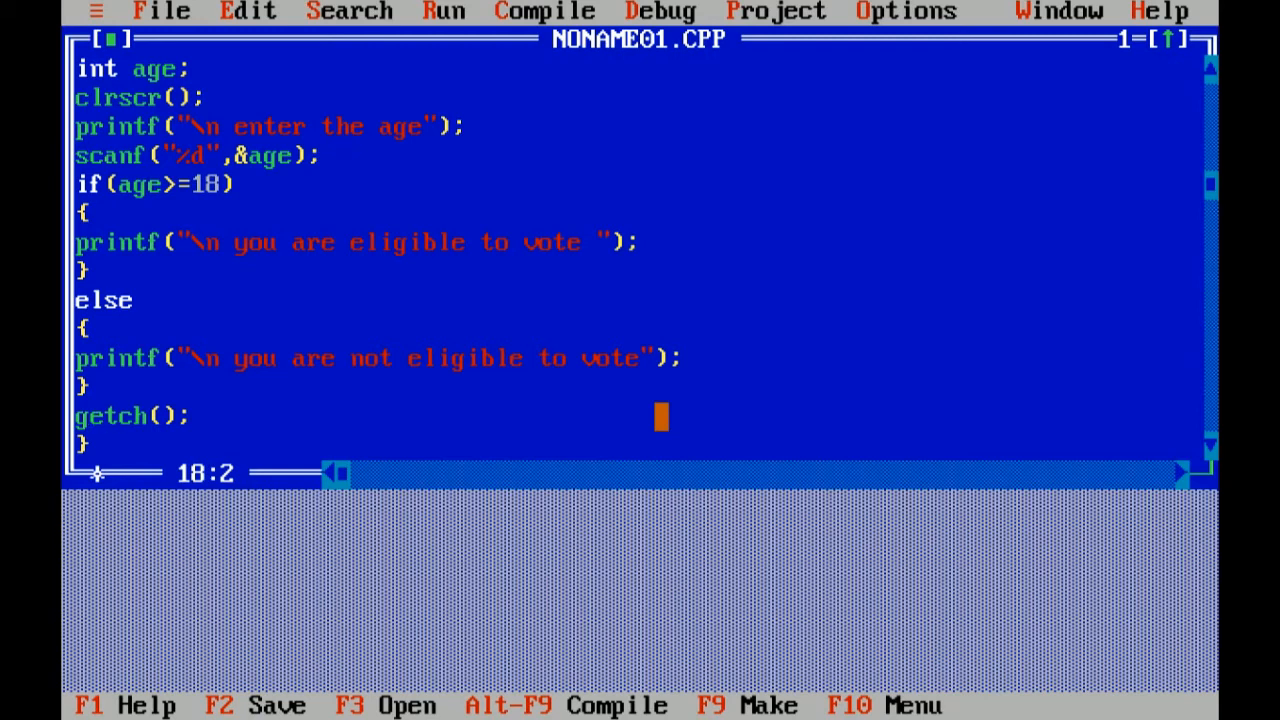
Save the program as elgible.c via File > Save as
{"action": "key", "text": "Down"}
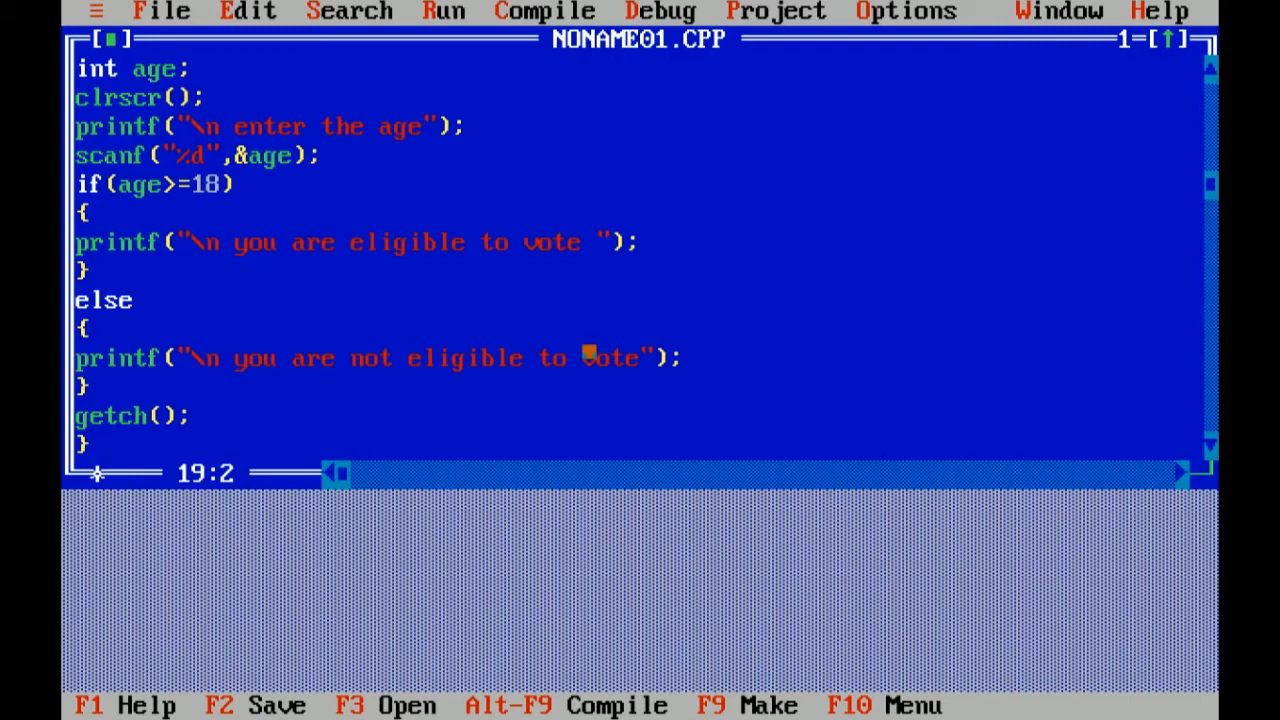
{"action": "left_click", "coordinate": [160, 11]}
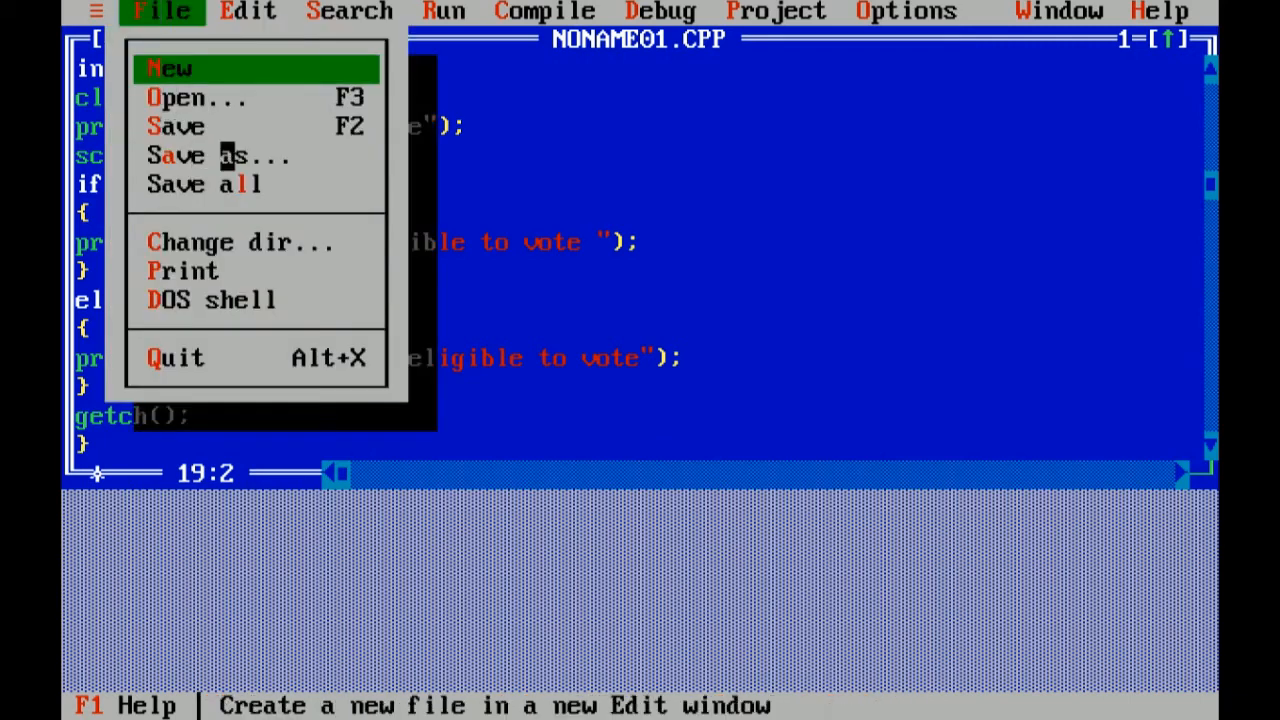
{"action": "left_click", "coordinate": [210, 155]}
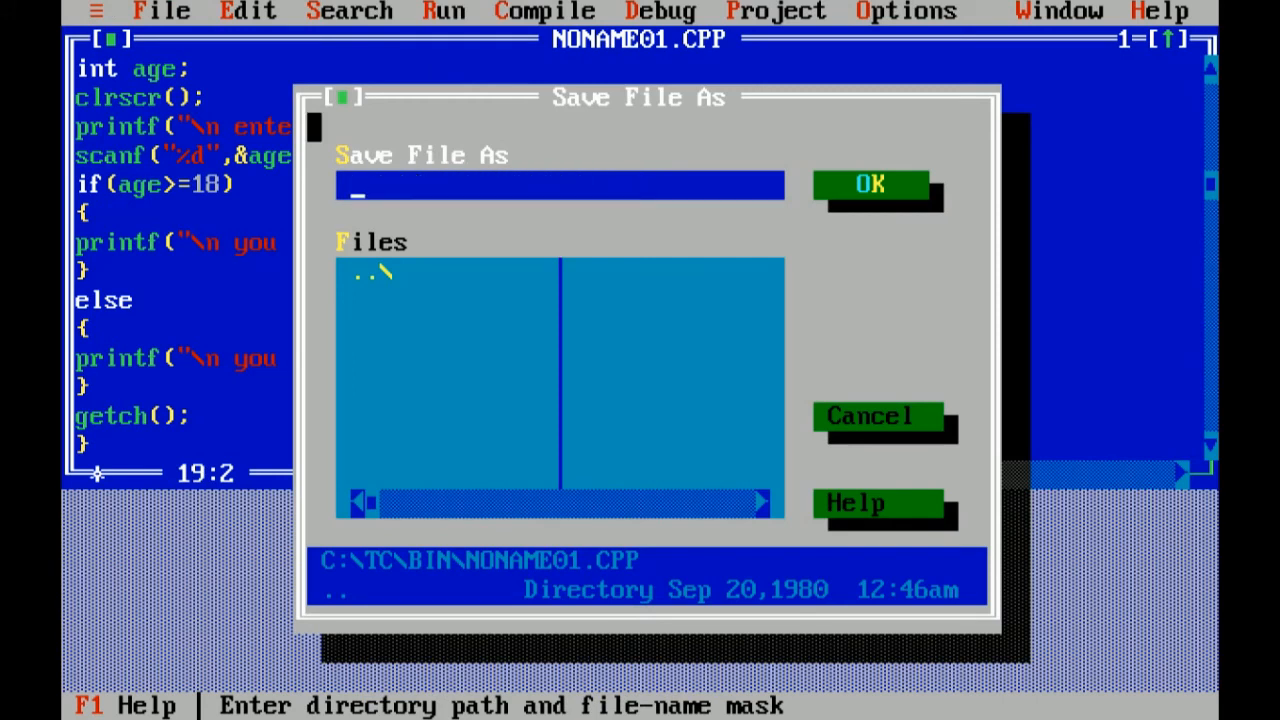
{"action": "type", "text": "elgi"}
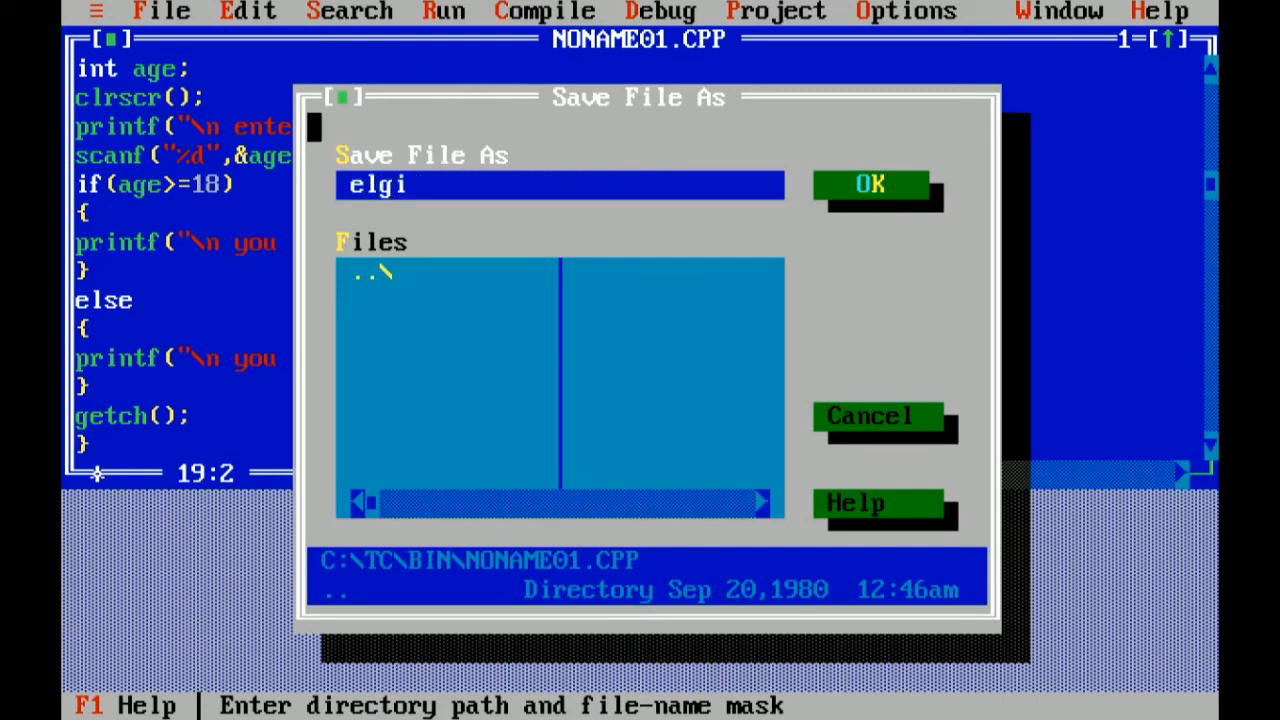
{"action": "type", "text": "ble.c"}
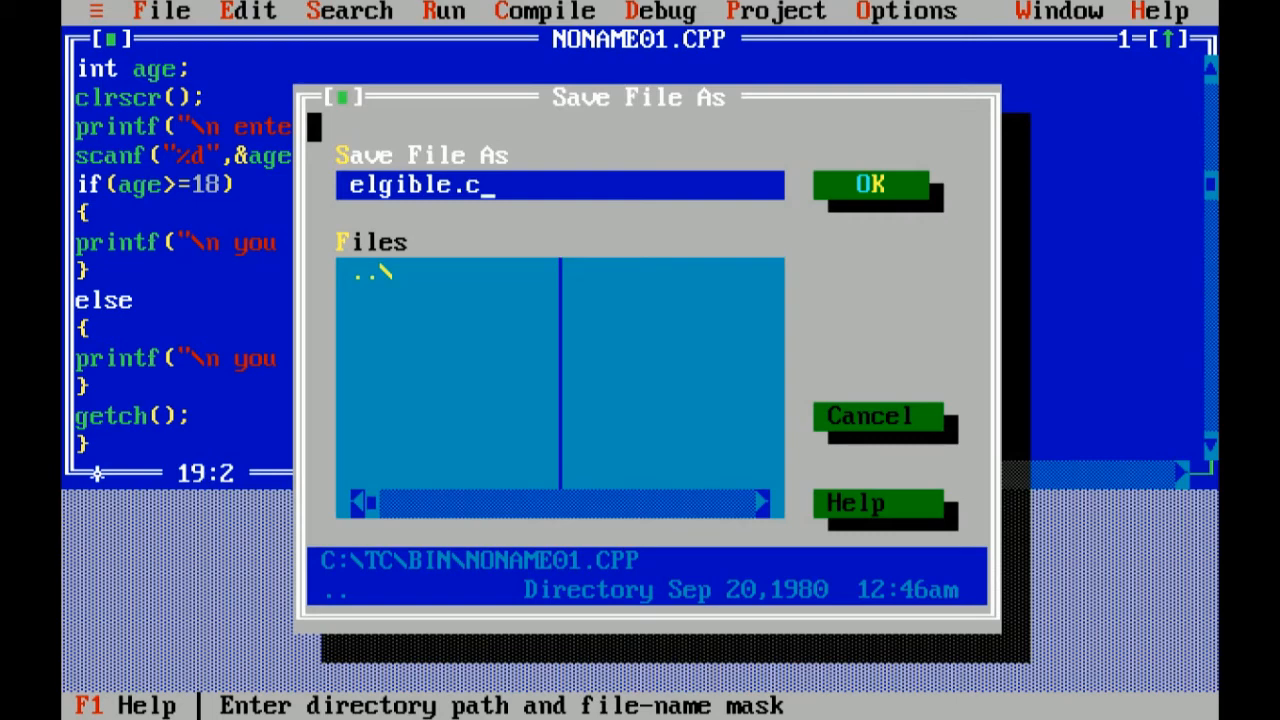
{"action": "left_click", "coordinate": [869, 184]}
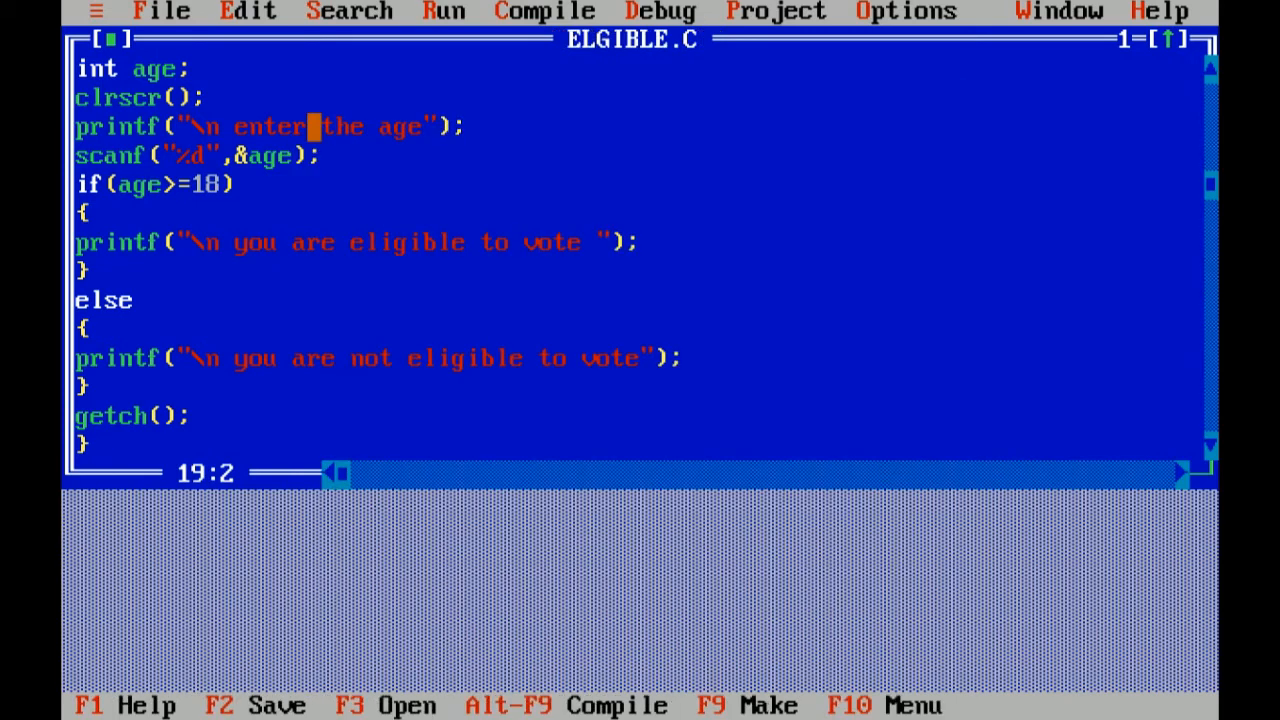
Compile ELGIBLE.C from the Compile menu
{"action": "left_click", "coordinate": [544, 11]}
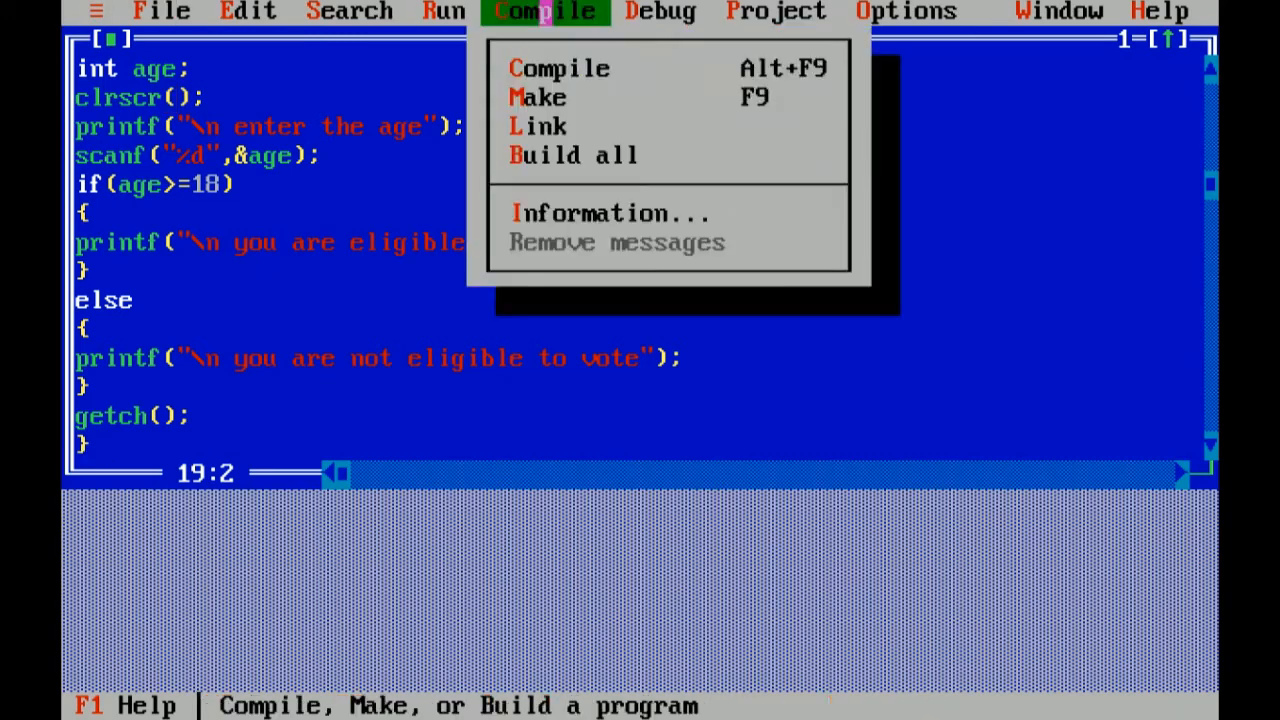
{"action": "left_click", "coordinate": [558, 68]}
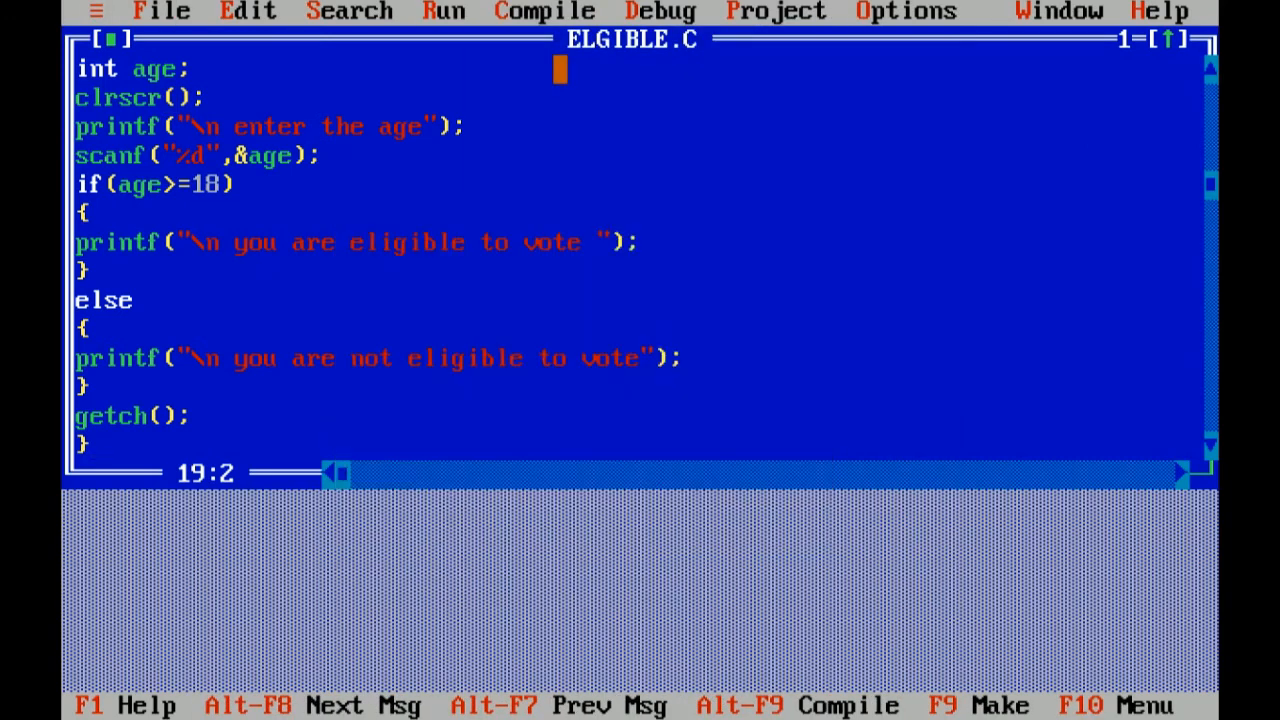
Run the program, entering age 19 to see "you are eligible to vote", then run it again
{"action": "left_click", "coordinate": [444, 11]}
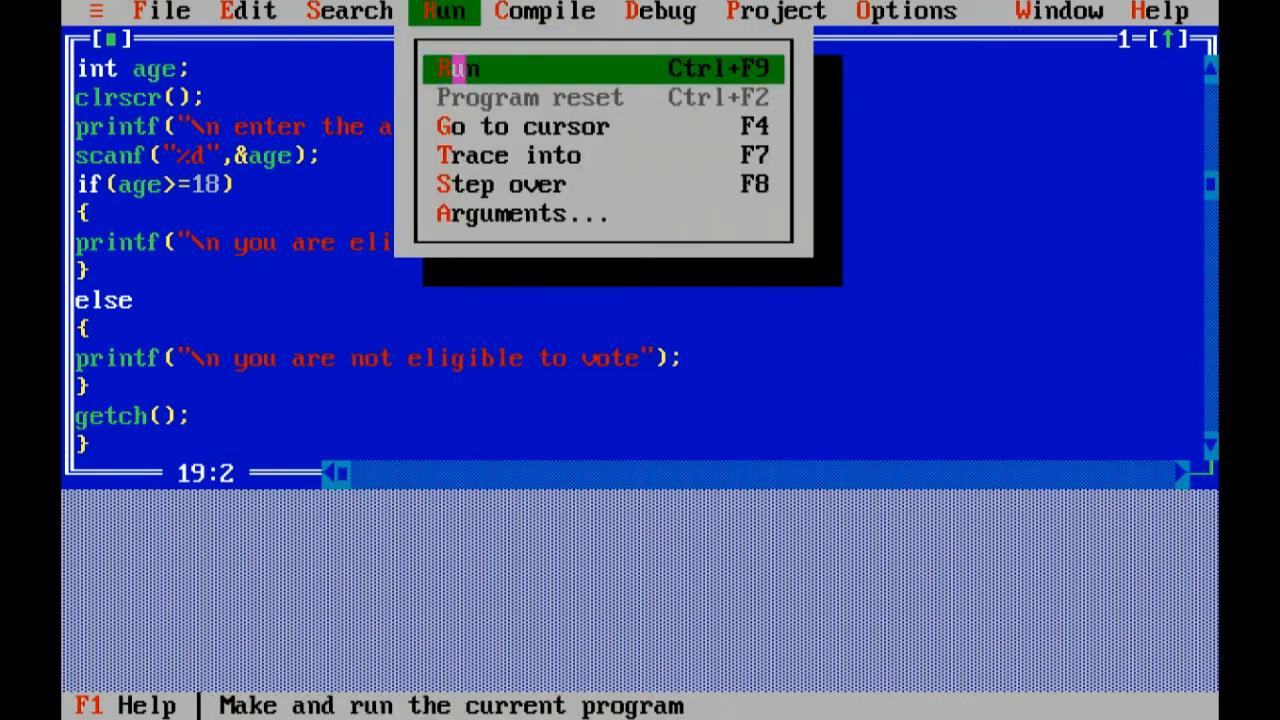
{"action": "left_click", "coordinate": [457, 68]}
{"action": "type", "text": "19"}
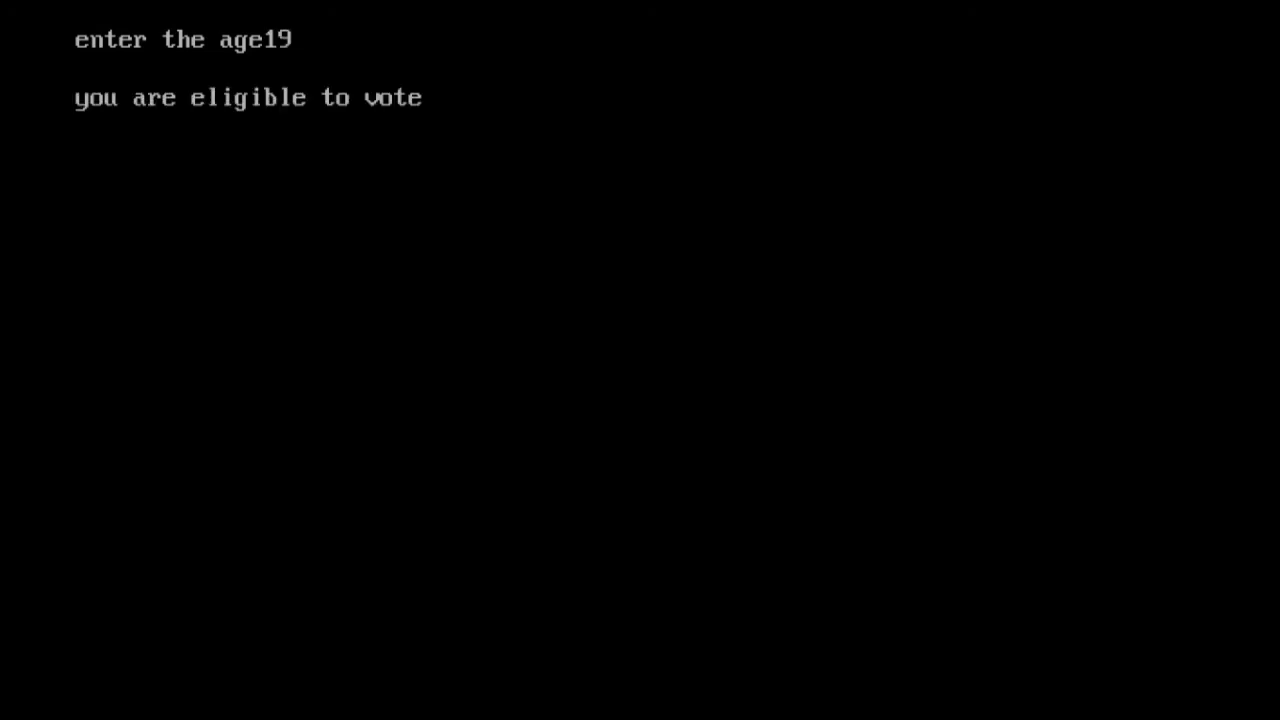
{"action": "left_click", "coordinate": [445, 11]}
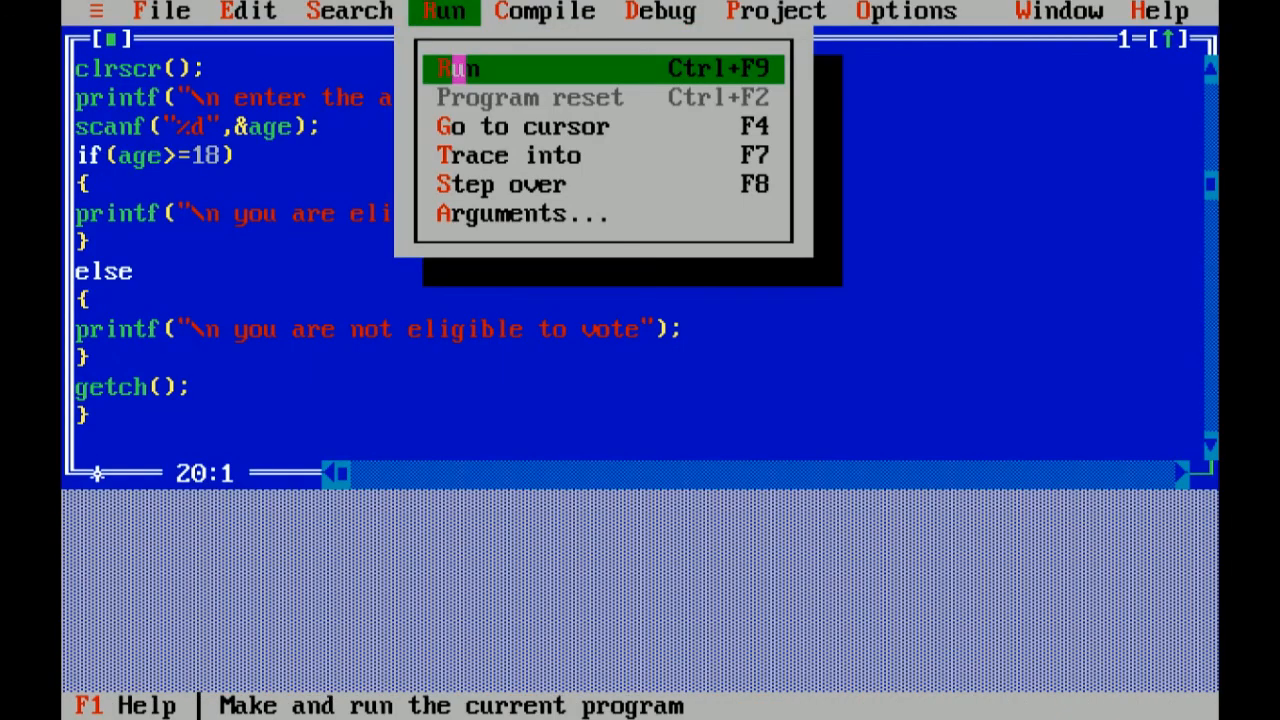
{"action": "left_click", "coordinate": [457, 68]}
{"action": "type", "text": "1"}
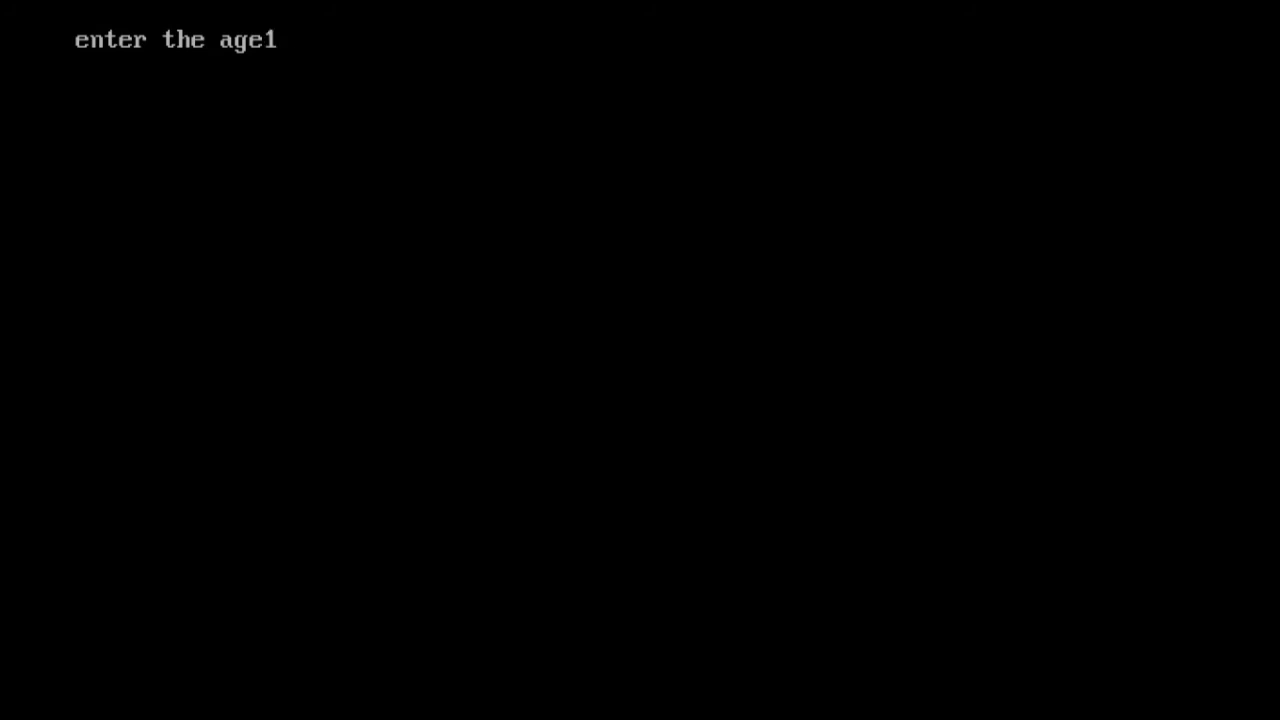